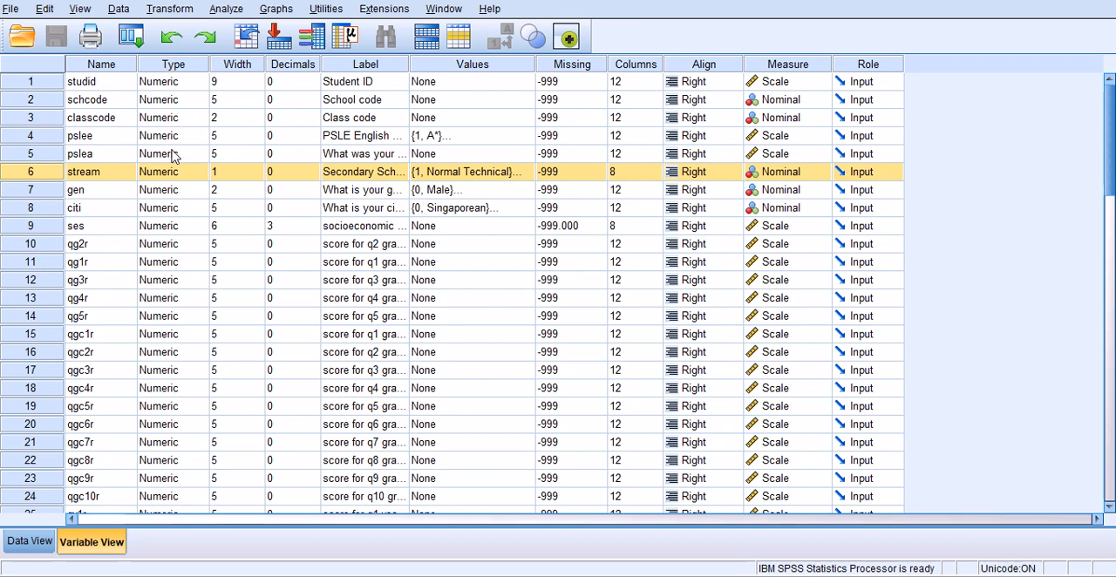
mouse_move(282, 269)
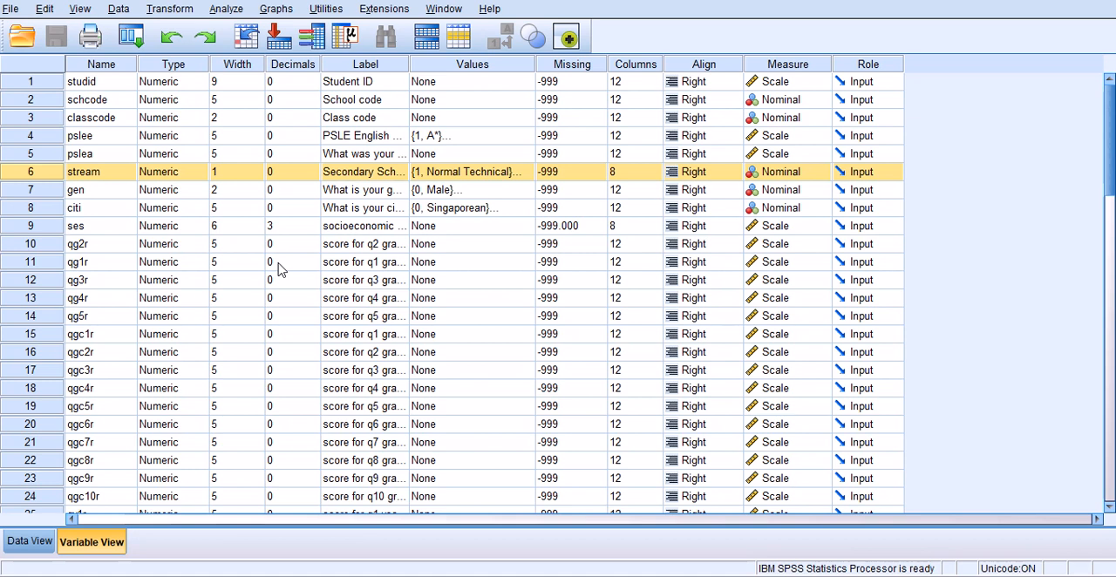
mouse_move(216, 283)
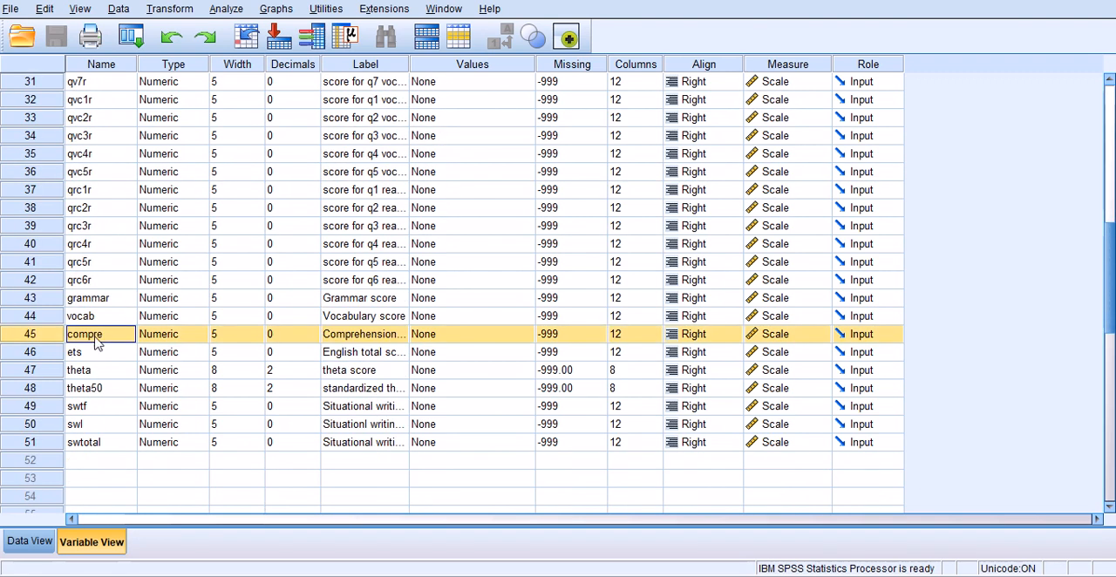
Dismiss the stream value labels and start a Univariate General Linear Model analysis from the Analyze menu
scroll(up, 3)
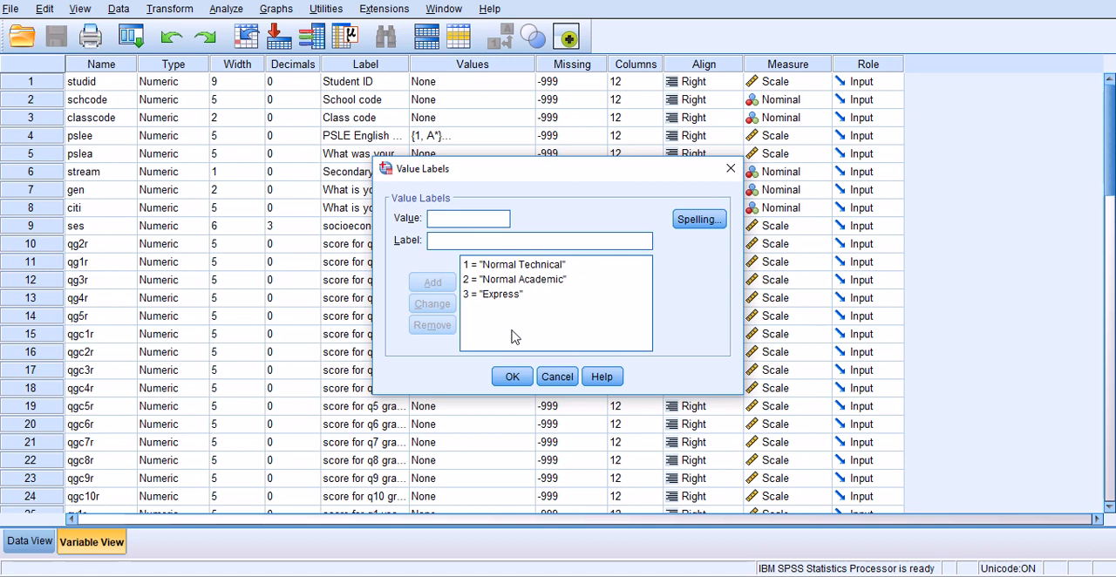
mouse_move(520, 328)
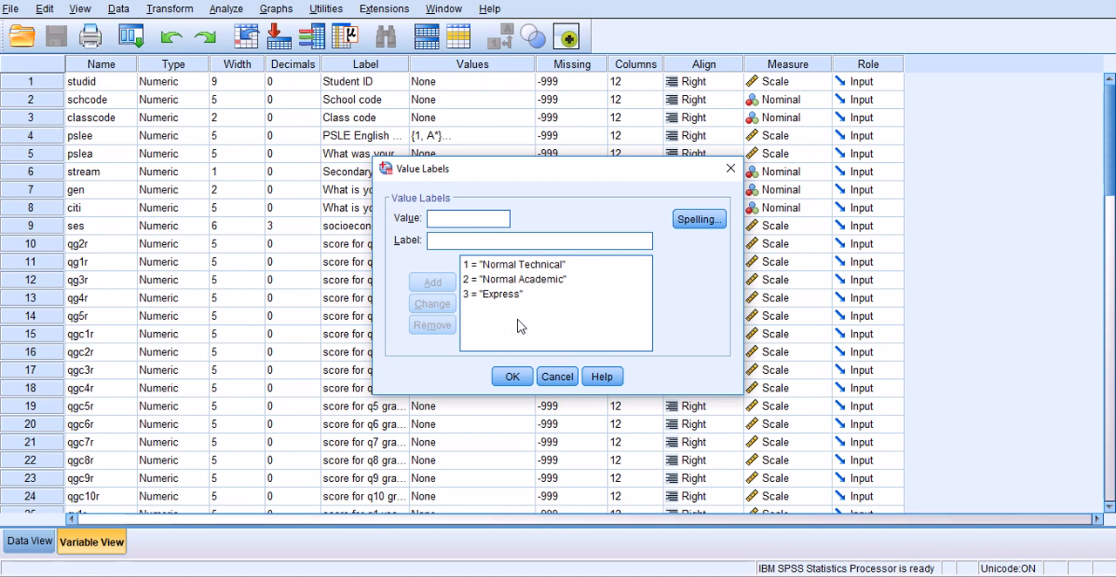
click(512, 377)
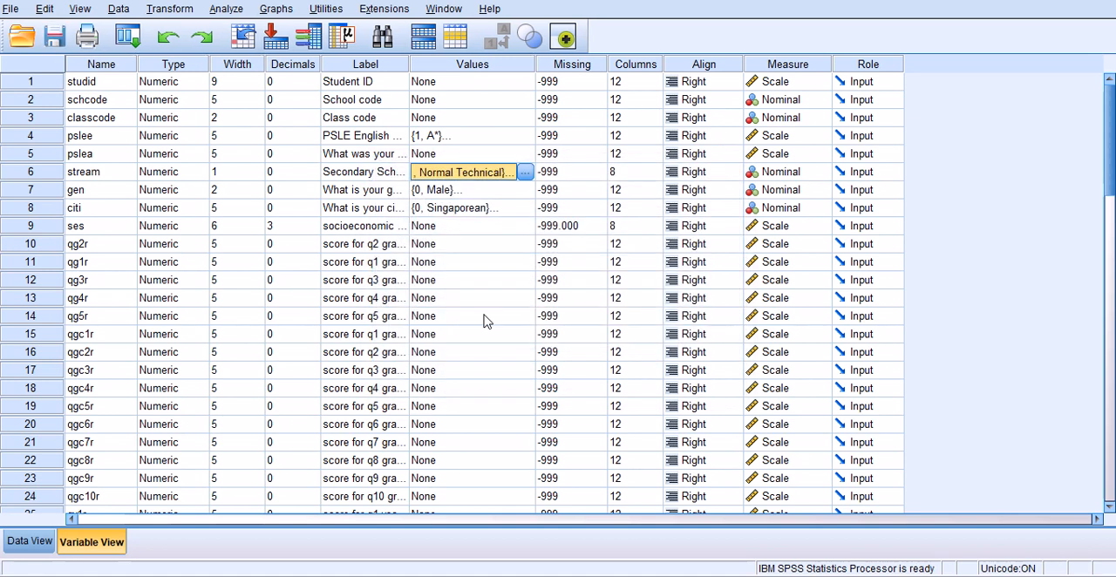
mouse_move(234, 21)
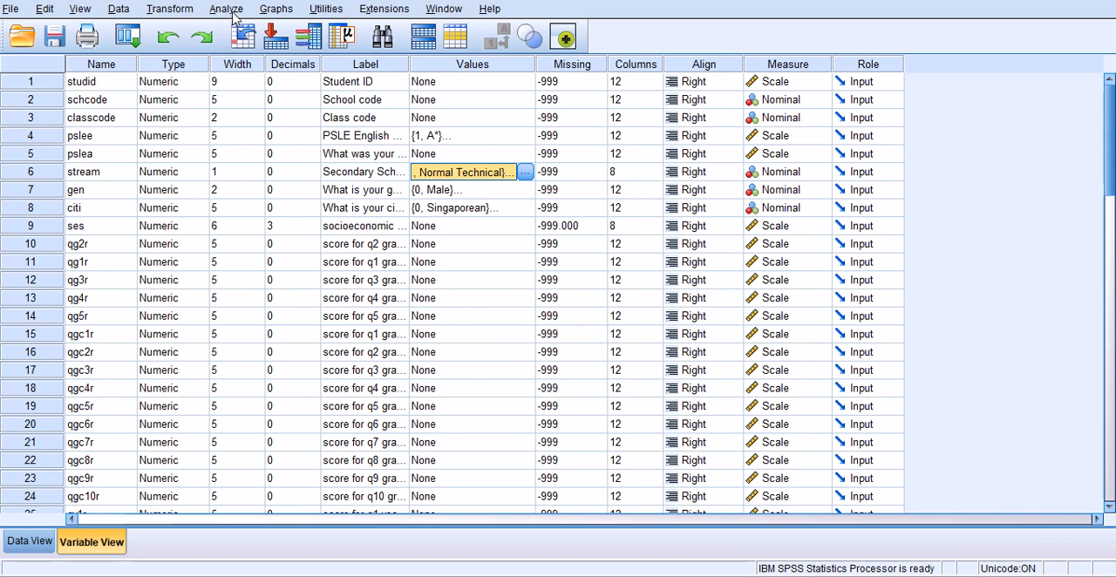
click(227, 8)
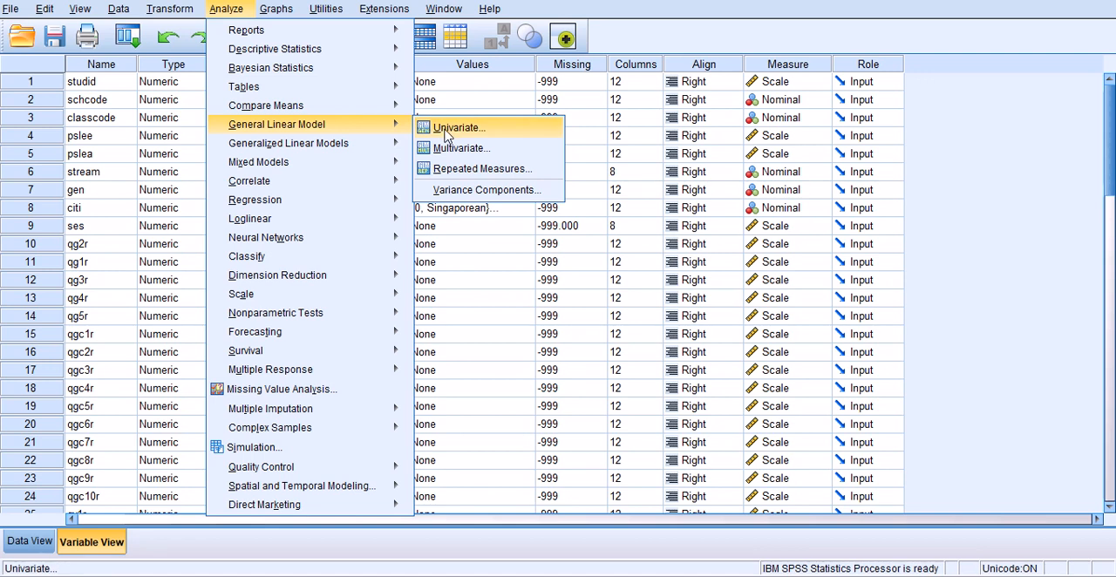
click(457, 127)
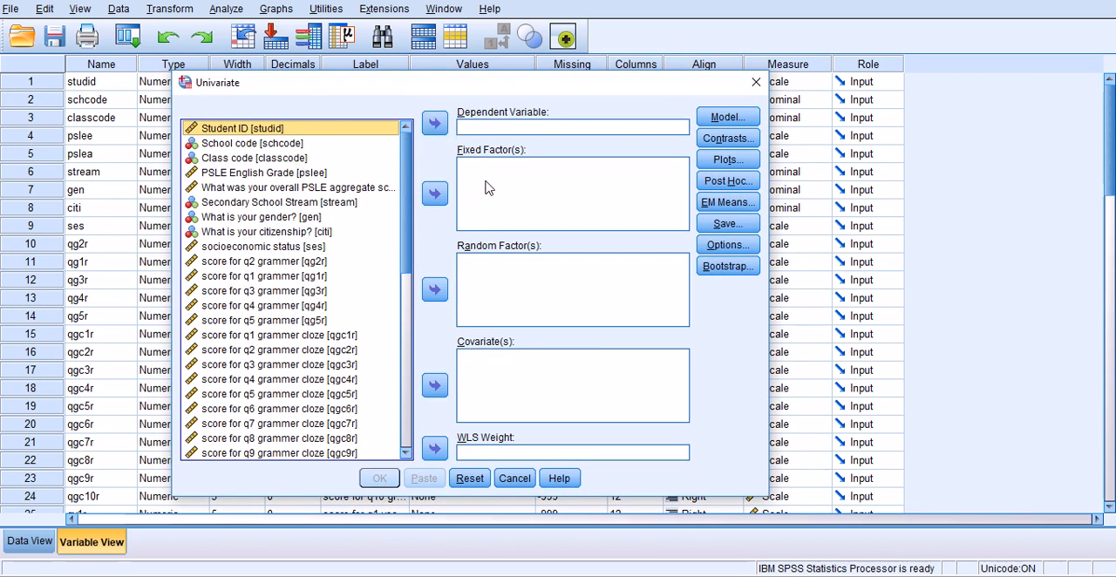
mouse_move(497, 362)
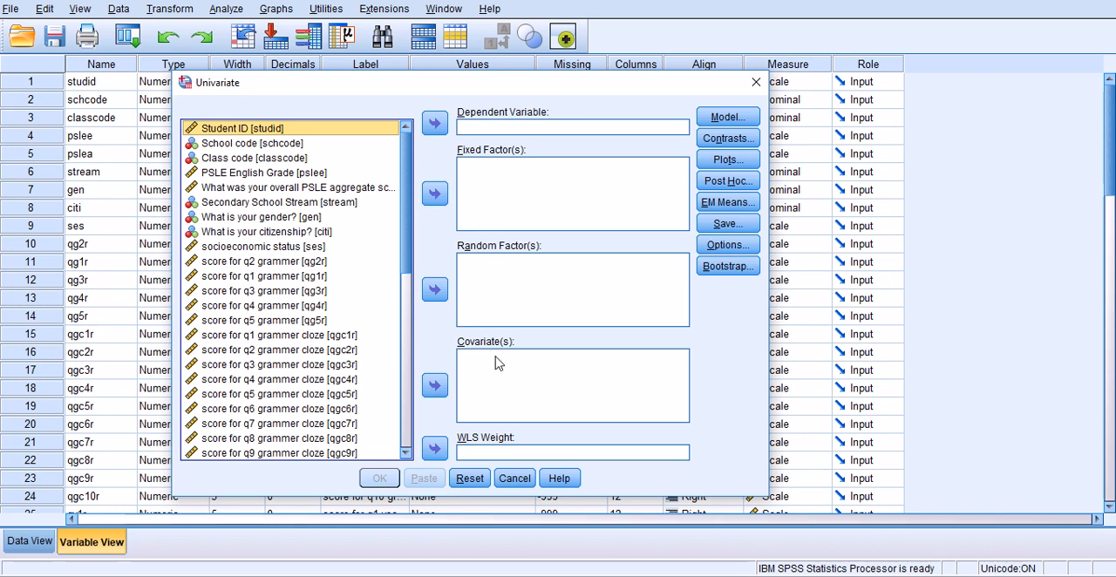
mouse_move(478, 340)
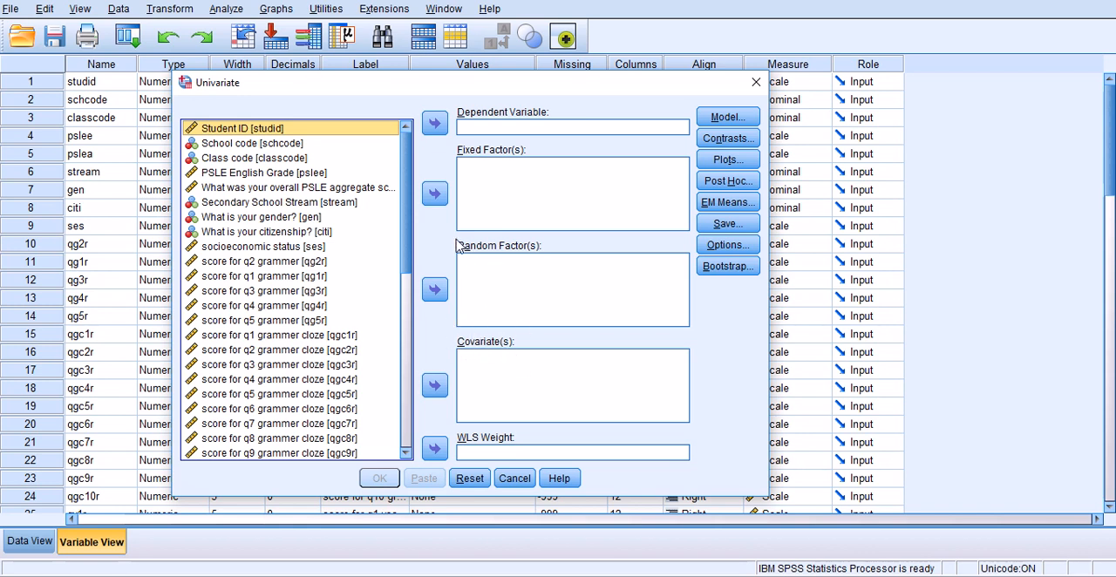
mouse_move(516, 278)
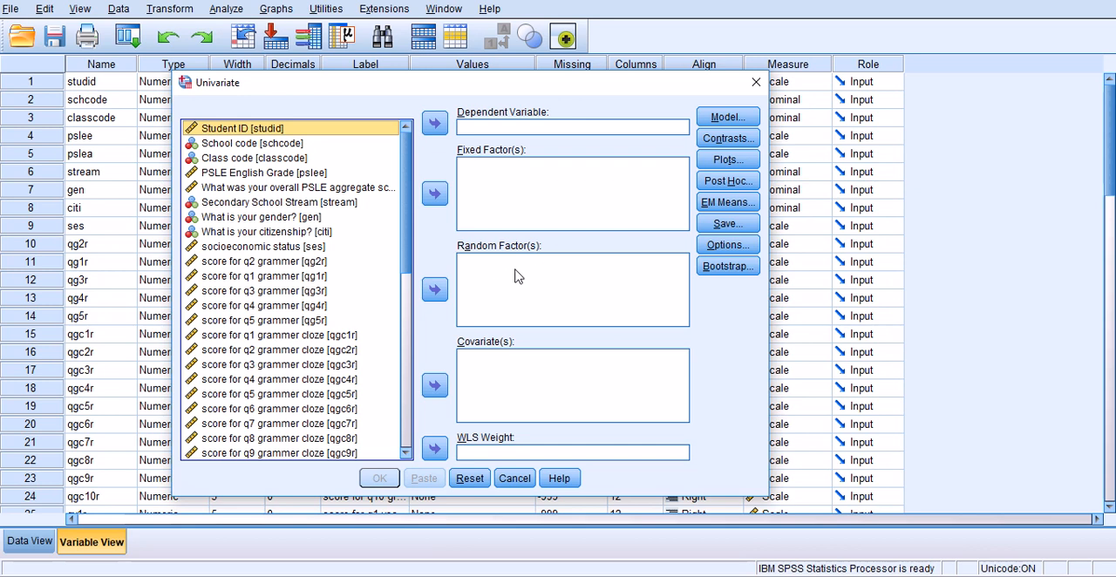
mouse_move(476, 188)
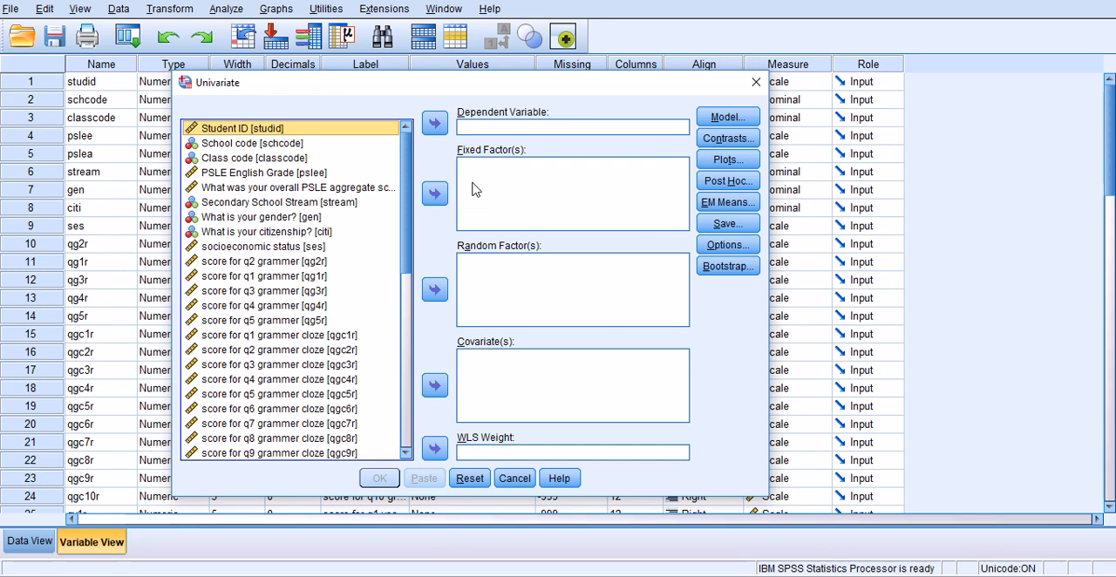
mouse_move(461, 190)
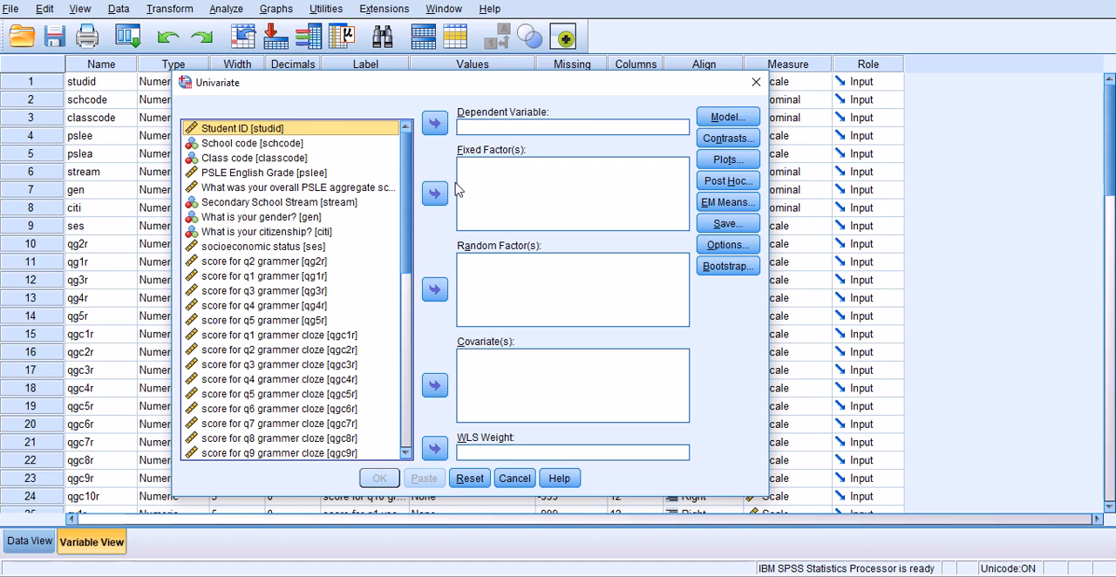
mouse_move(444, 166)
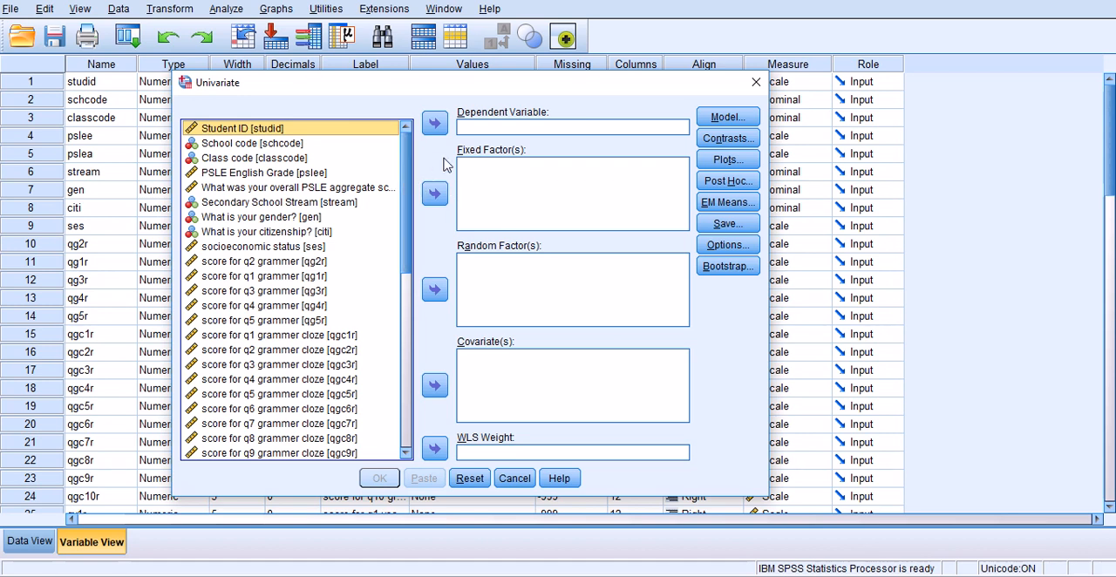
mouse_move(467, 168)
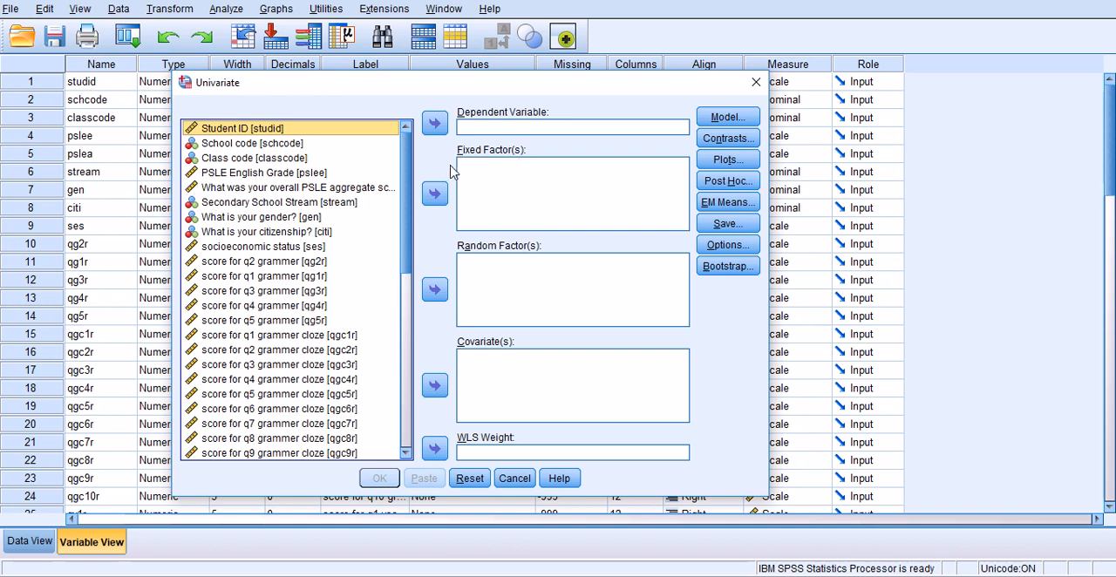
mouse_move(485, 157)
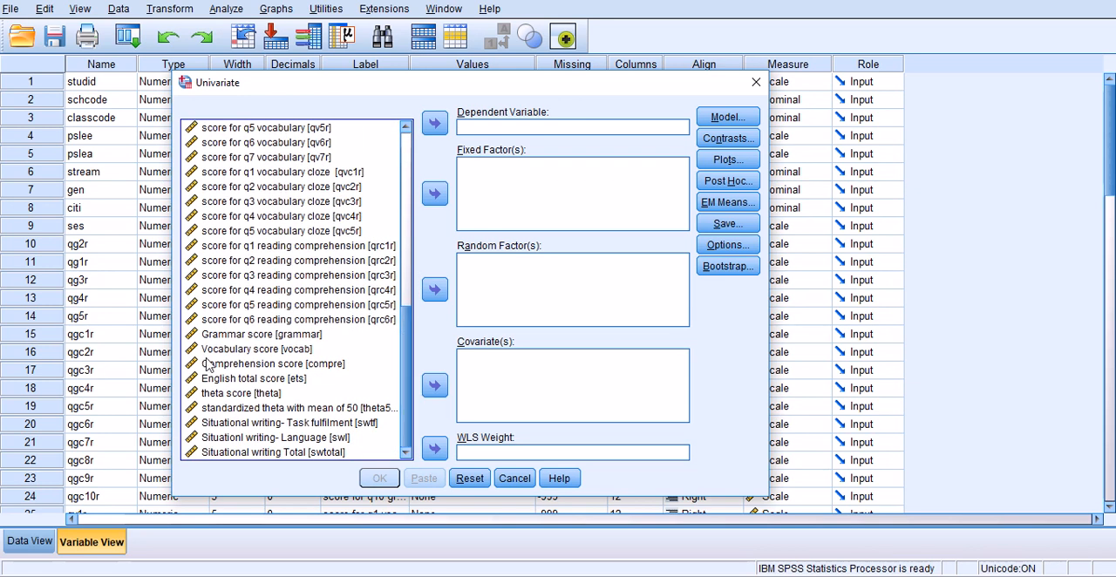
Assign Comprehension score [compre] as Dependent Variable and Secondary School Stream [stream] as Fixed Factor, then go to Model
click(275, 363)
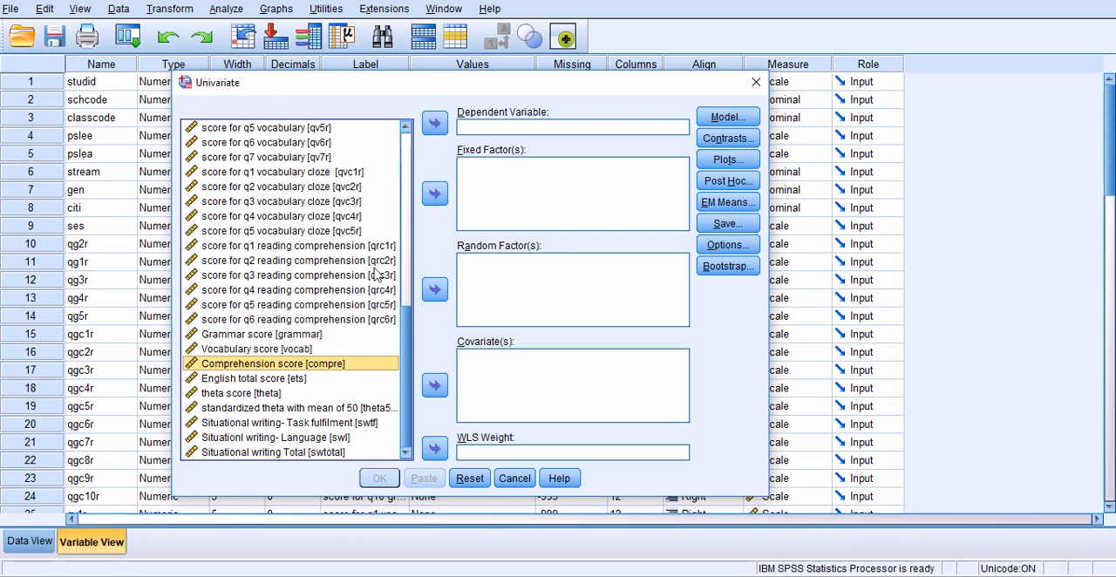
click(434, 122)
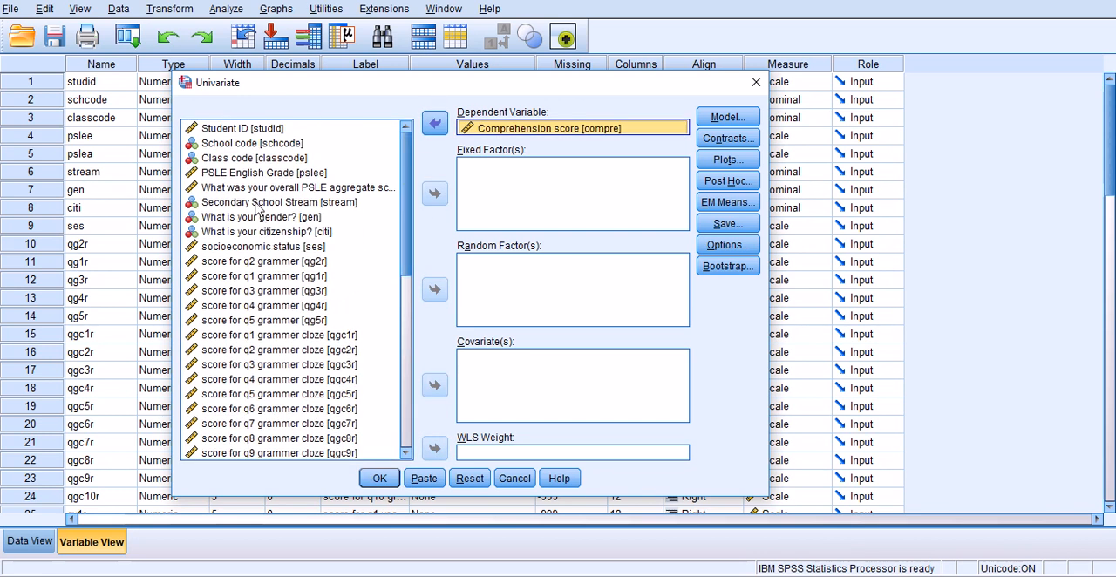
click(279, 203)
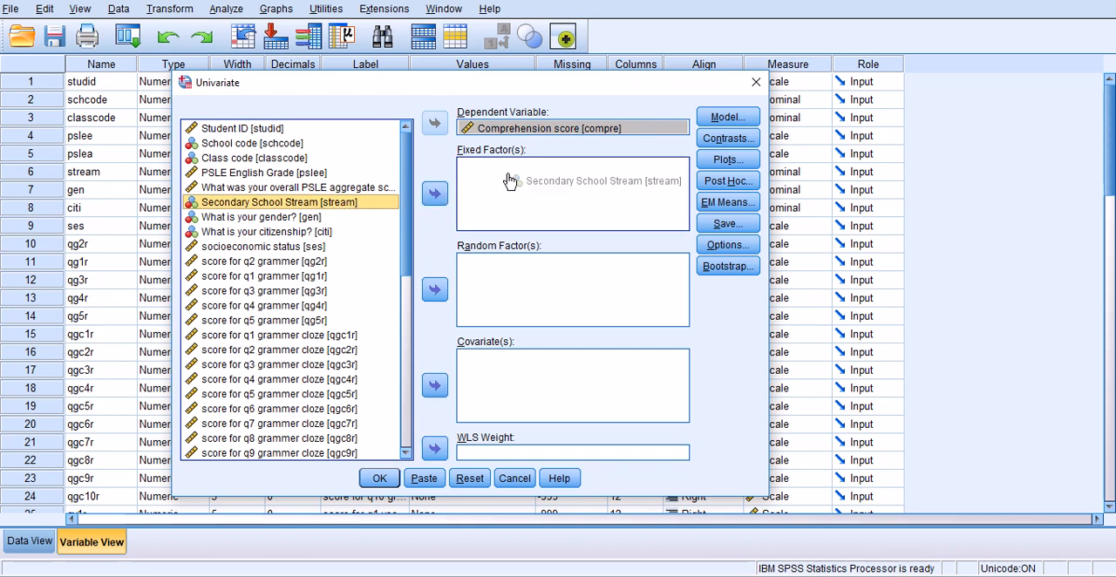
click(434, 193)
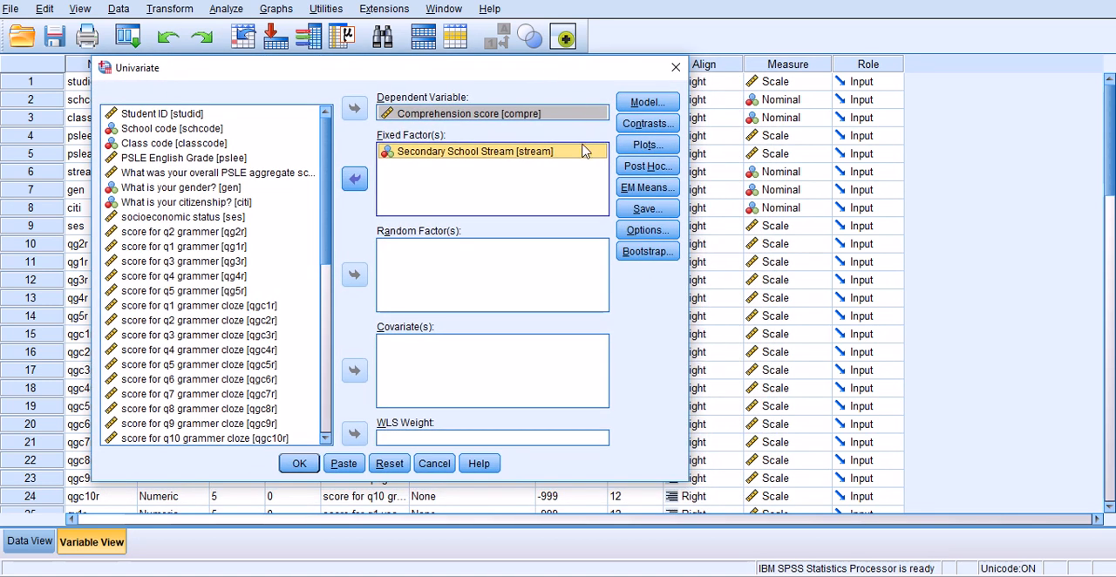
click(645, 101)
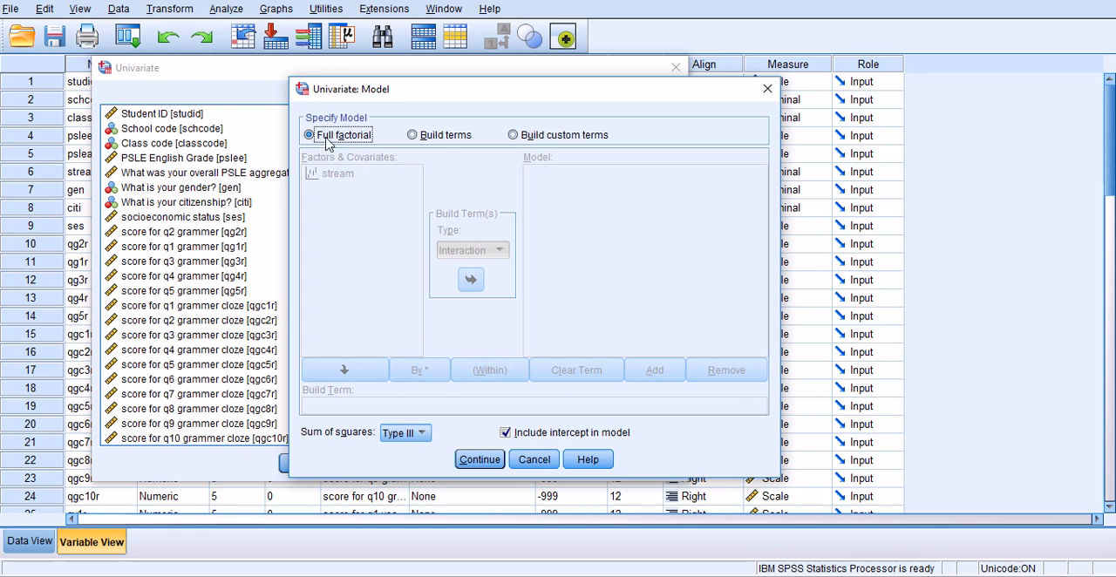
mouse_move(352, 167)
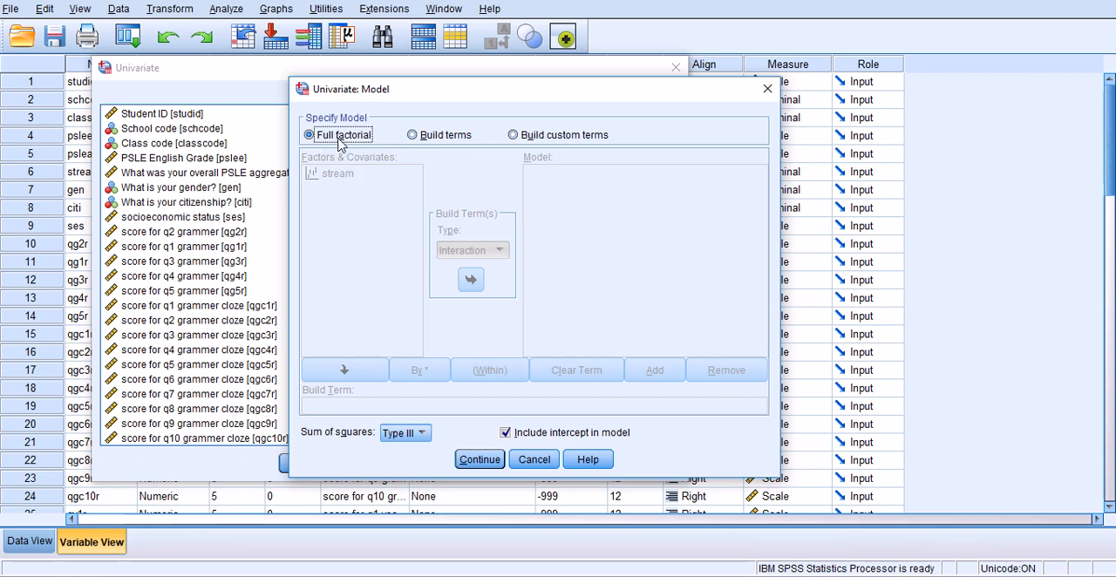
mouse_move(439, 400)
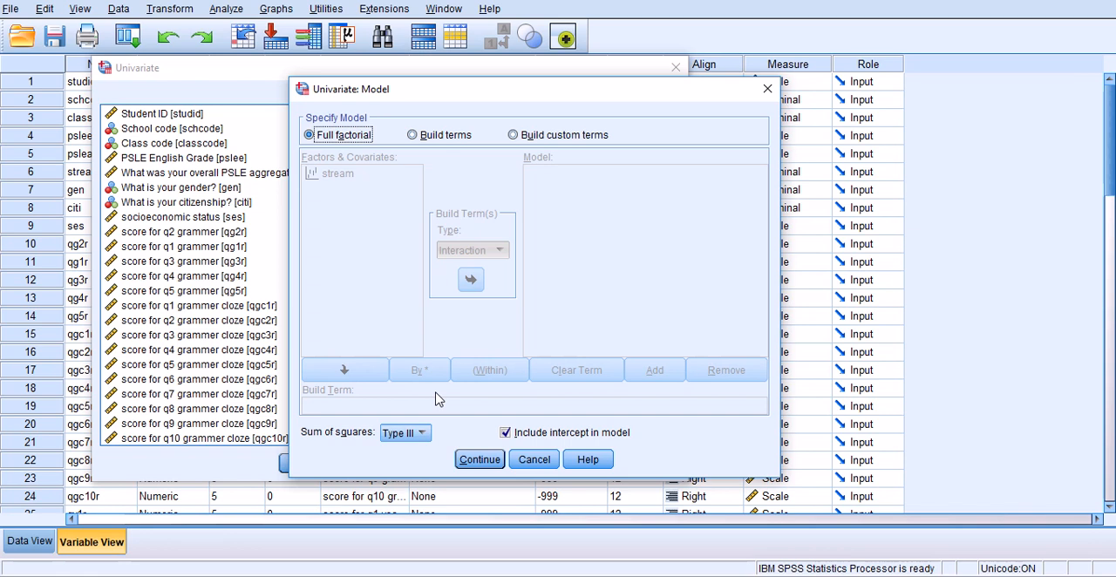
mouse_move(352, 129)
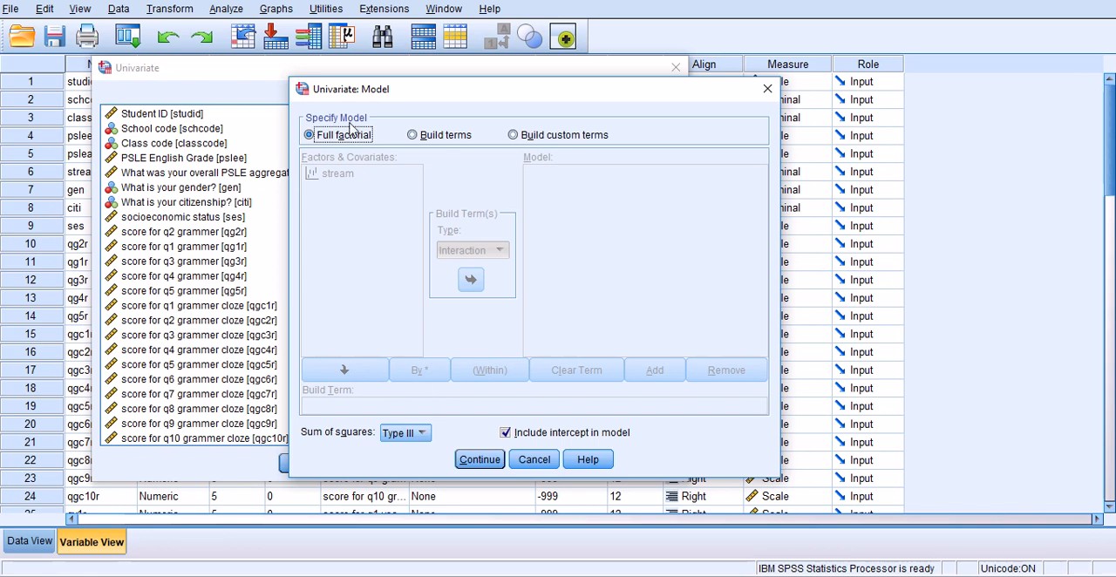
mouse_move(380, 302)
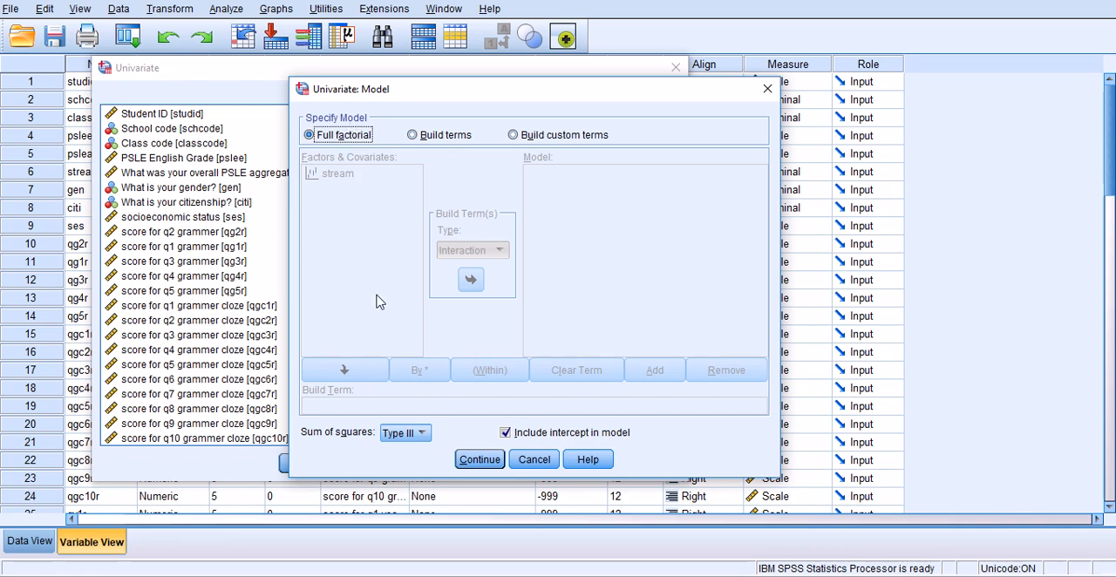
mouse_move(349, 205)
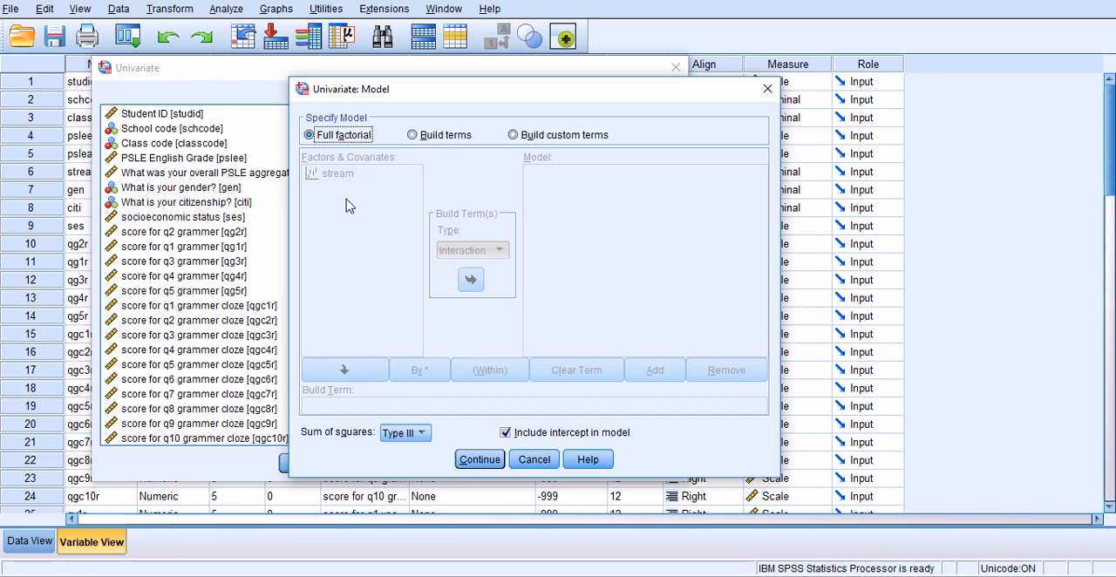
mouse_move(338, 171)
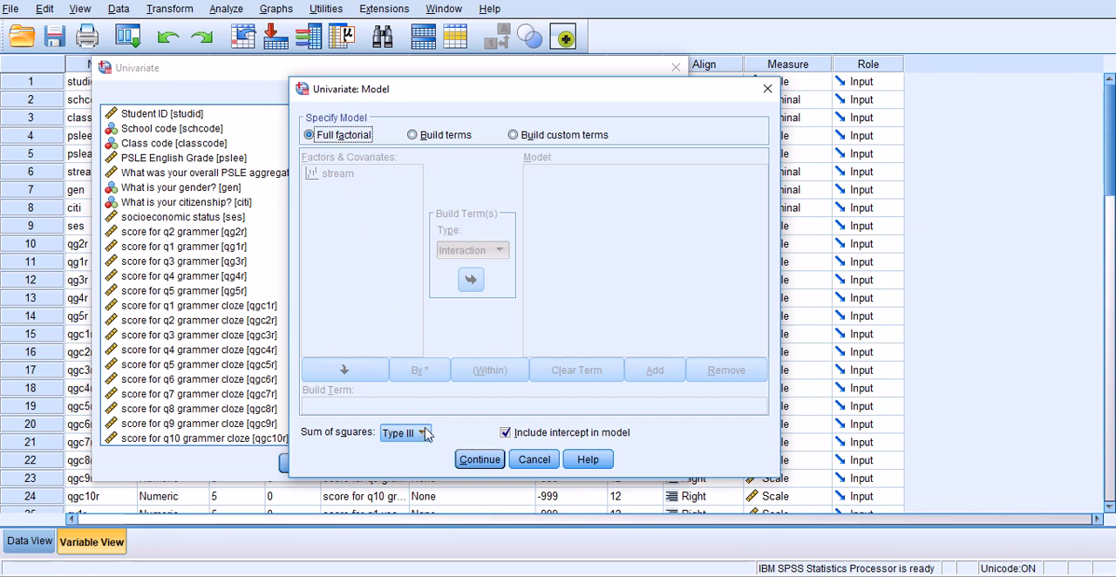
Confirm the full factorial model with Type III sum of squares and continue
click(425, 432)
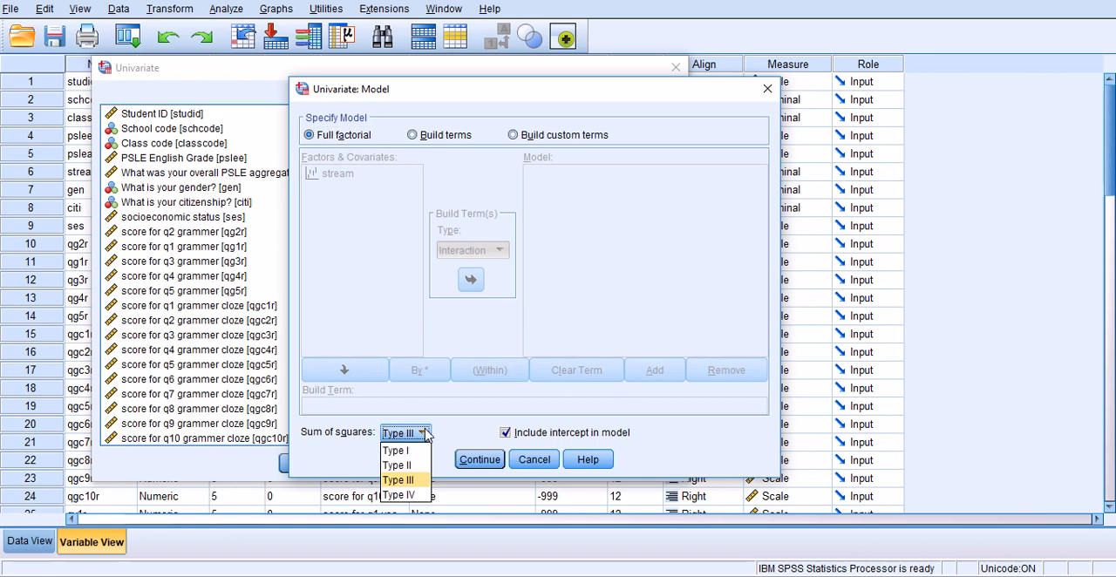
mouse_move(417, 481)
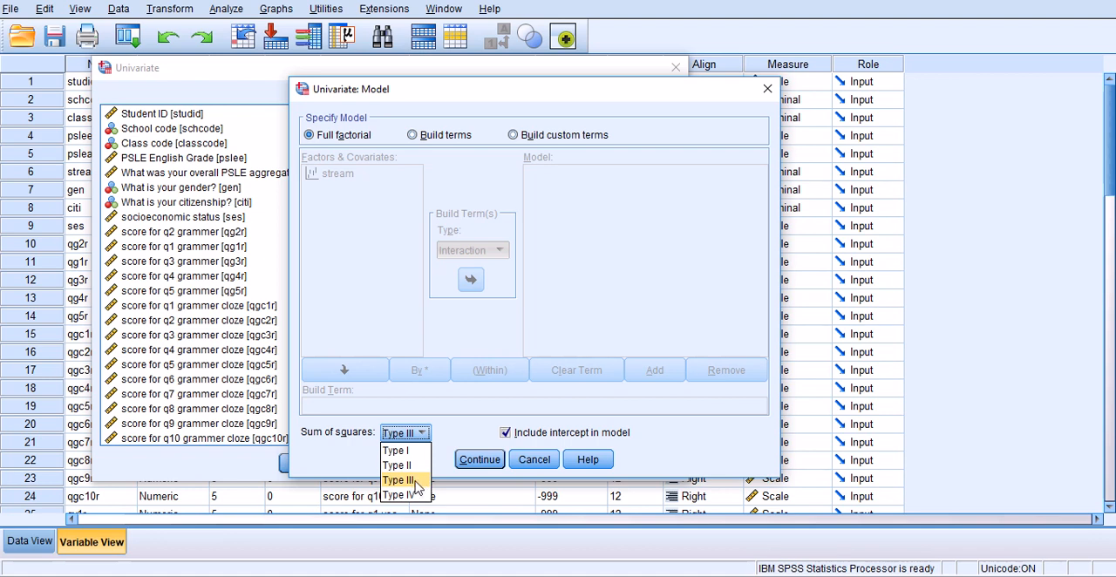
mouse_move(428, 486)
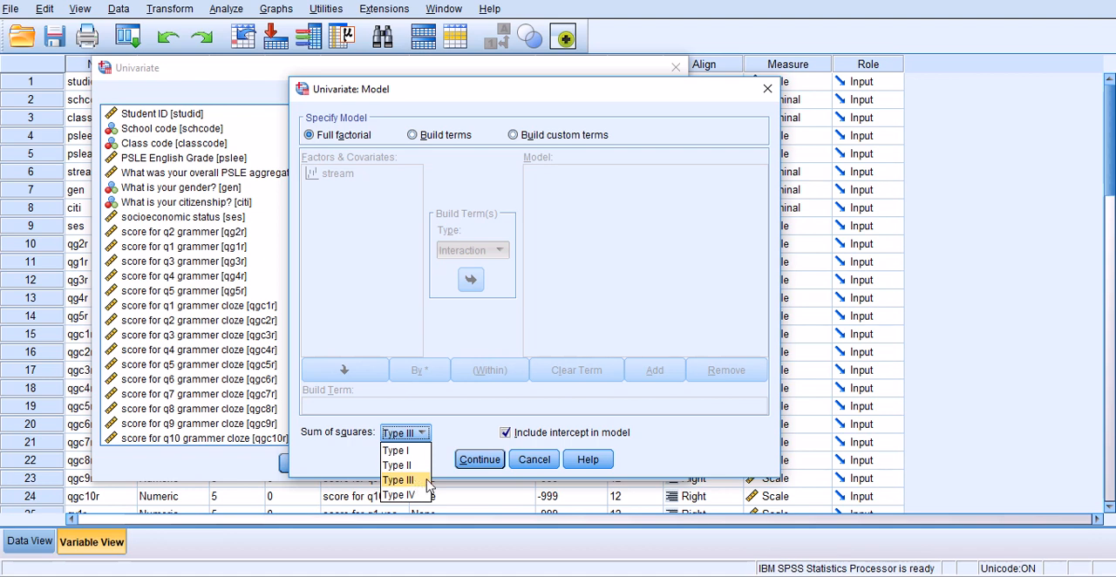
mouse_move(398, 495)
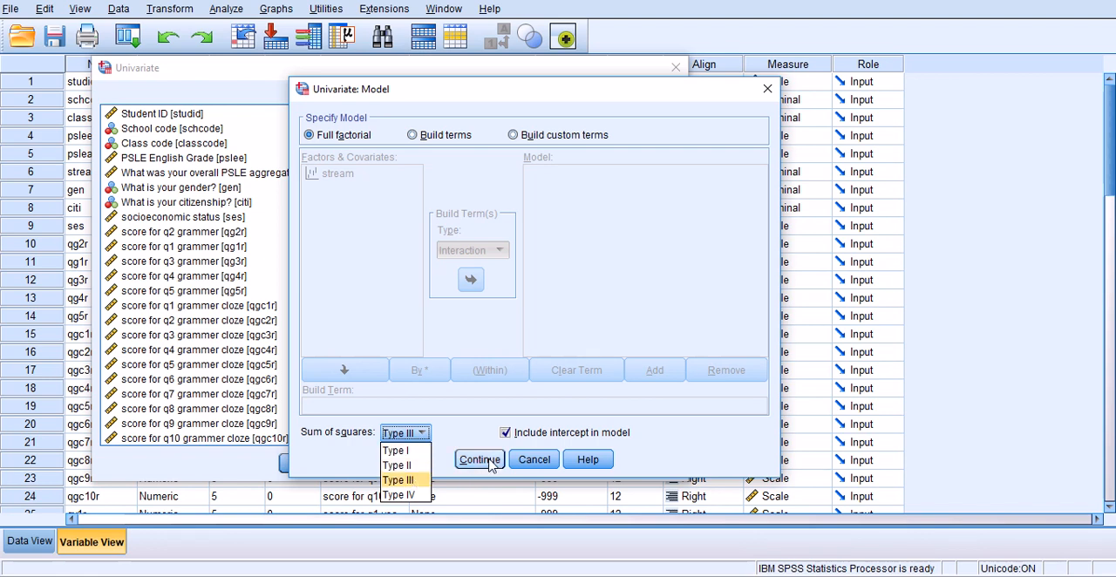
click(478, 460)
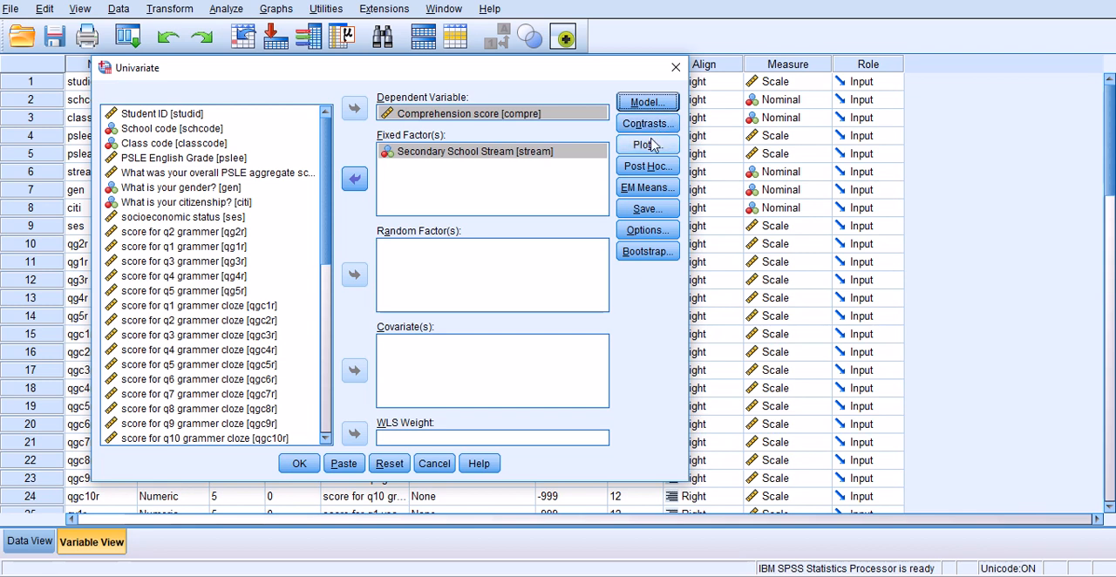
Add a line-chart profile plot with stream on the horizontal axis, trying and removing stream as separate lines, and continue
click(646, 143)
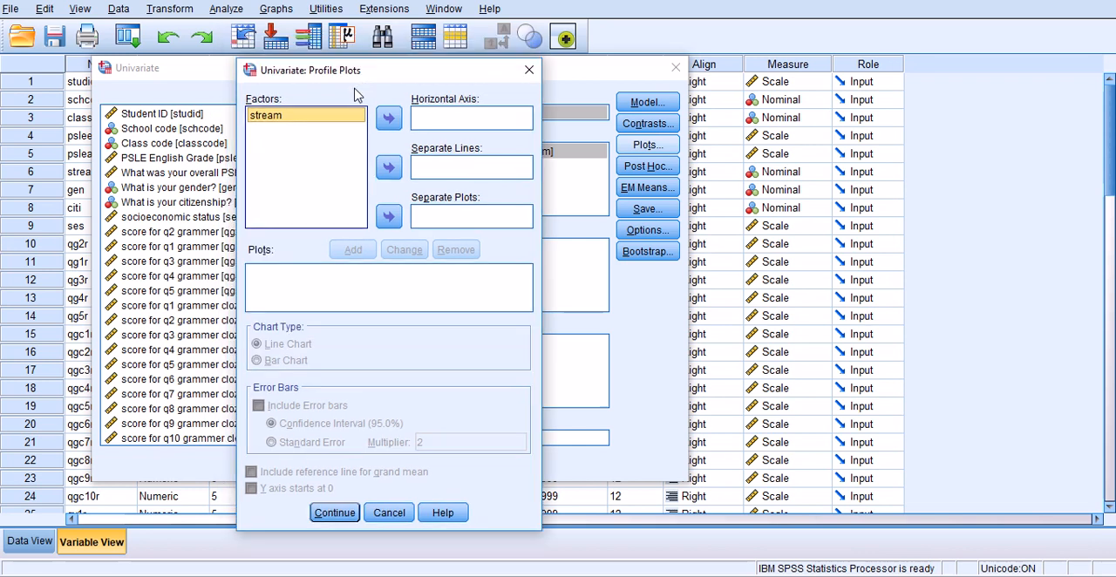
click(265, 115)
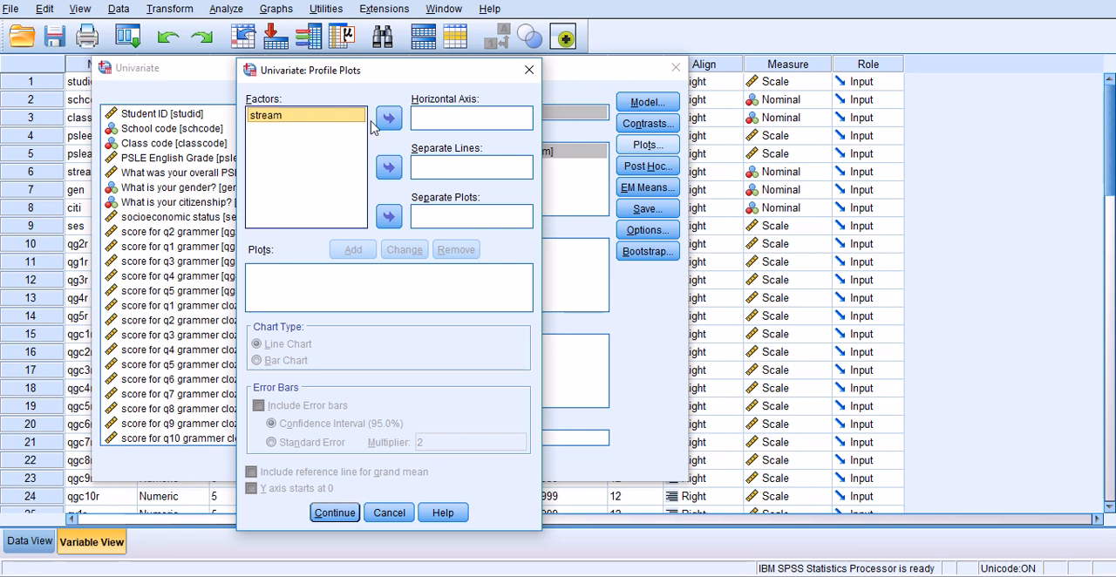
click(388, 118)
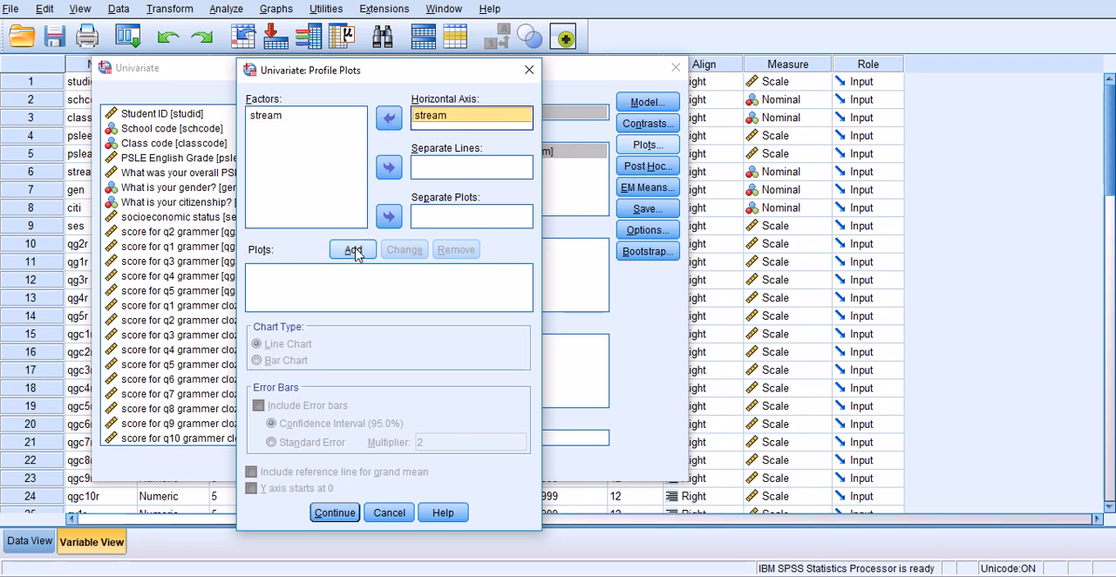
click(352, 249)
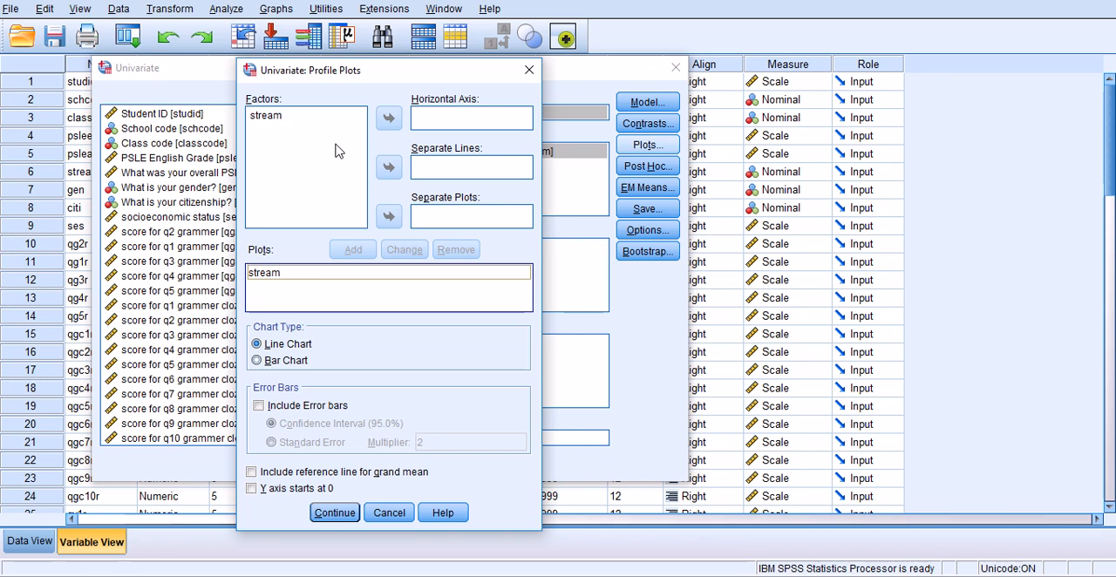
click(265, 115)
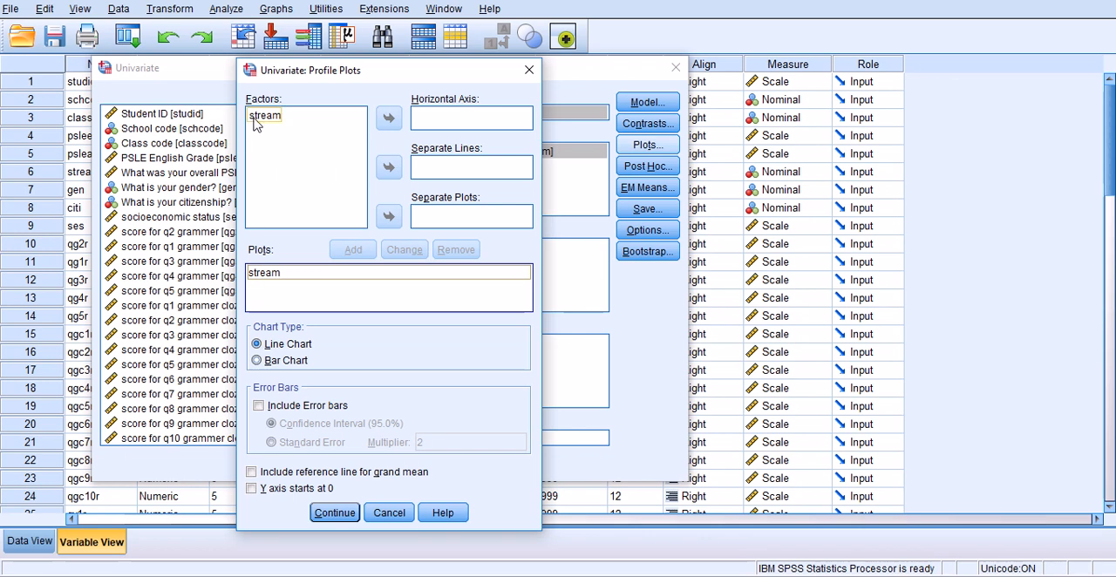
click(265, 115)
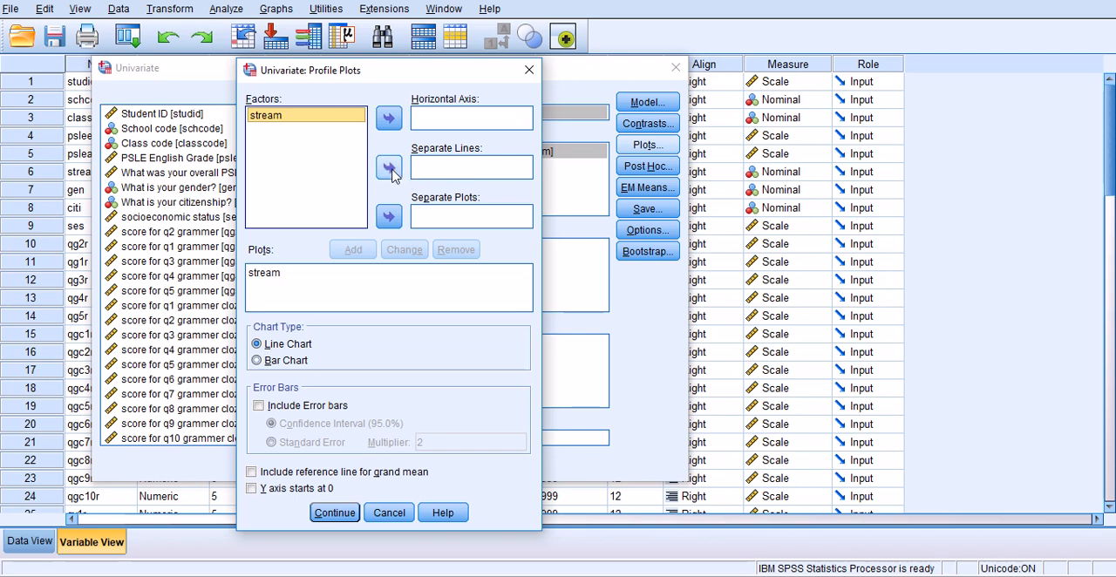
click(388, 168)
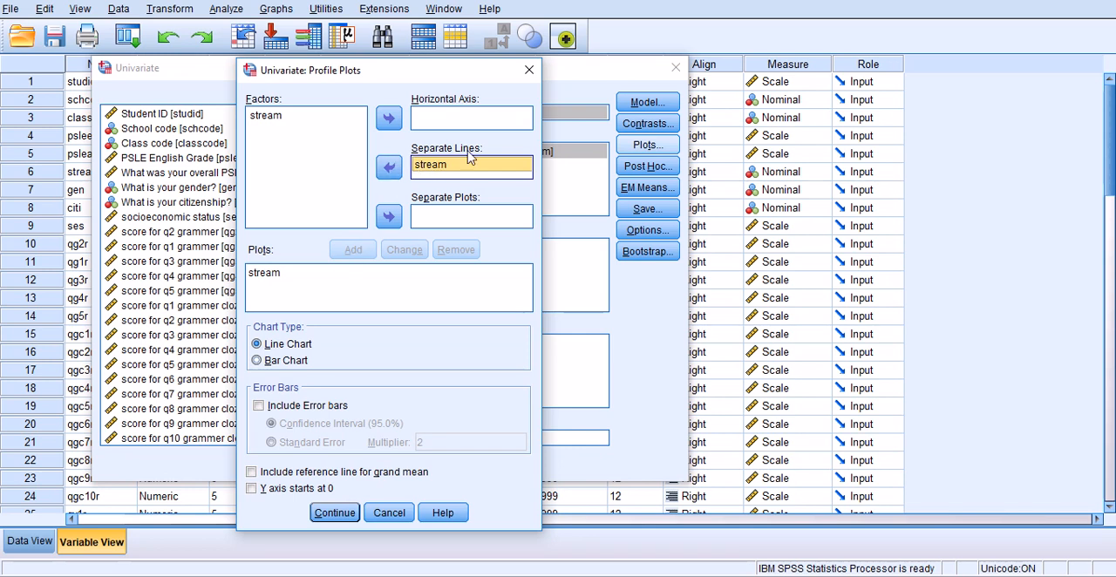
mouse_move(464, 113)
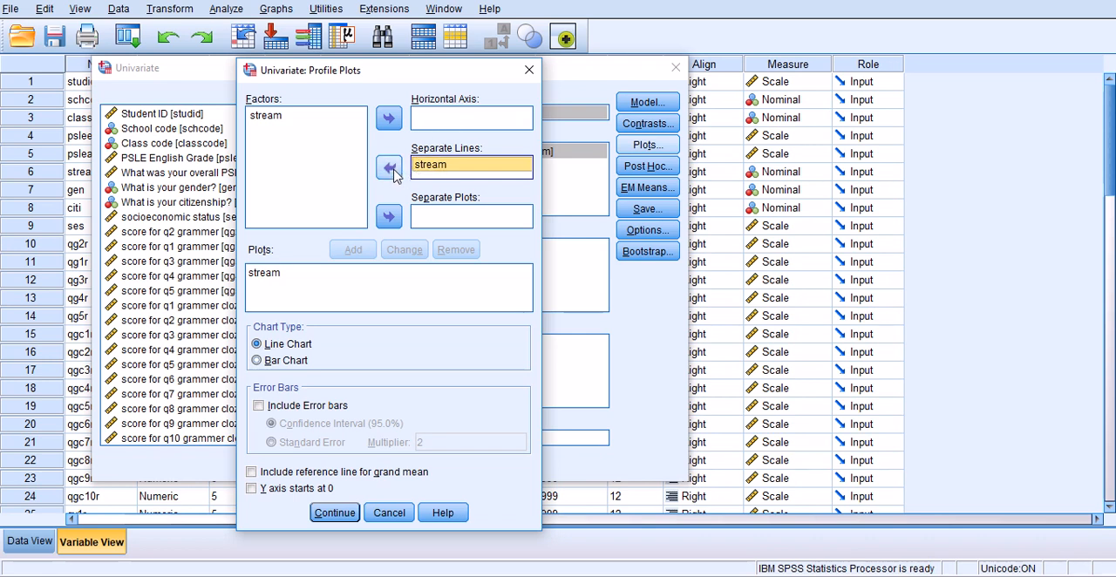
click(388, 168)
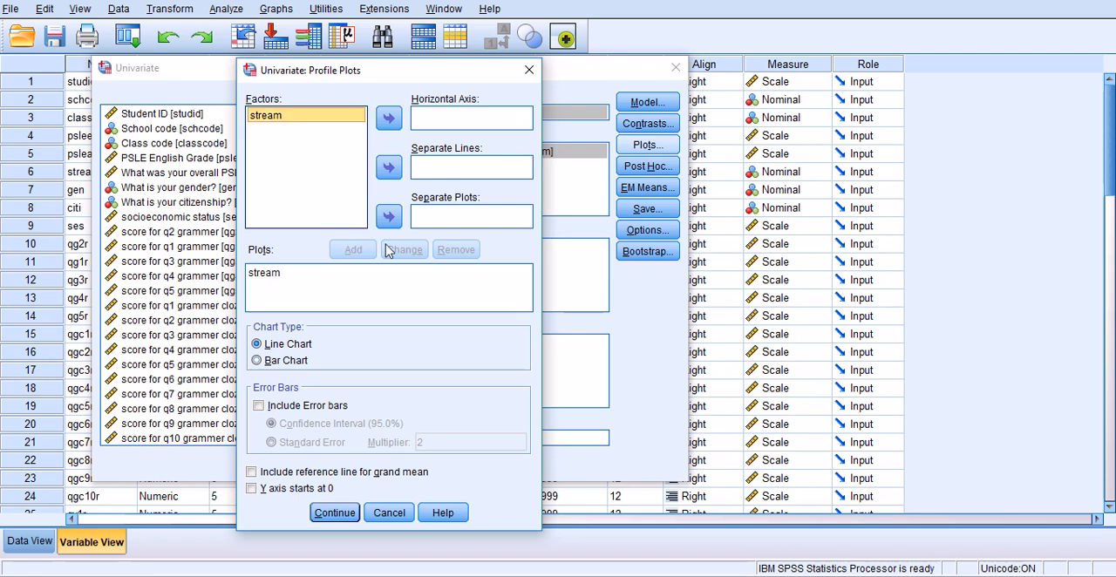
mouse_move(341, 433)
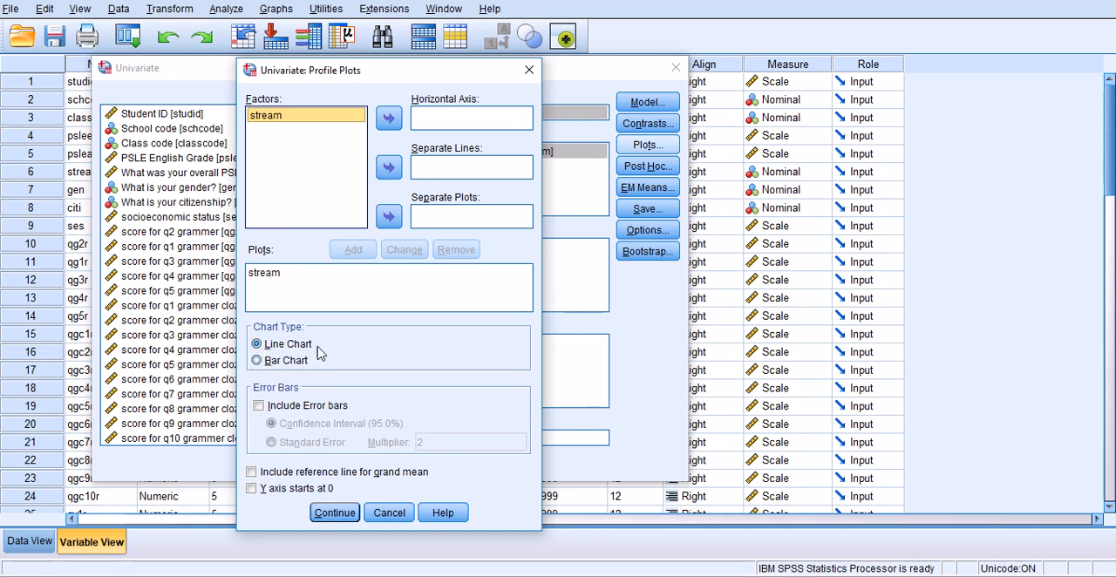
mouse_move(287, 520)
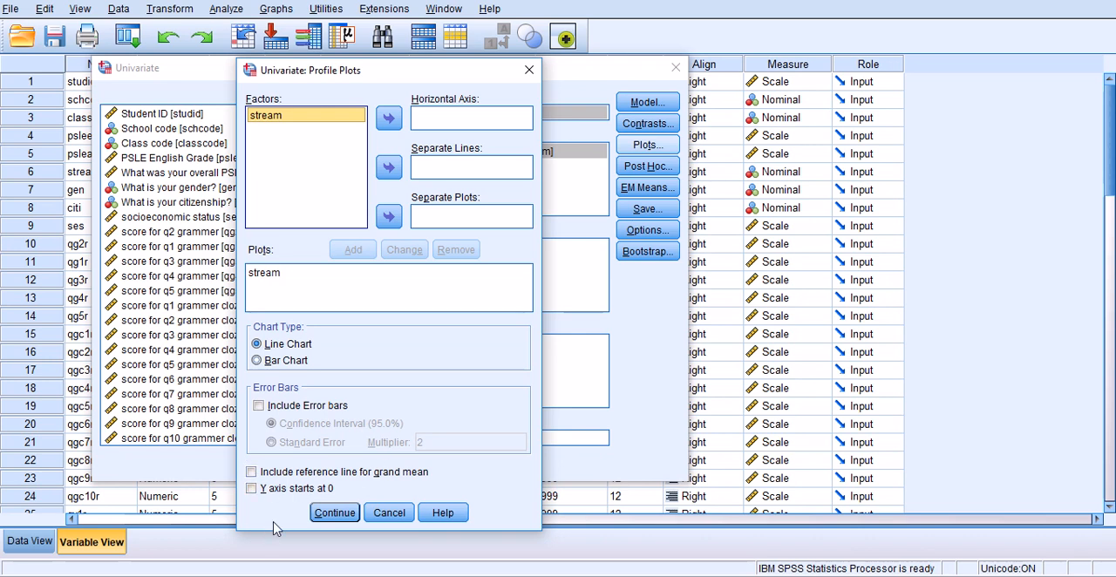
mouse_move(289, 509)
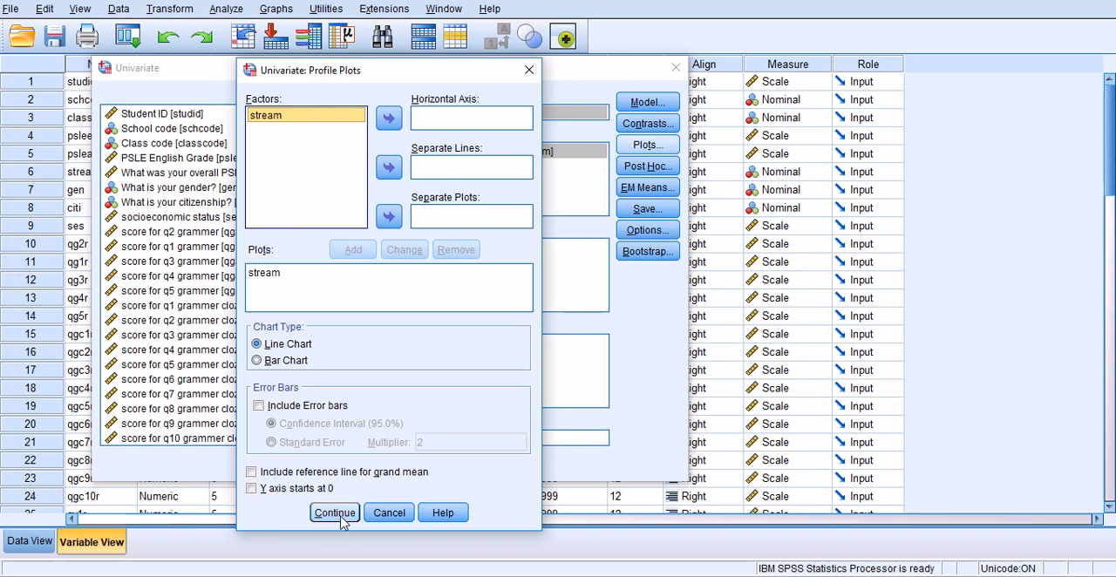
click(335, 512)
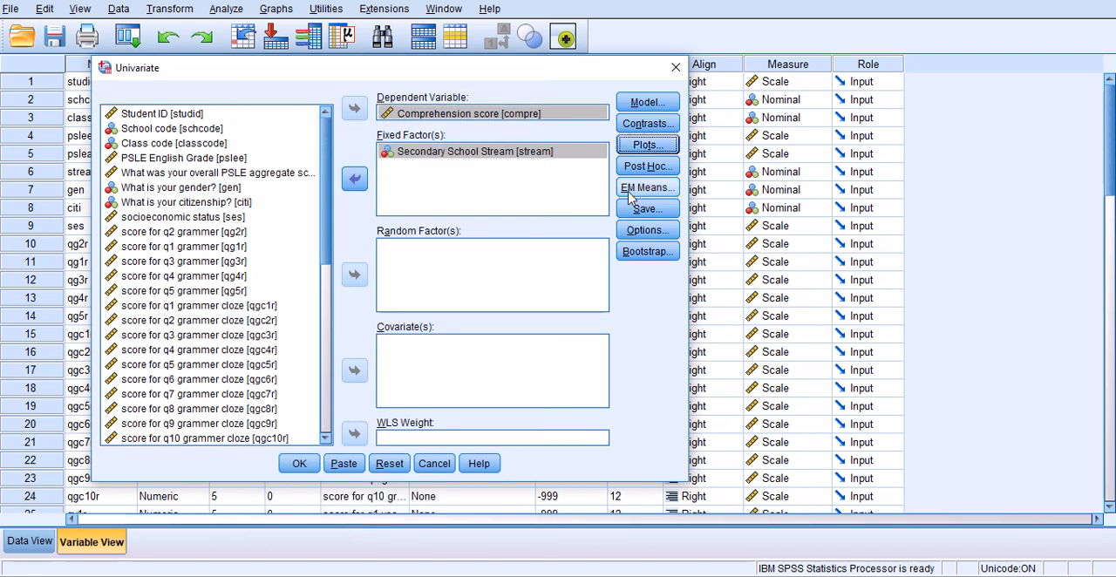
click(647, 165)
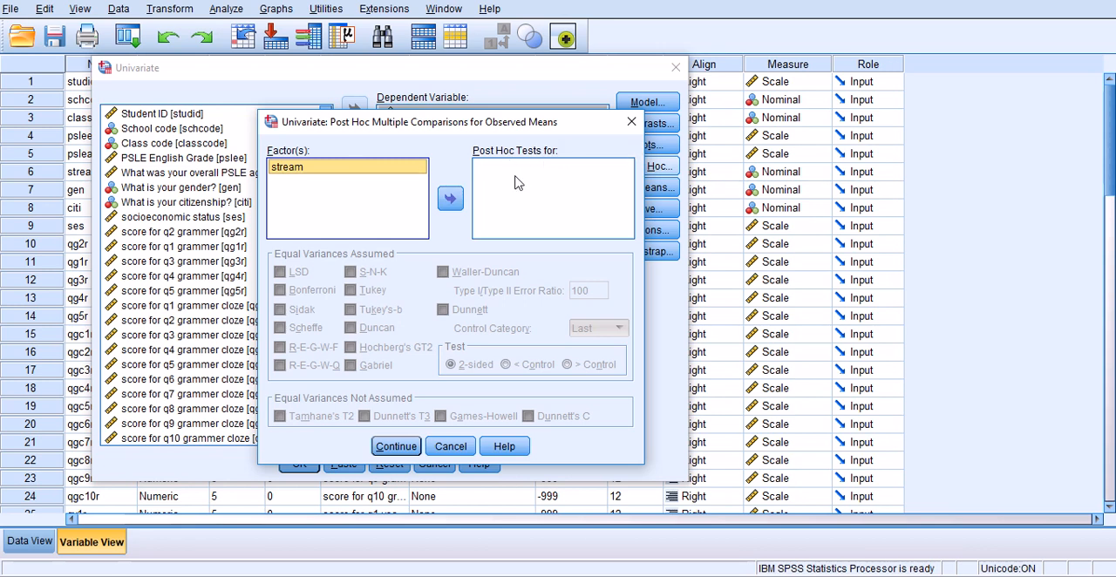
Request Tukey and Games-Howell post hoc tests for stream and continue
click(450, 199)
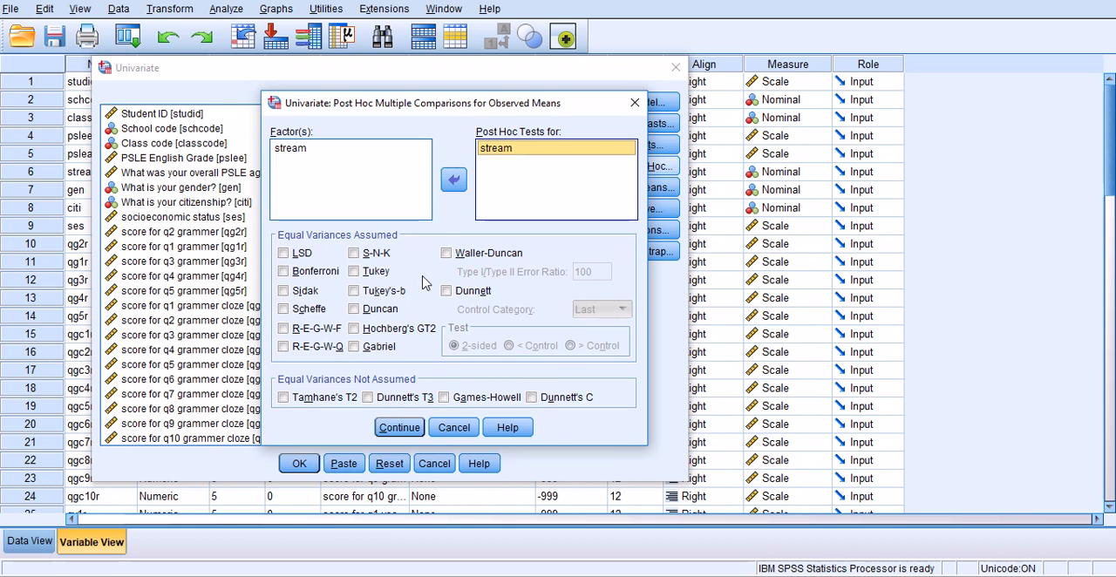
mouse_move(422, 119)
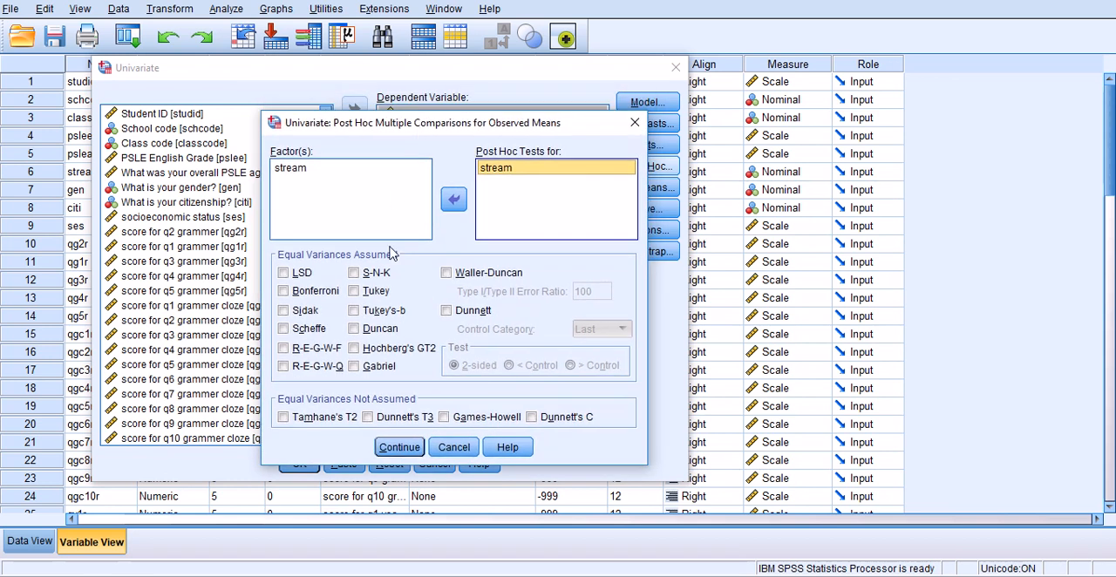
mouse_move(415, 295)
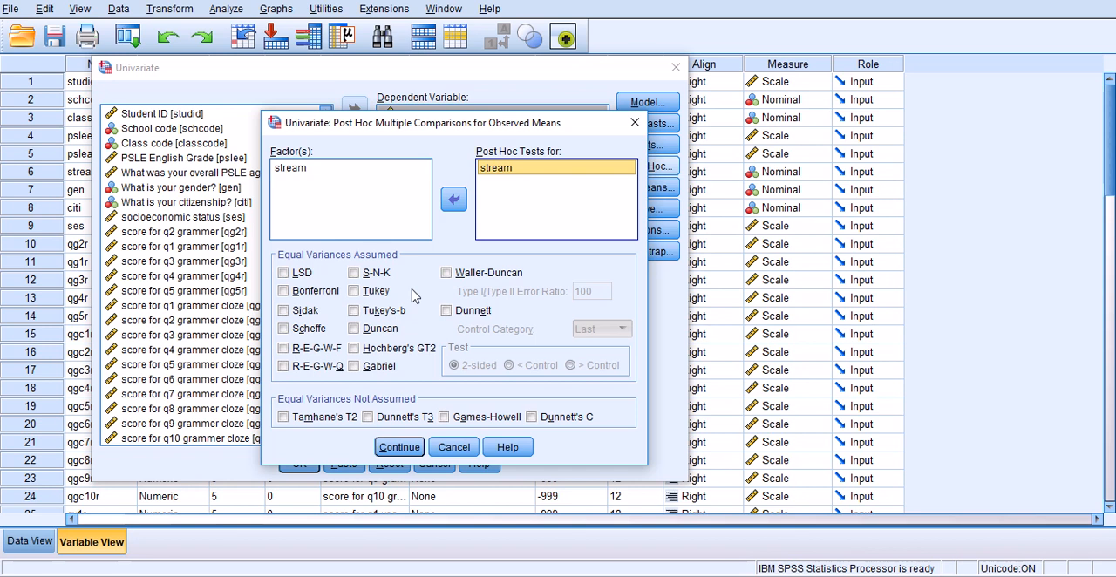
click(354, 290)
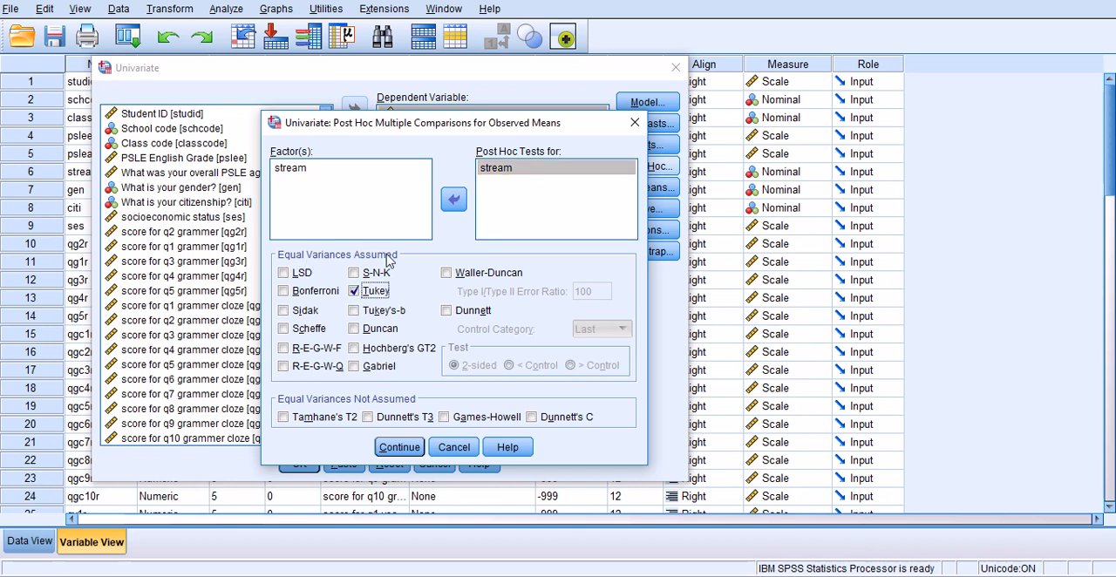
mouse_move(314, 413)
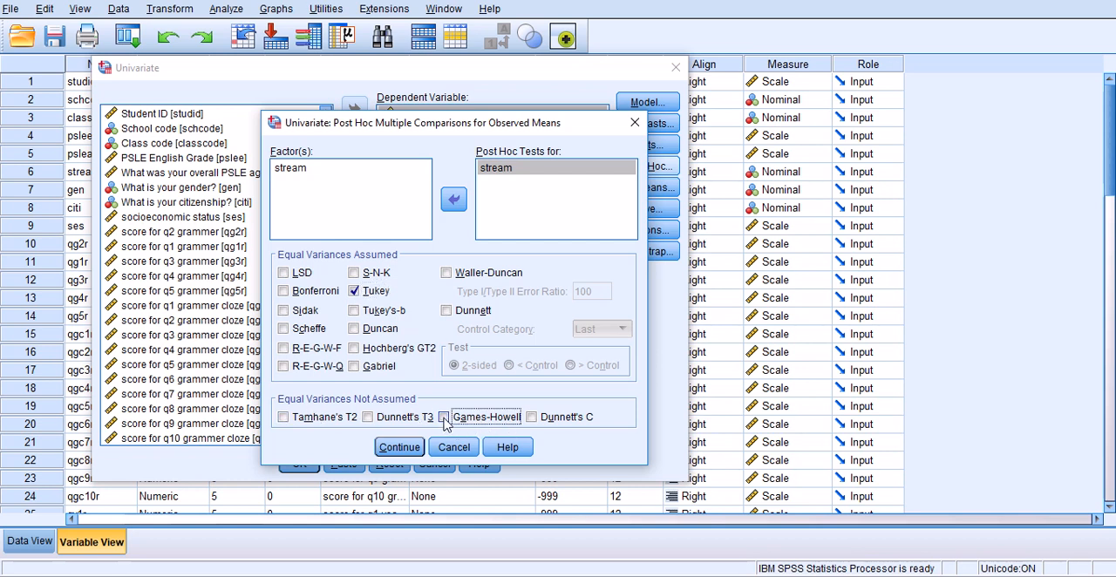
click(443, 417)
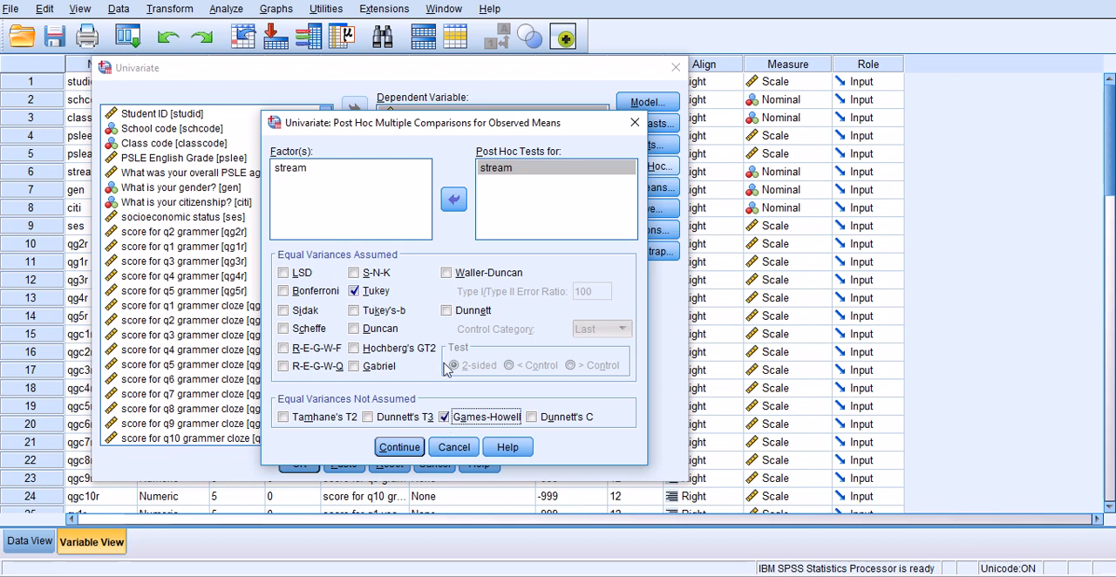
mouse_move(485, 426)
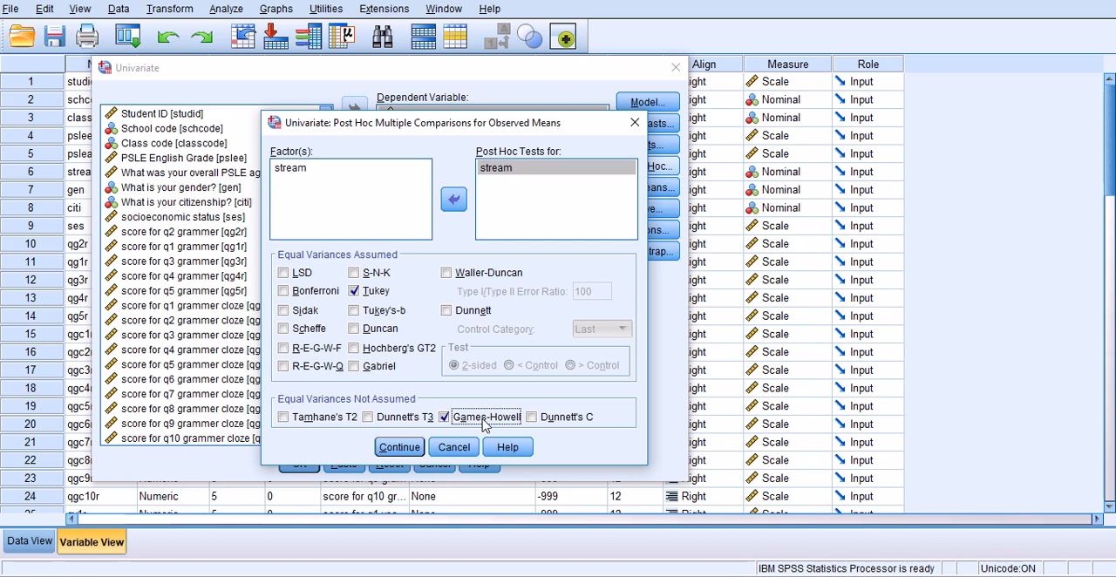
mouse_move(479, 394)
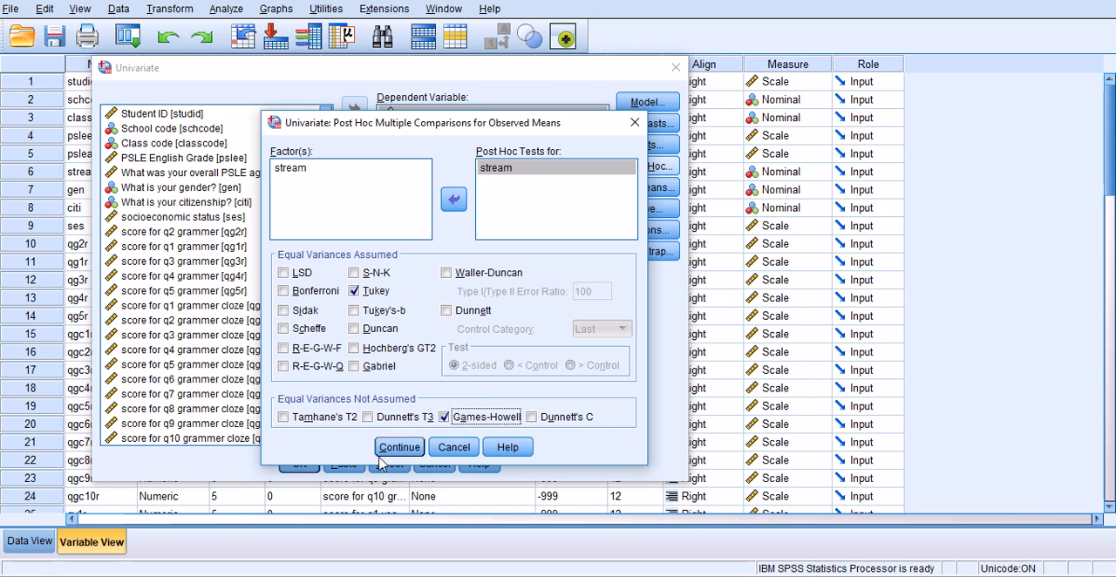
click(400, 446)
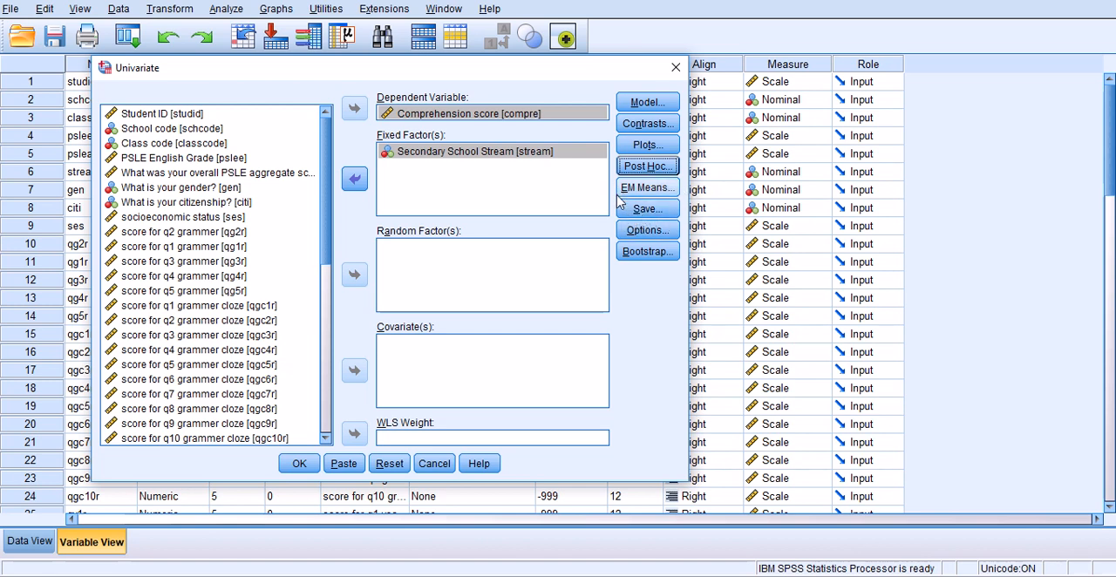
mouse_move(649, 201)
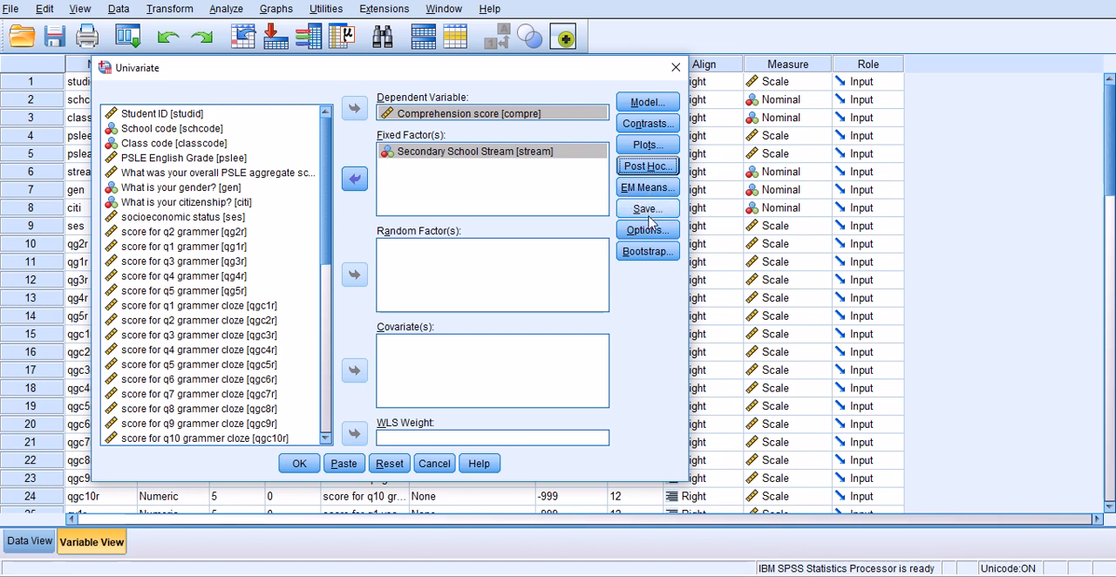
Bring up the Univariate Options dialog
click(645, 230)
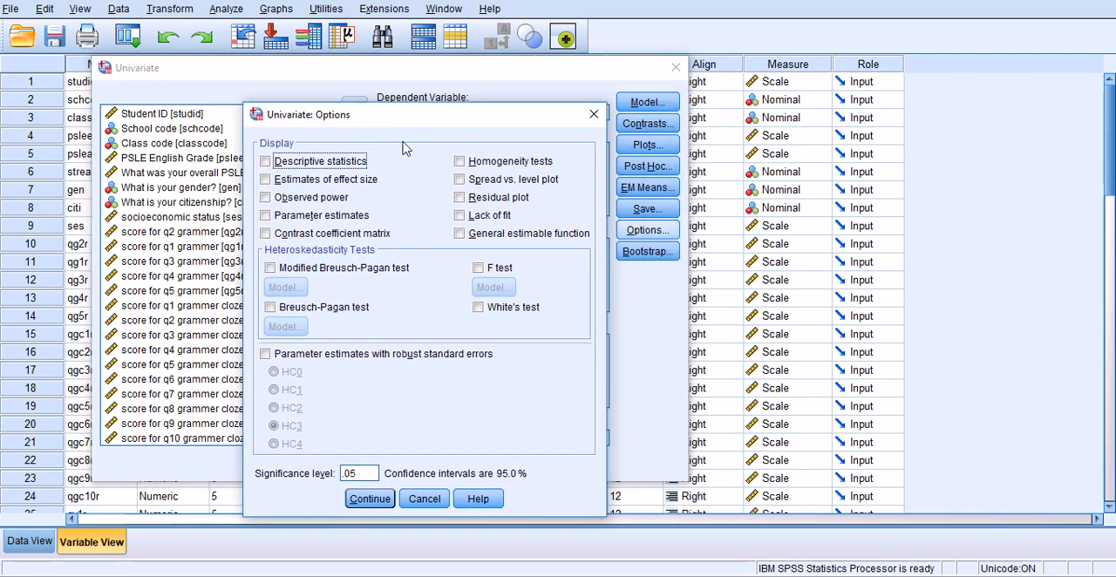
mouse_move(415, 133)
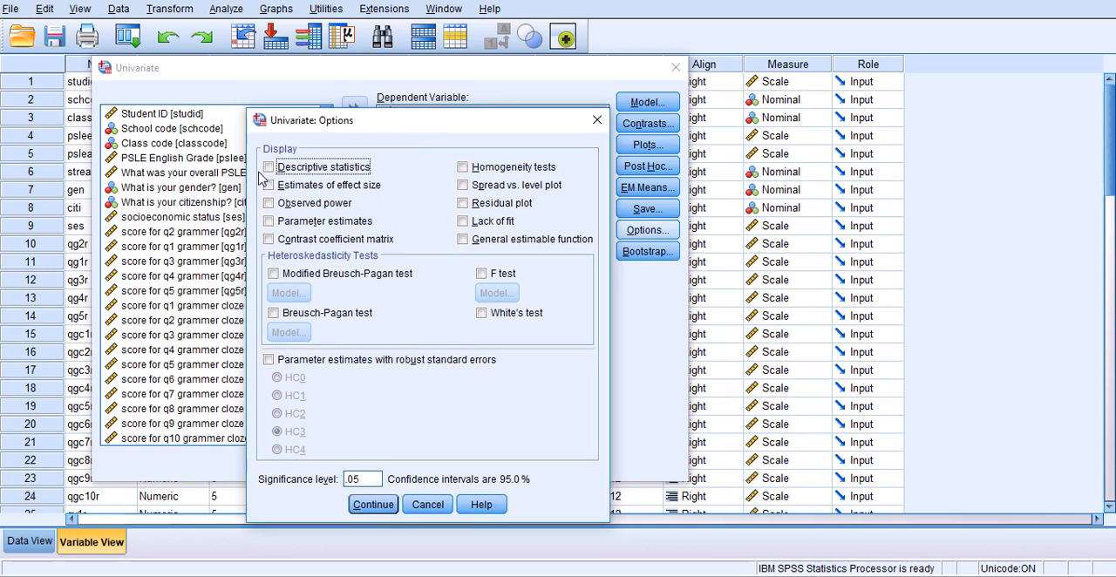
Check Descriptive statistics, Estimates of effect size and Homogeneity tests
click(268, 168)
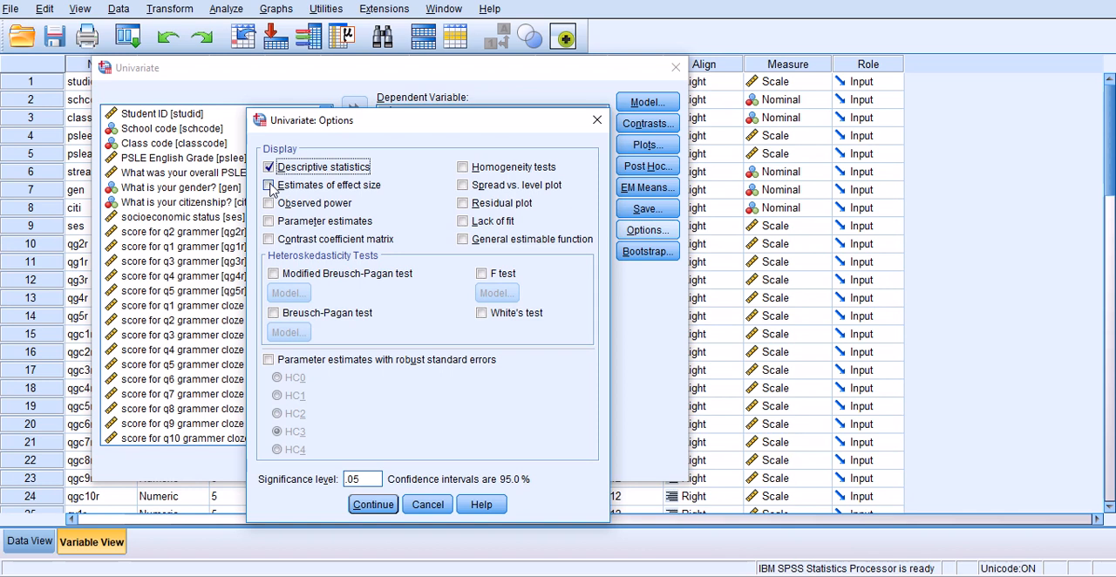
click(268, 185)
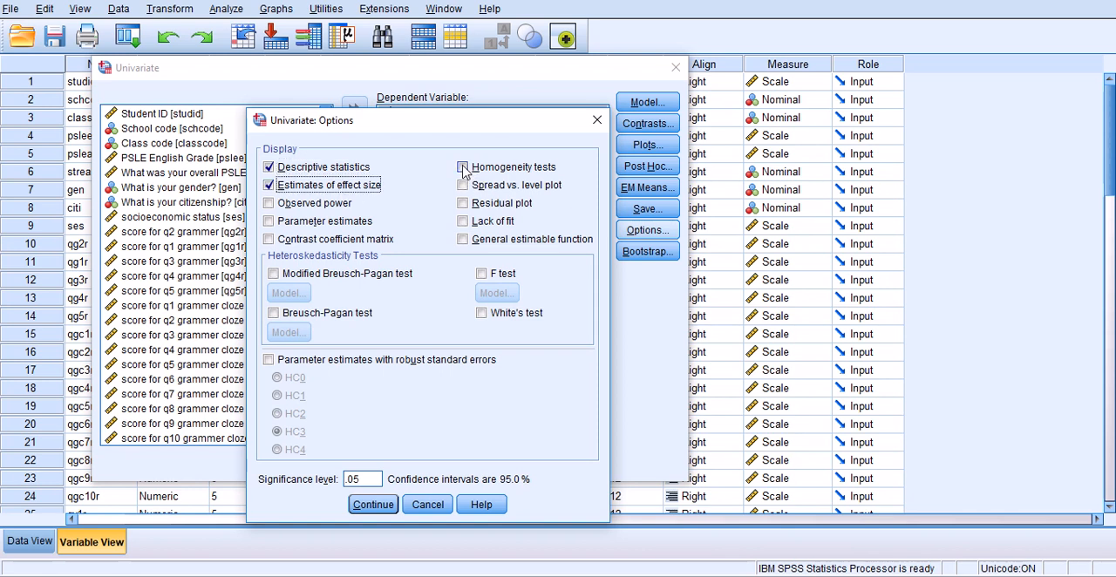
click(463, 167)
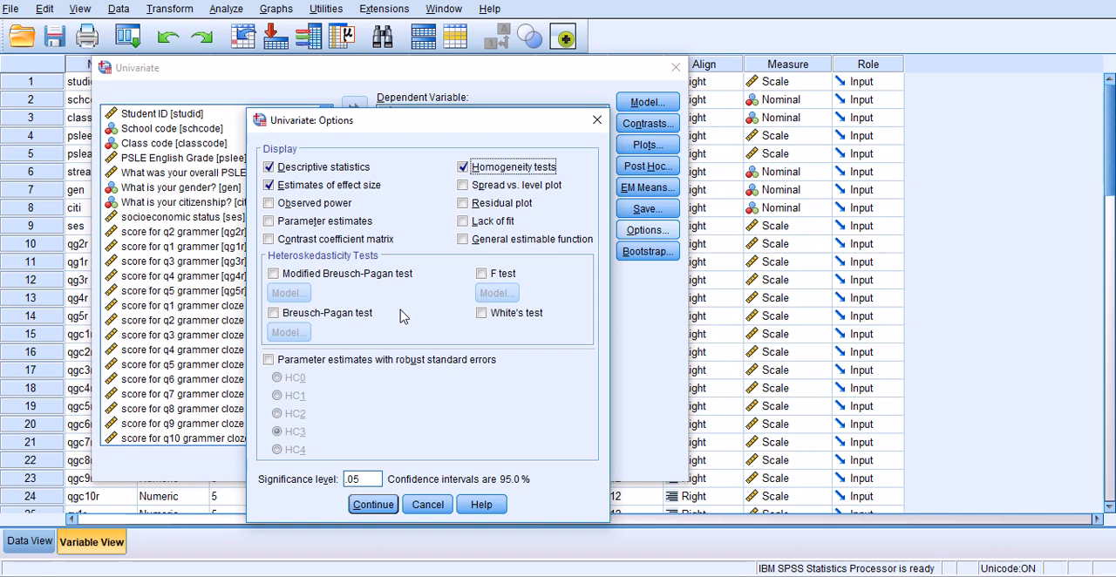
mouse_move(432, 293)
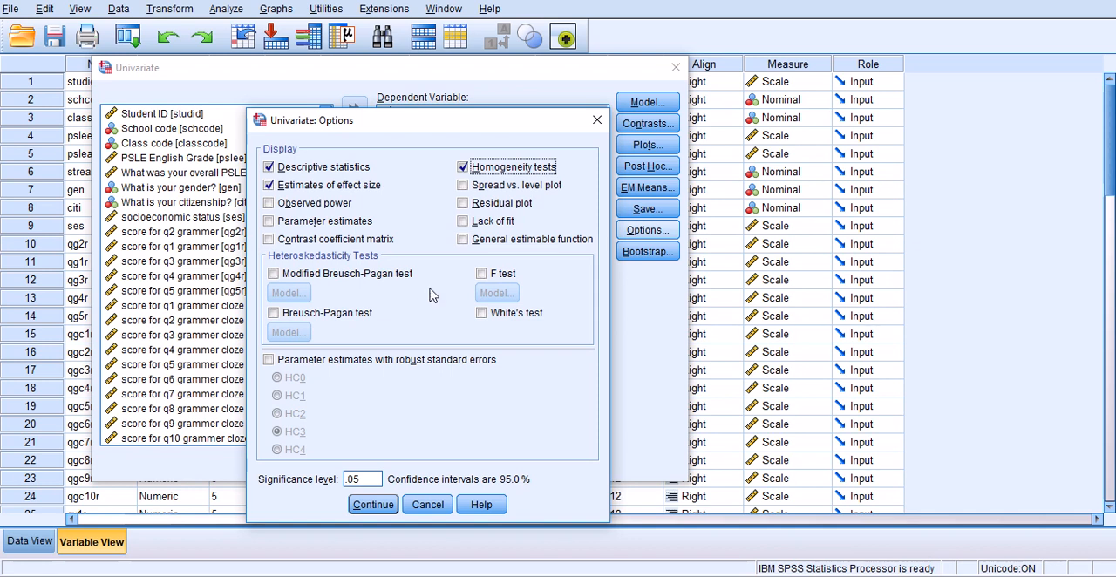
mouse_move(404, 417)
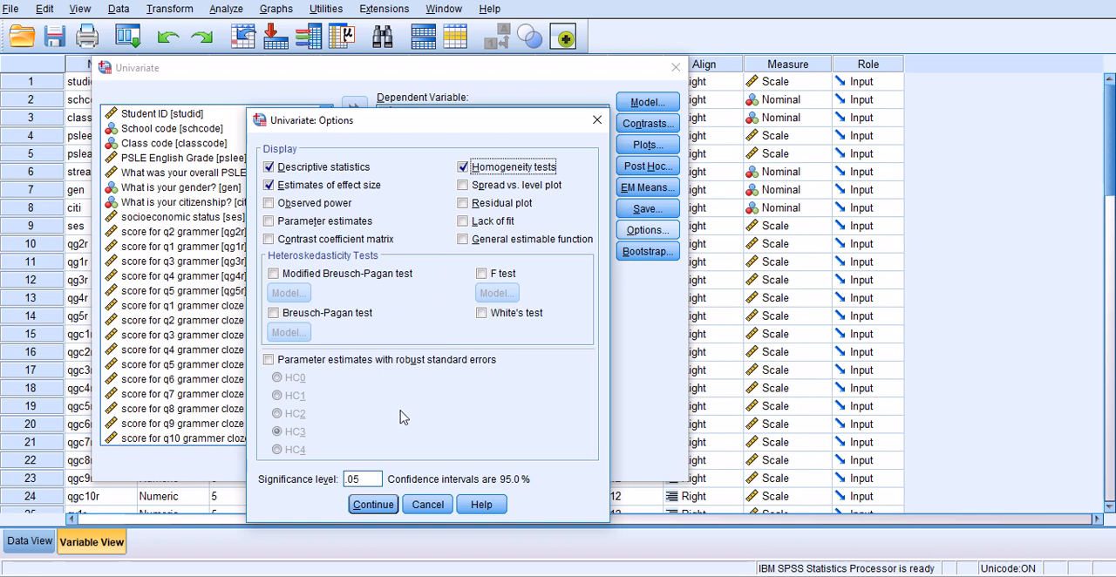
mouse_move(401, 419)
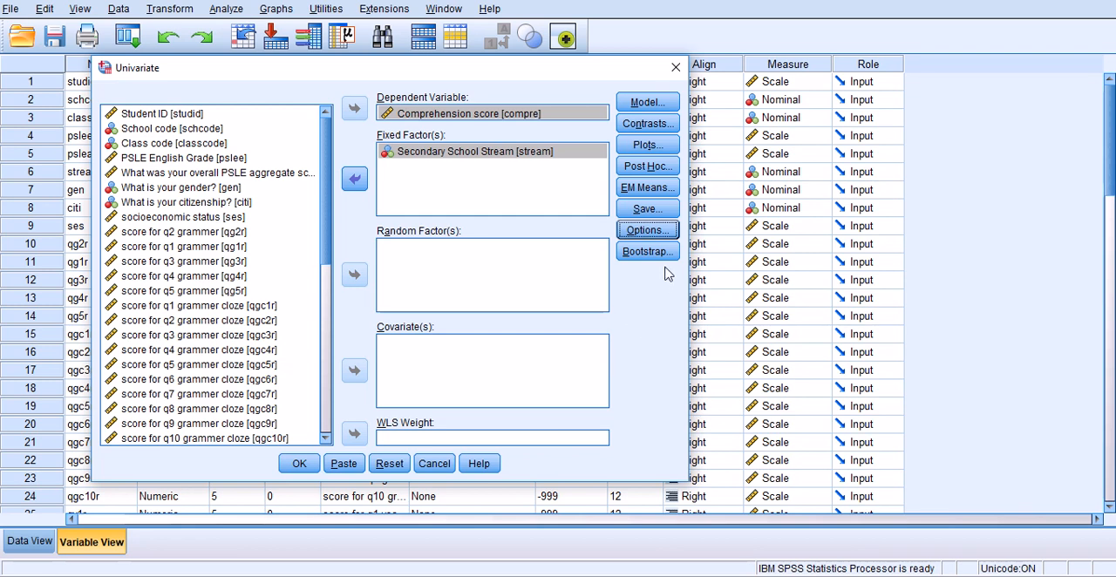
mouse_move(639, 283)
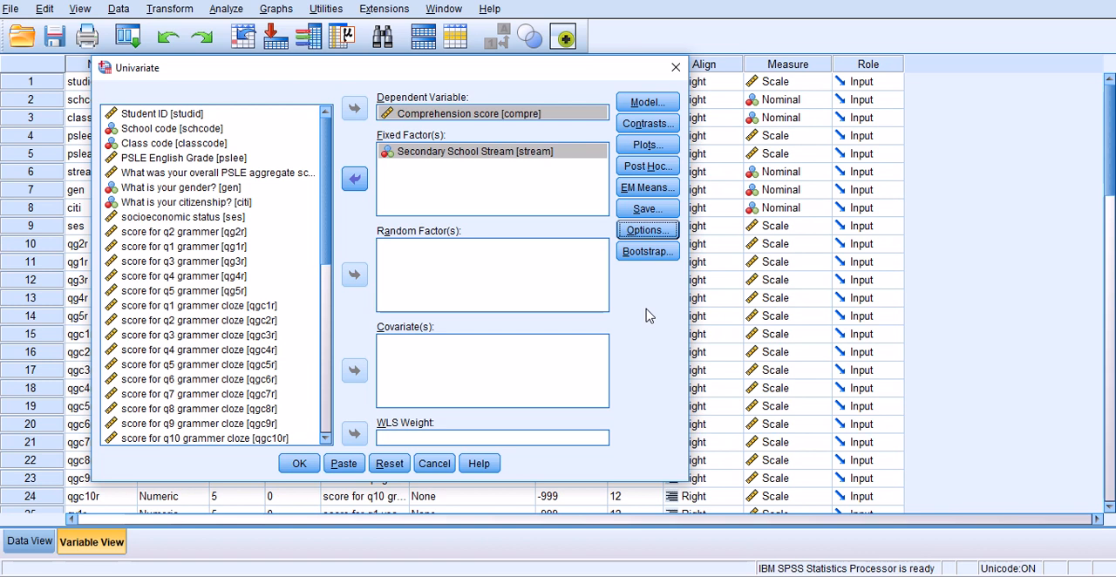
mouse_move(645, 324)
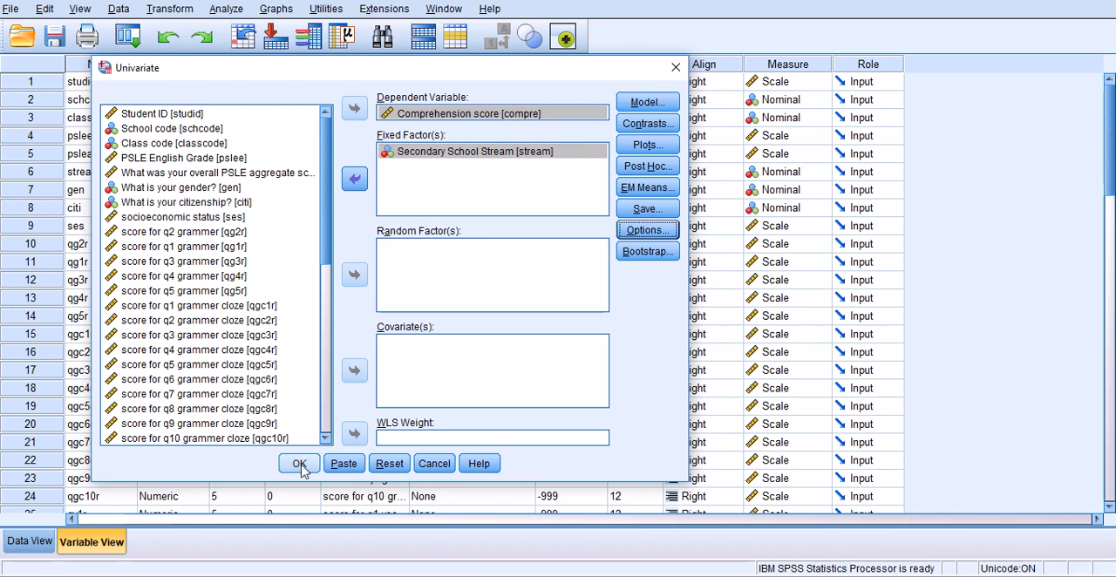
mouse_move(310, 467)
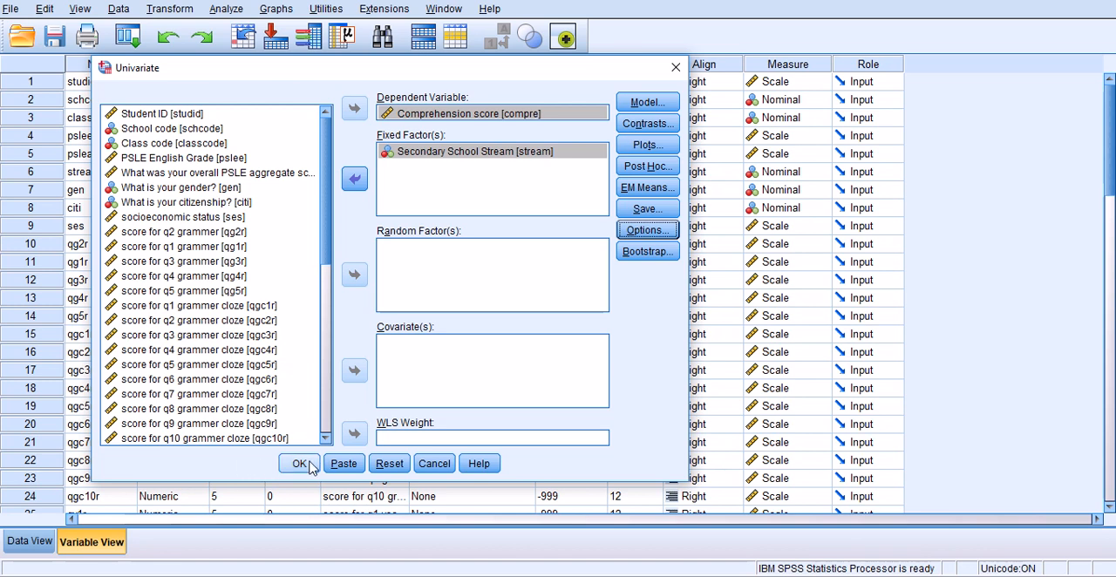
Run the univariate ANOVA with OK to produce the output
click(300, 464)
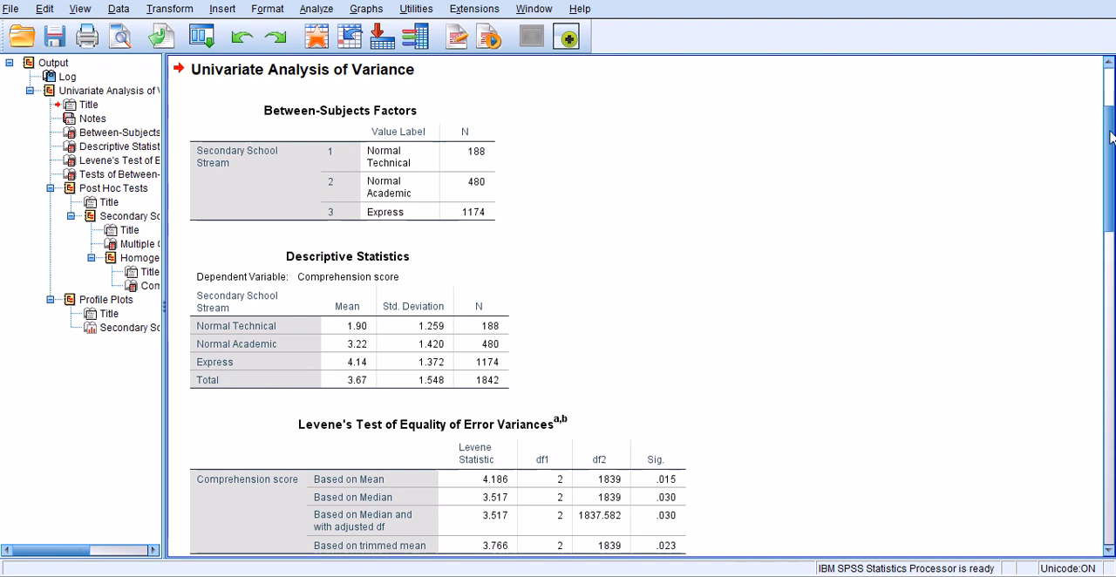
scroll(down, 3)
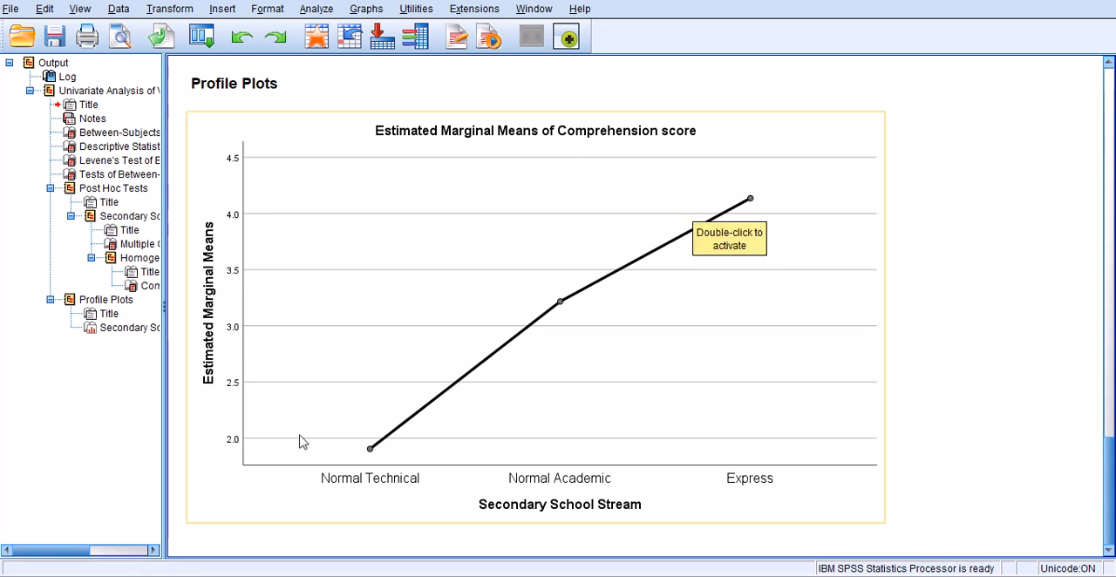
mouse_move(352, 471)
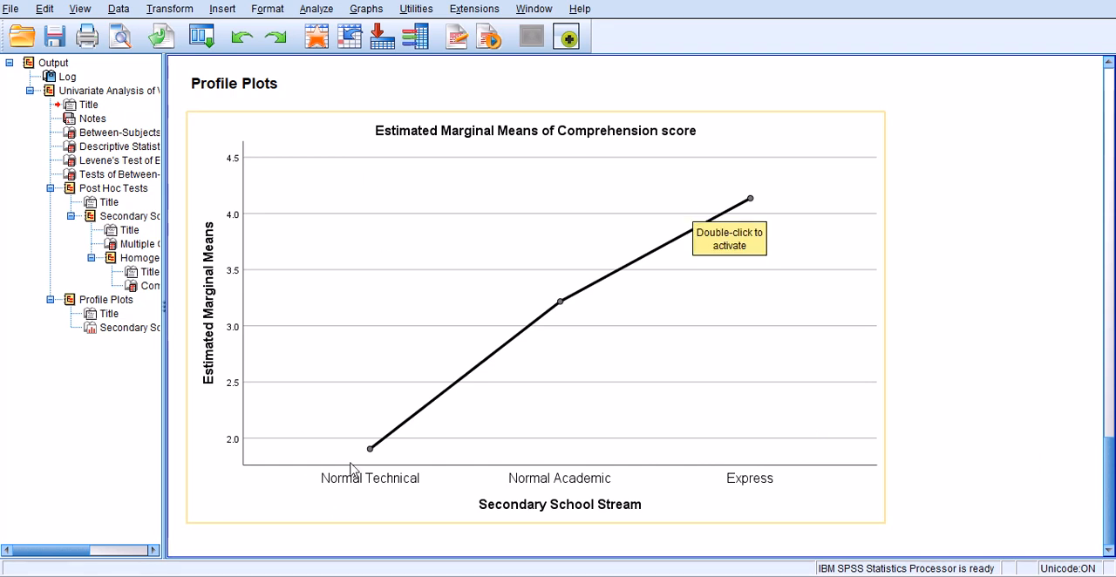
mouse_move(801, 471)
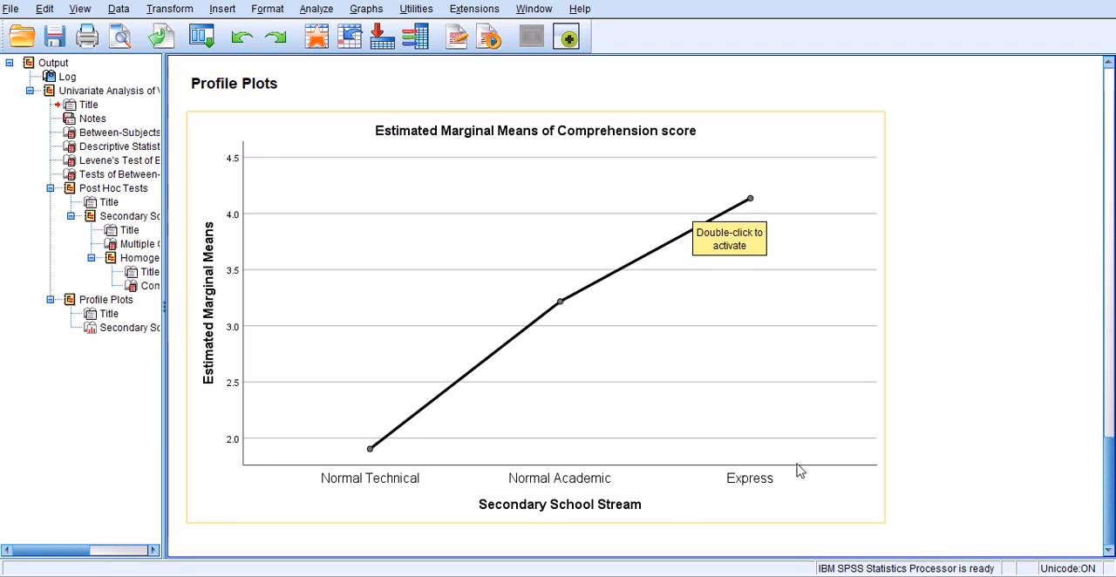
mouse_move(750, 481)
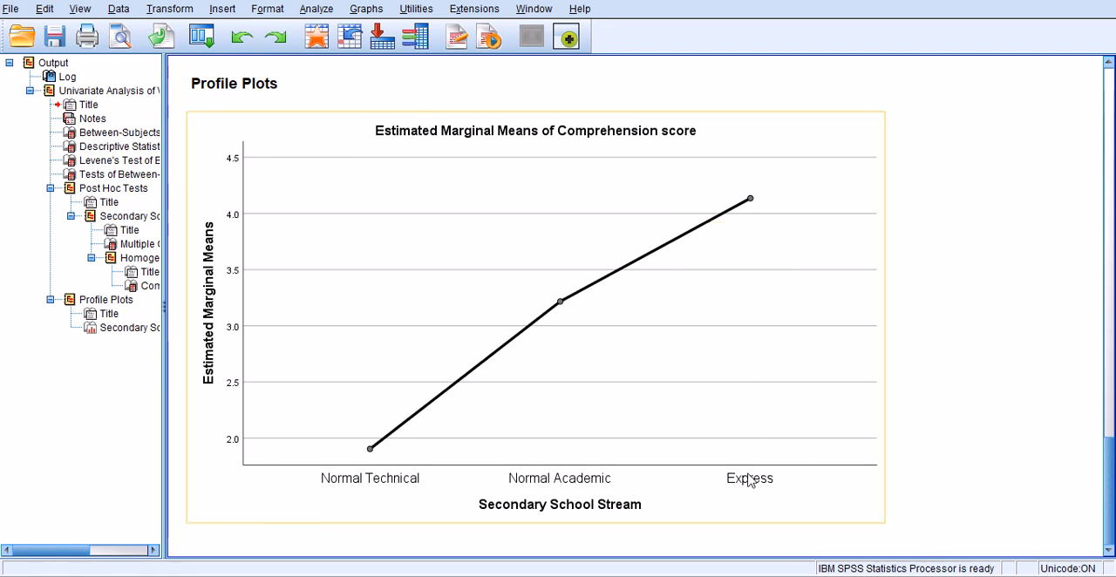
mouse_move(370, 474)
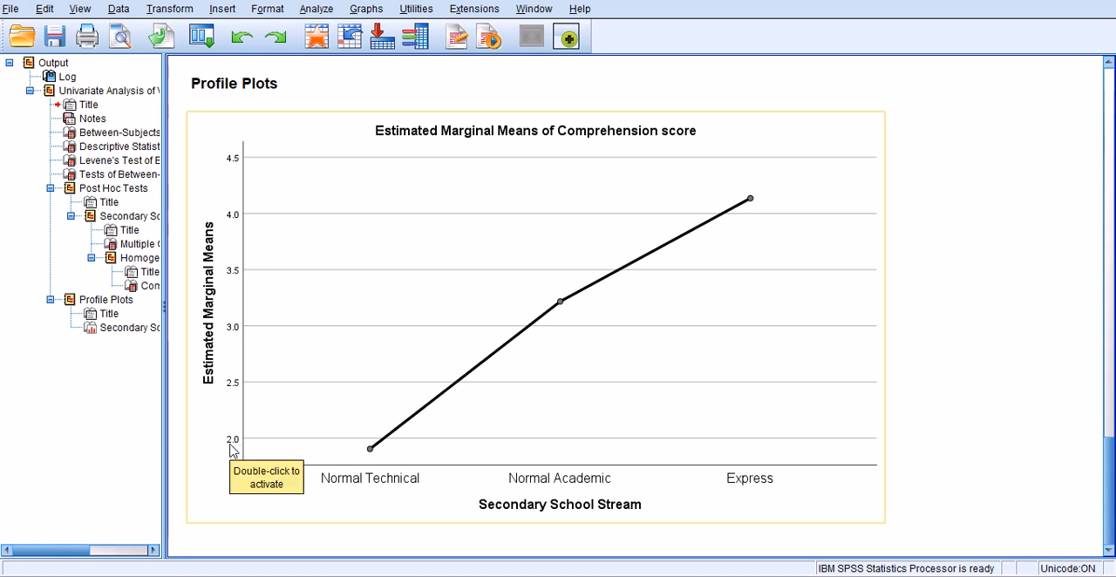
mouse_move(572, 490)
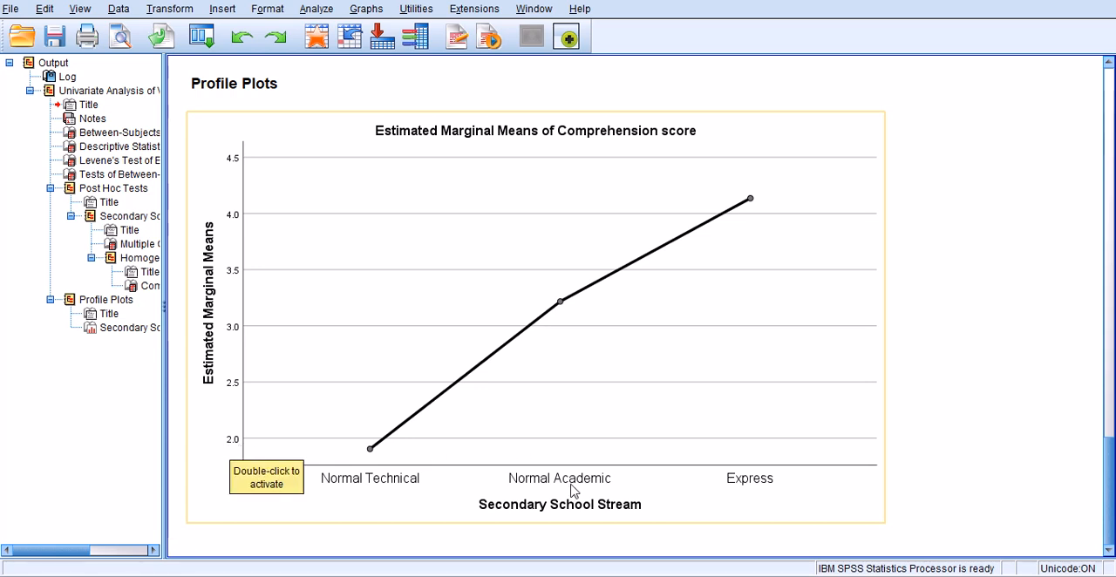
mouse_move(802, 453)
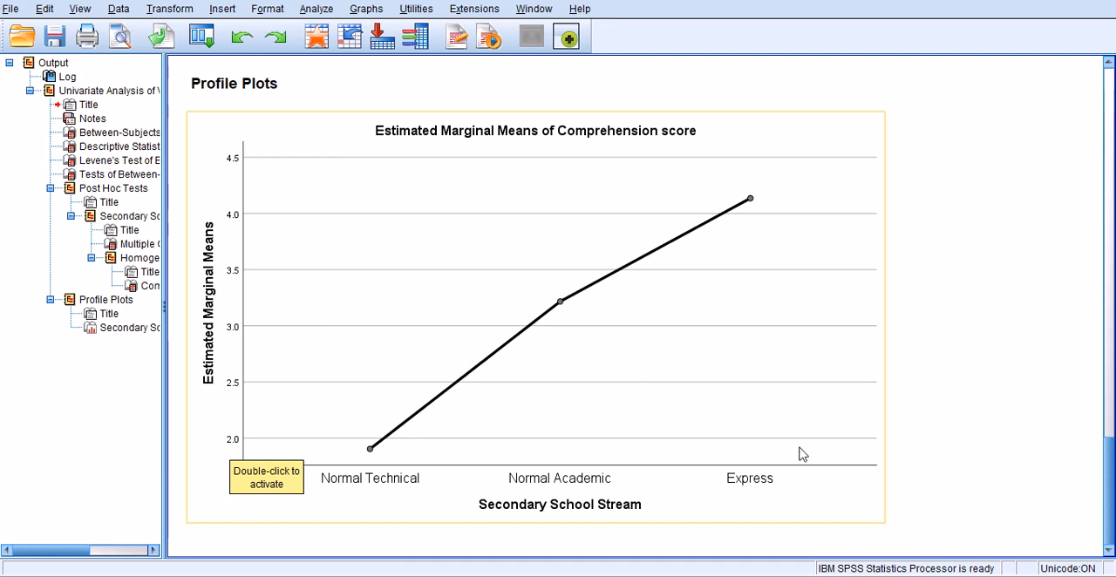
mouse_move(753, 218)
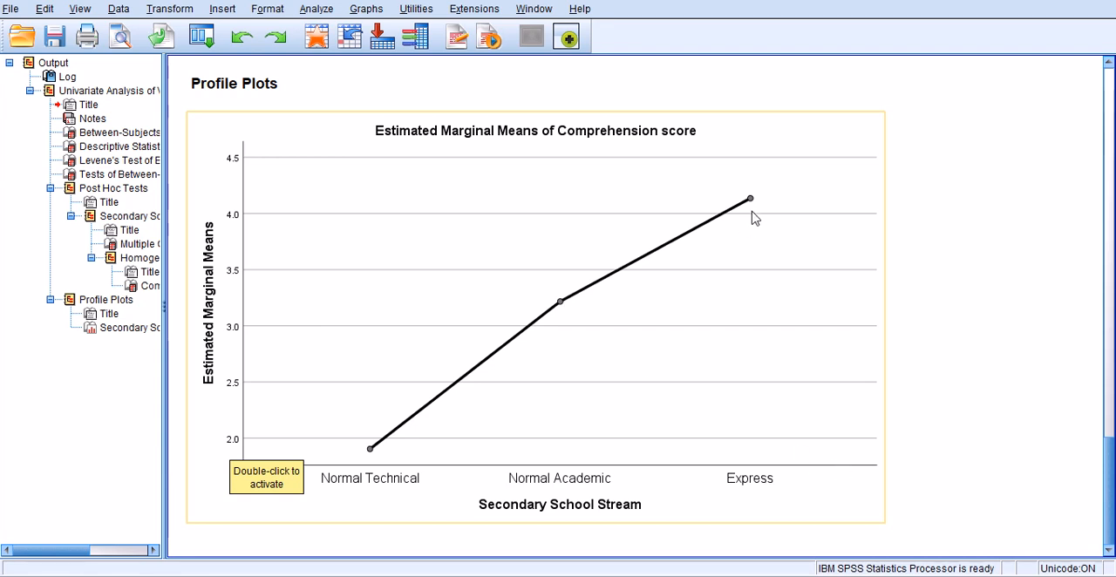
mouse_move(757, 218)
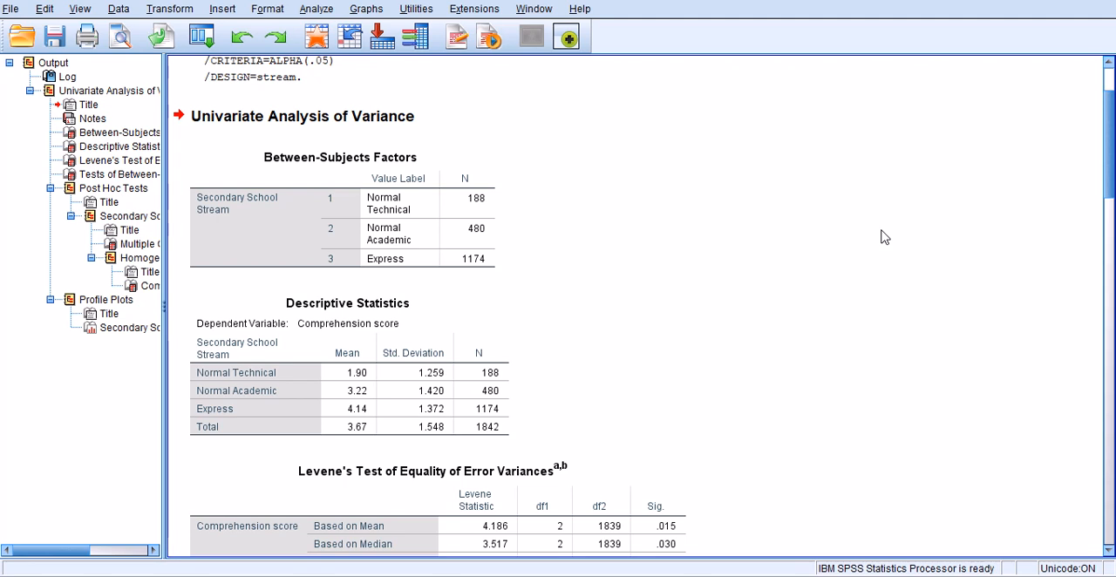
mouse_move(265, 290)
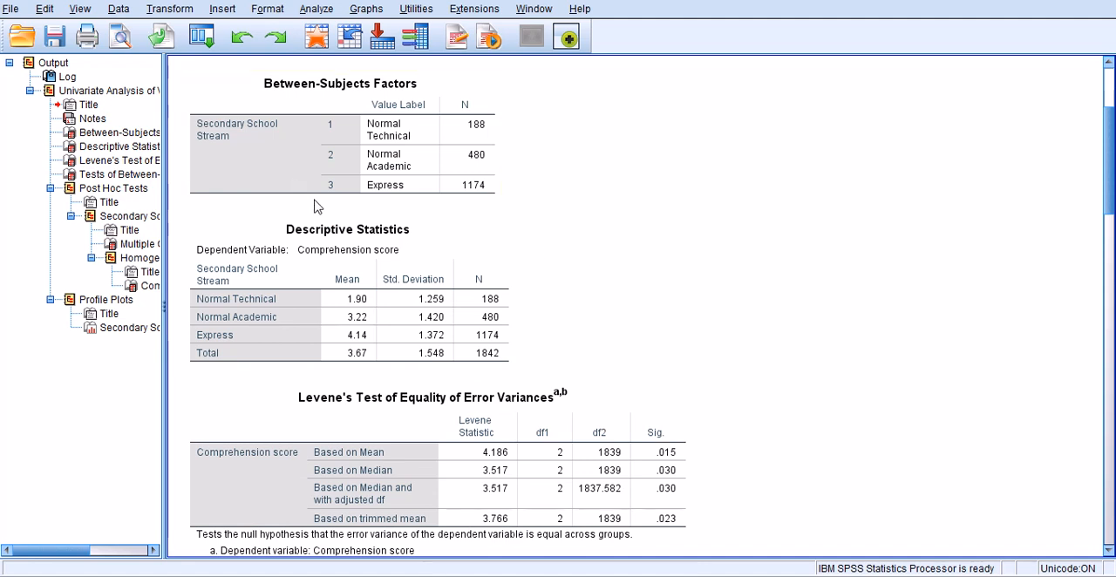
click(340, 131)
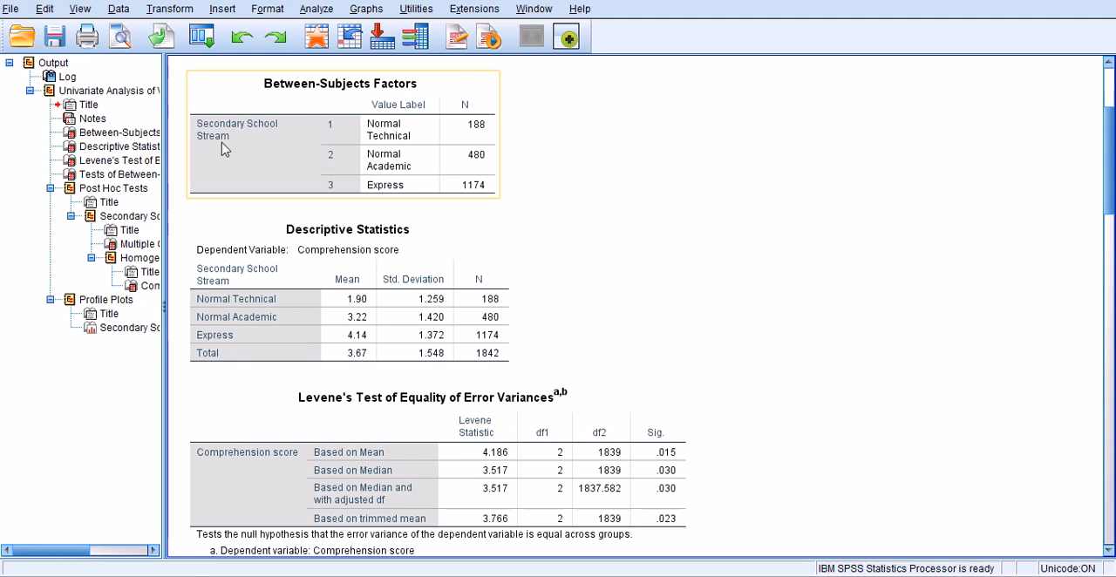
mouse_move(397, 138)
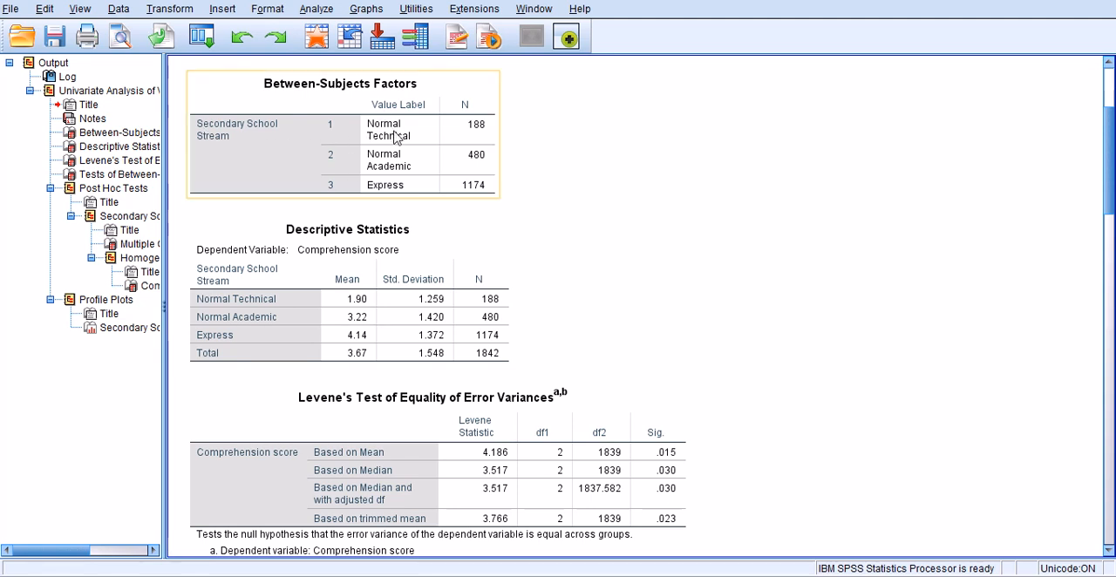
mouse_move(402, 183)
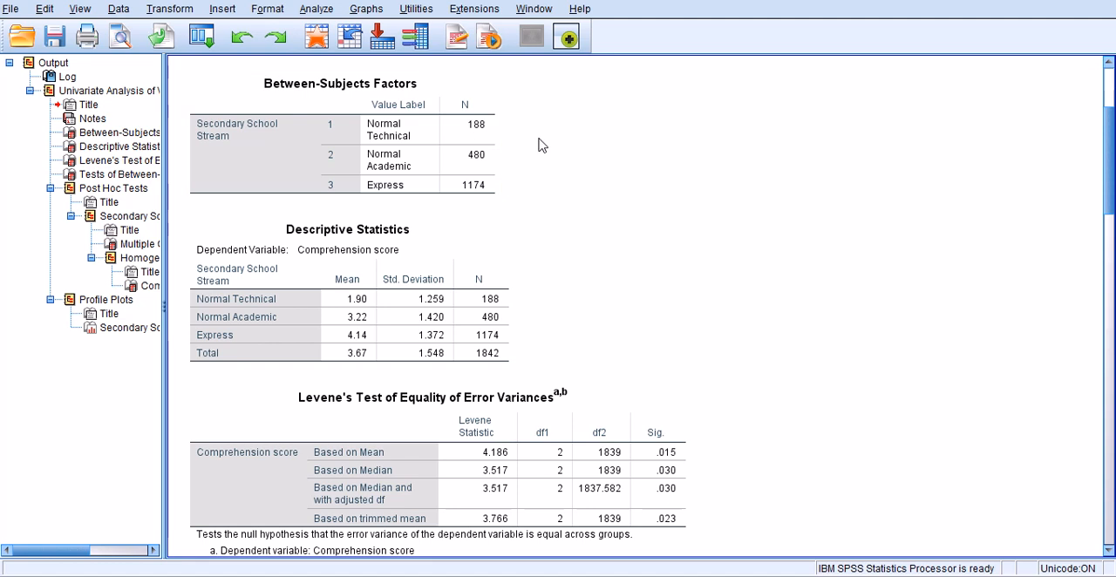
mouse_move(502, 216)
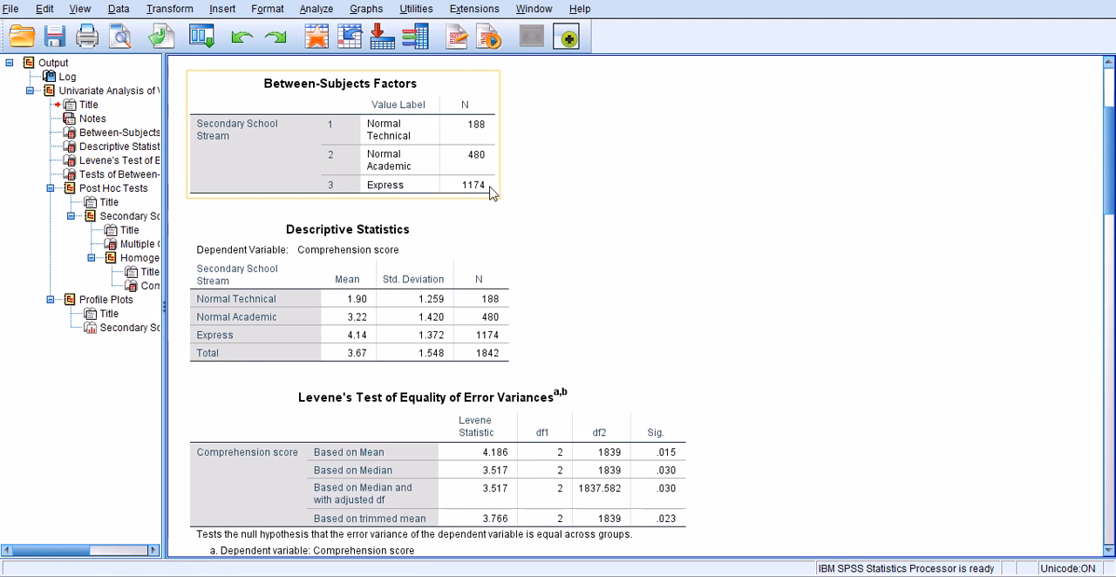
mouse_move(491, 192)
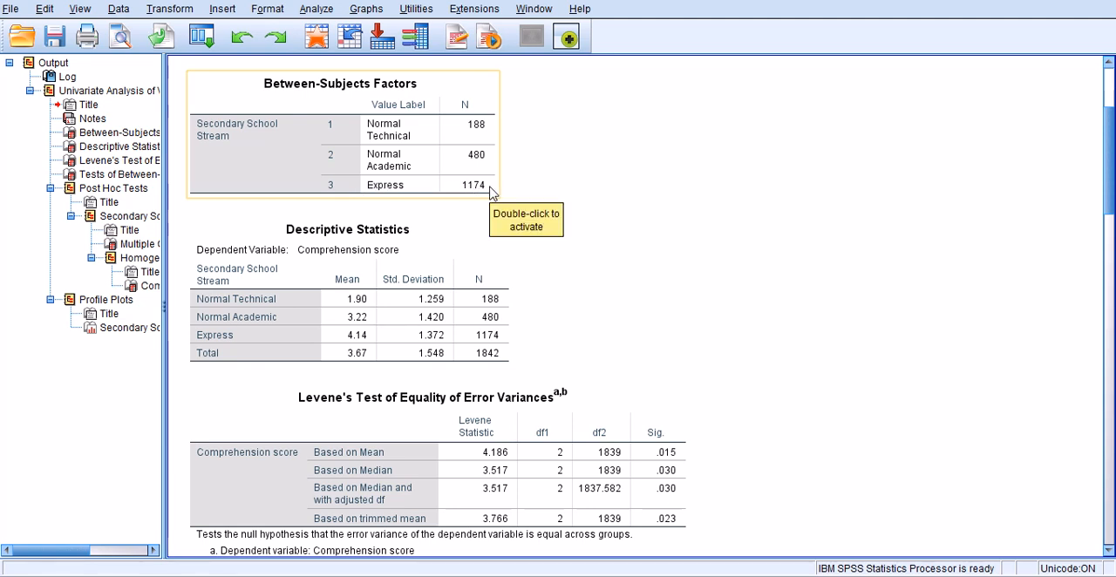
mouse_move(453, 154)
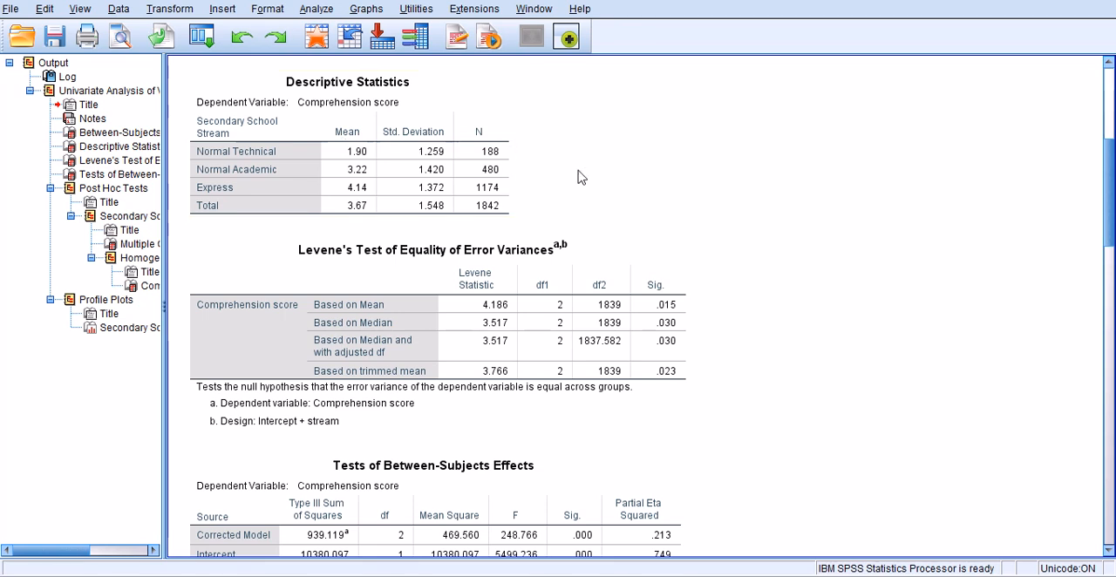
mouse_move(567, 191)
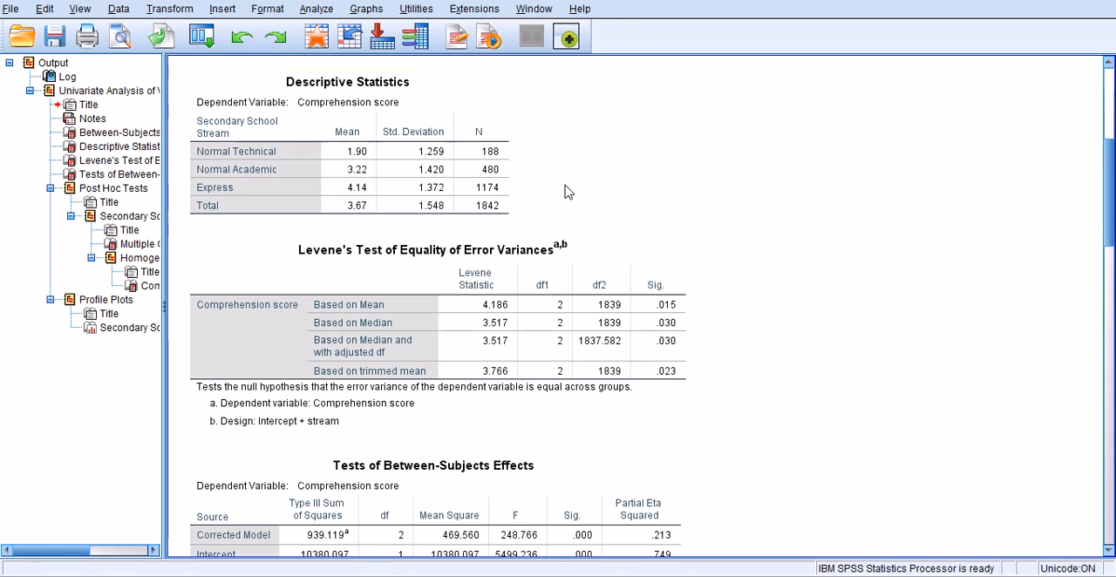
click(316, 9)
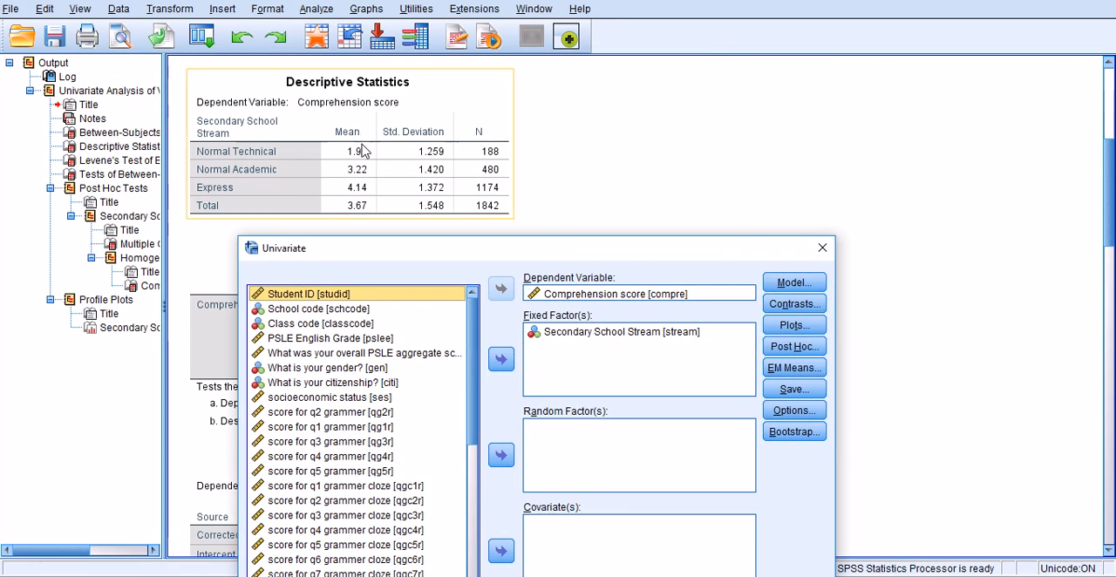
mouse_move(358, 215)
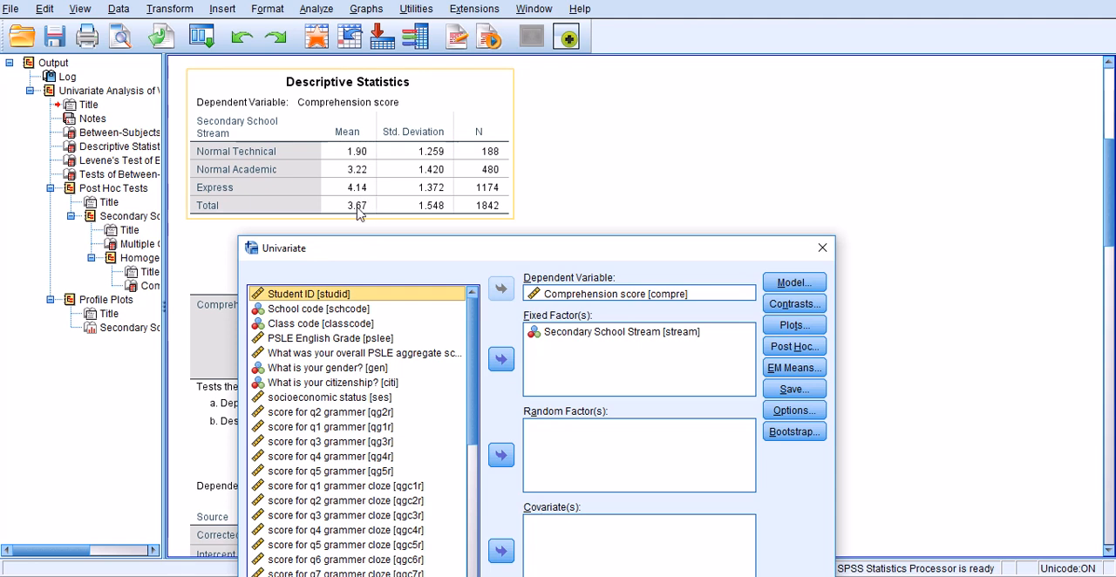
mouse_move(357, 214)
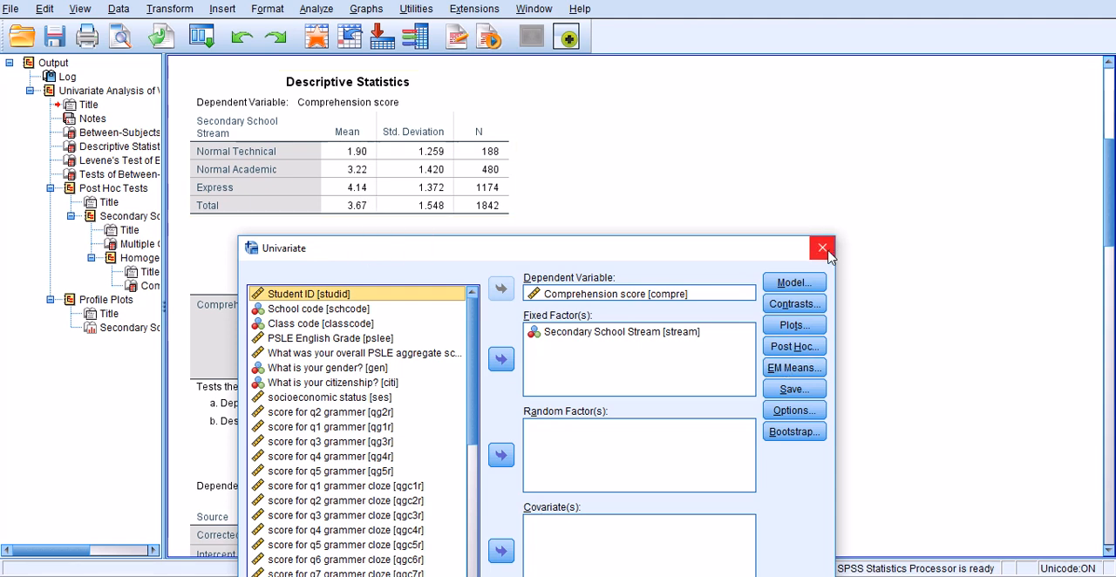
click(819, 248)
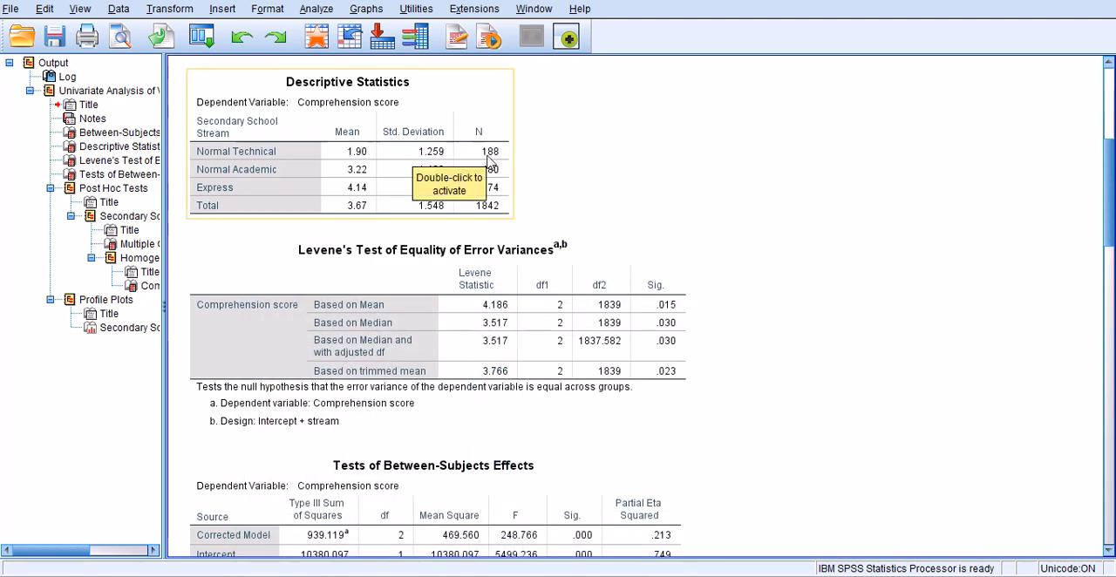
mouse_move(427, 181)
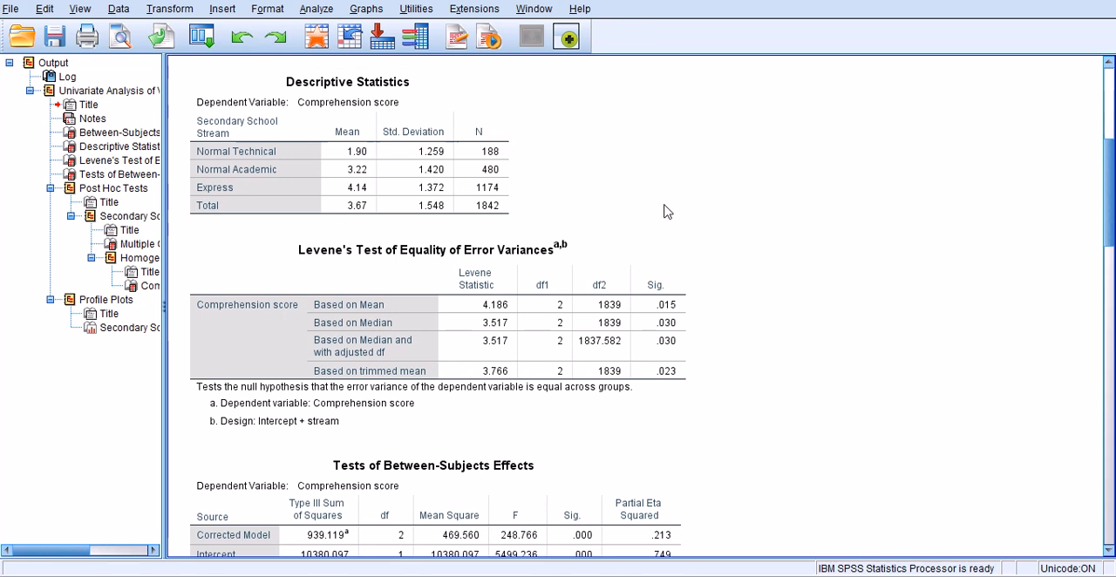
mouse_move(666, 223)
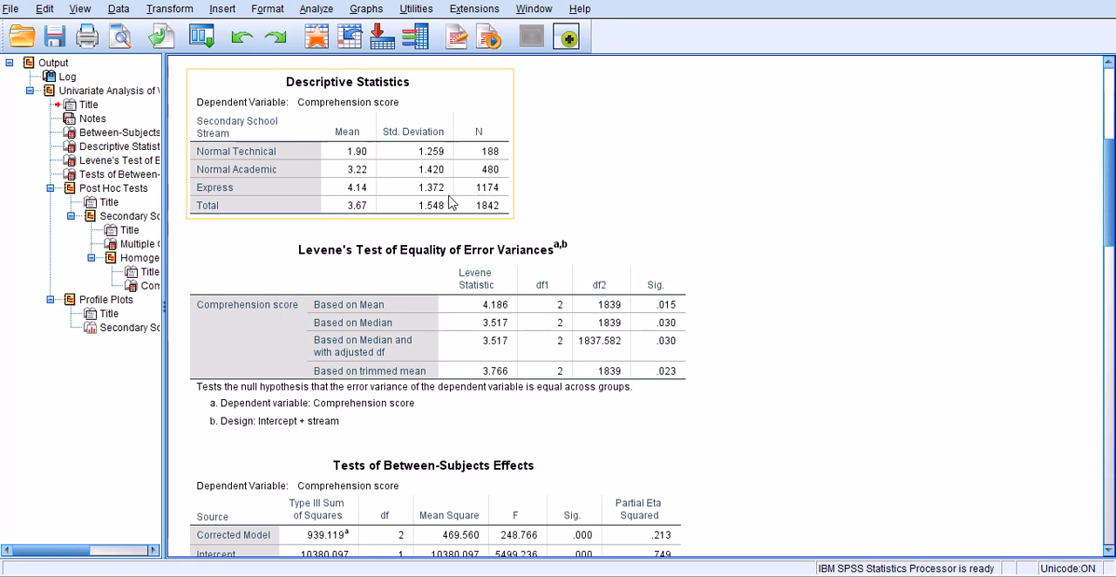
mouse_move(443, 171)
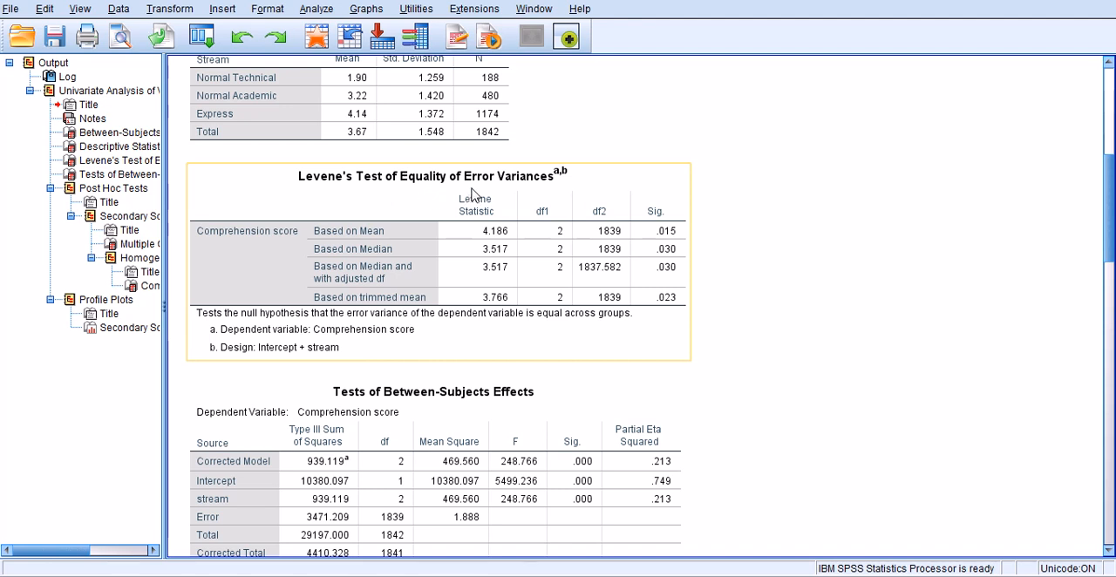
mouse_move(367, 241)
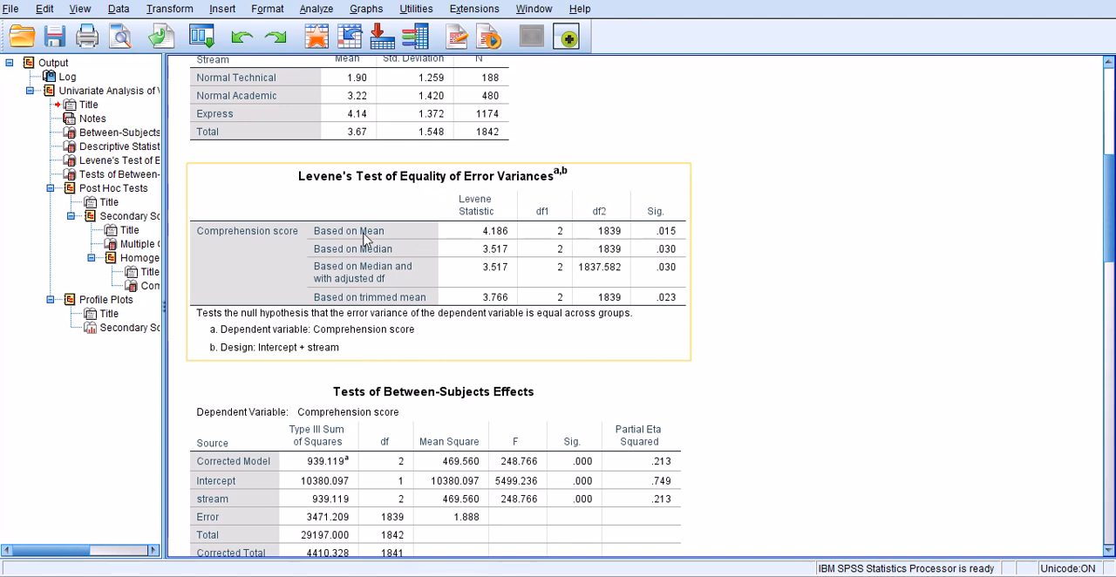
mouse_move(382, 242)
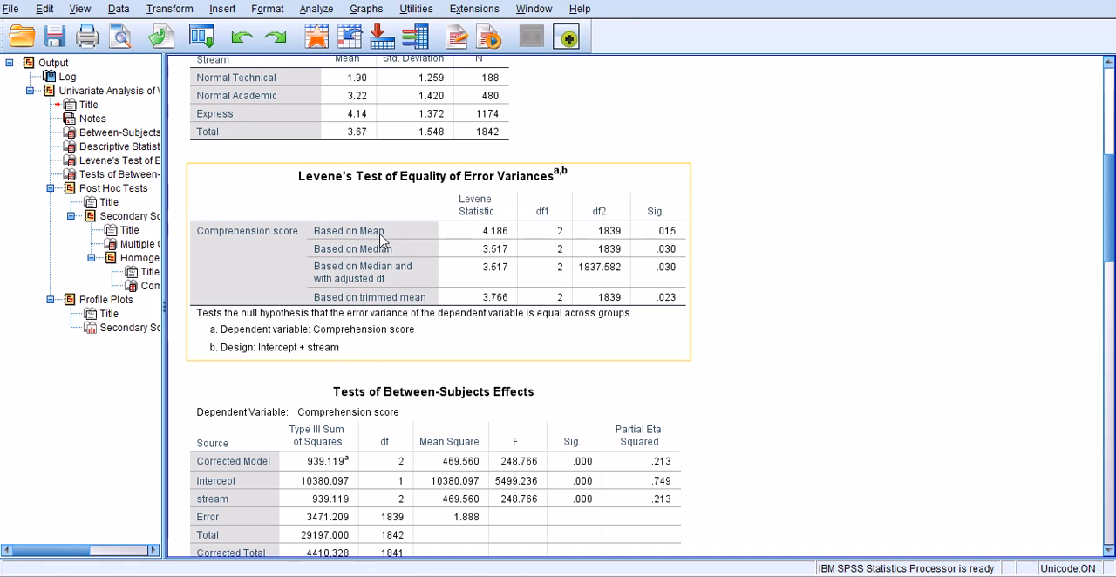
mouse_move(676, 242)
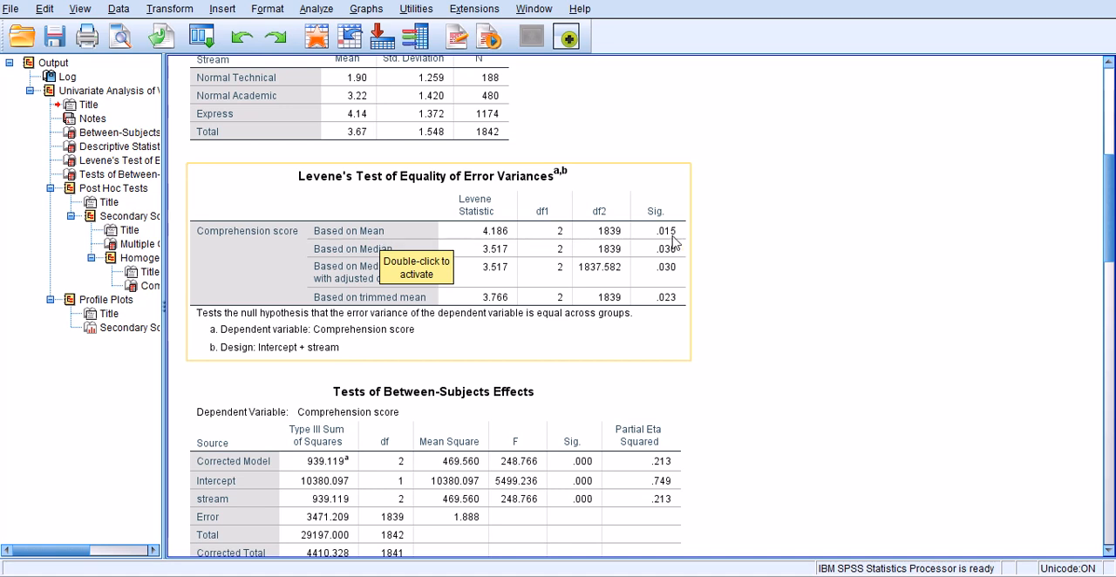
mouse_move(383, 244)
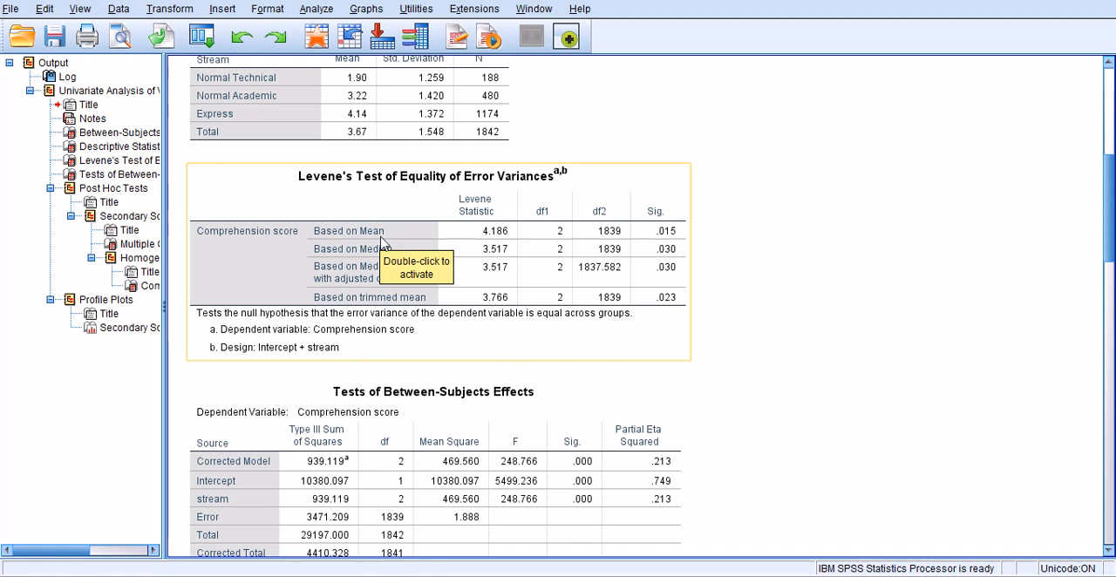
mouse_move(538, 248)
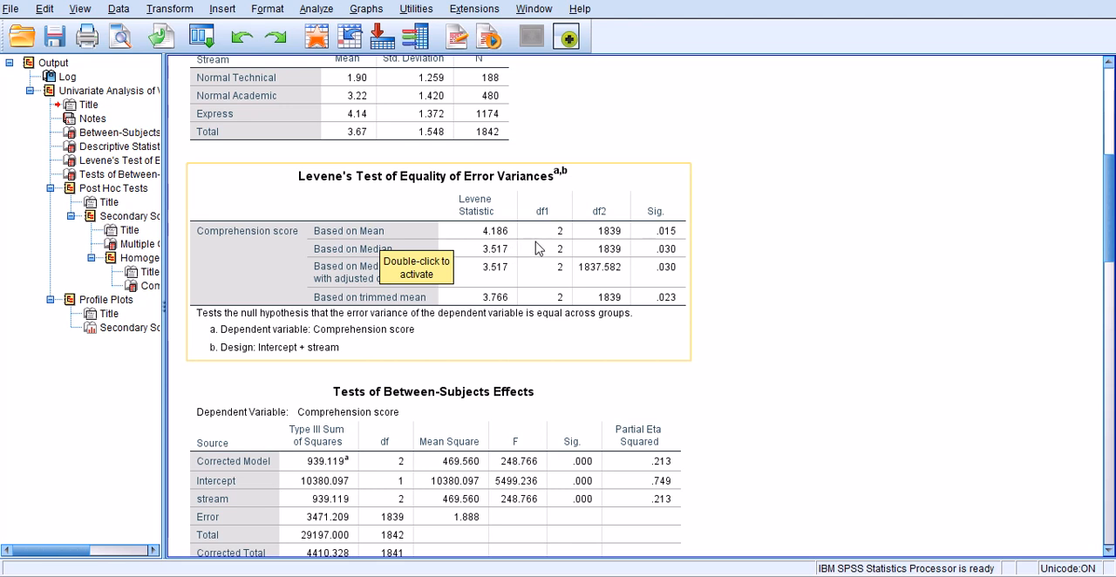
mouse_move(678, 239)
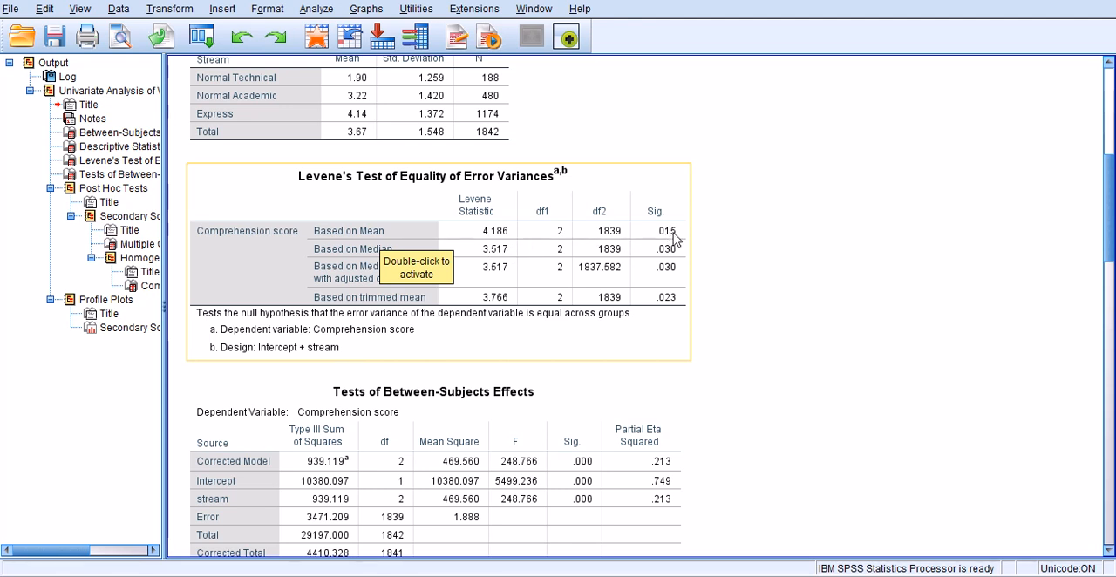
mouse_move(655, 225)
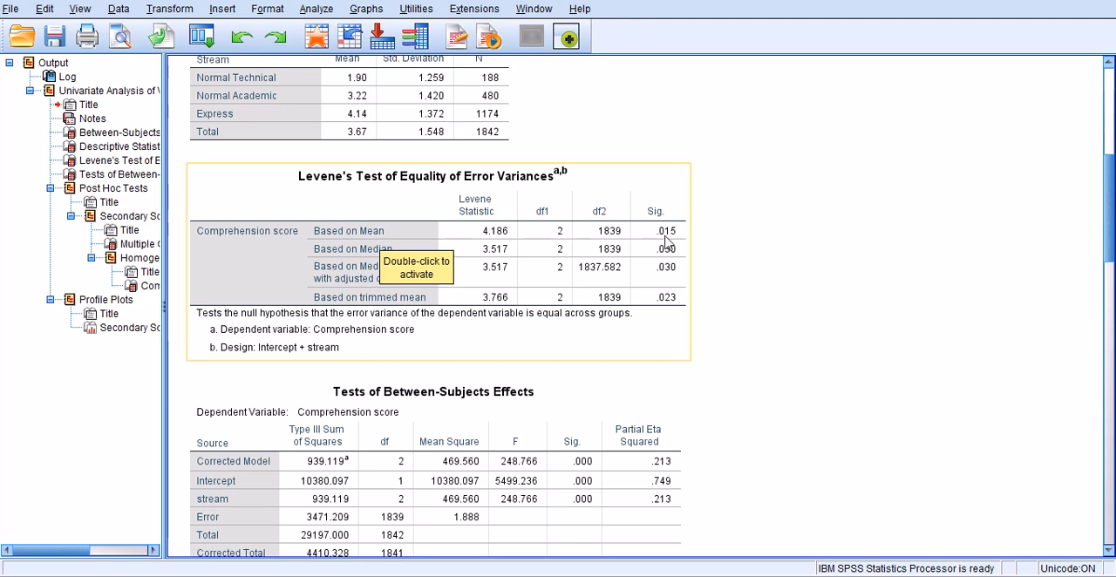
mouse_move(723, 248)
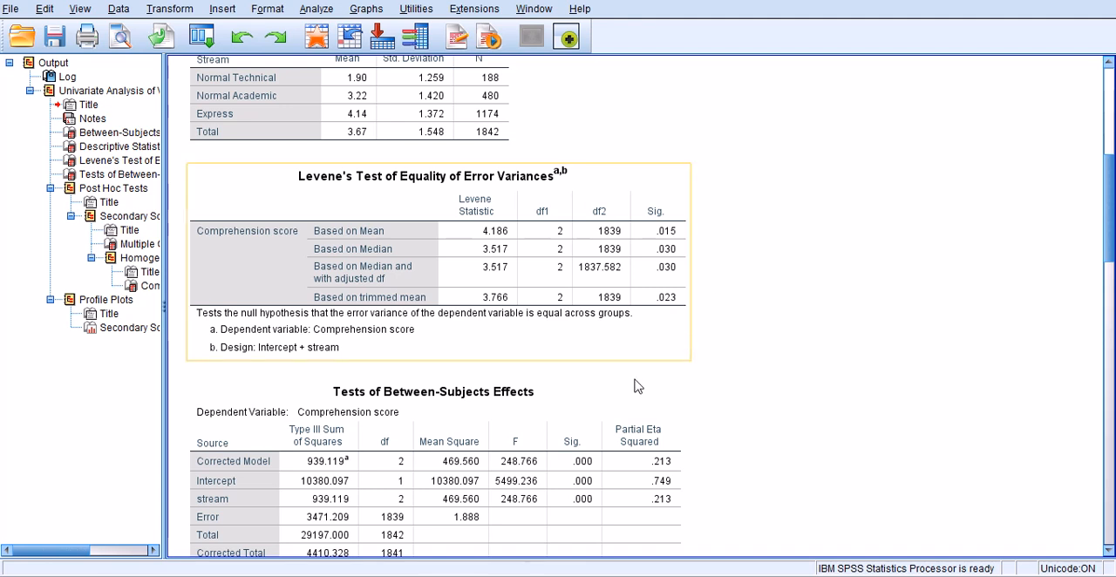
mouse_move(661, 255)
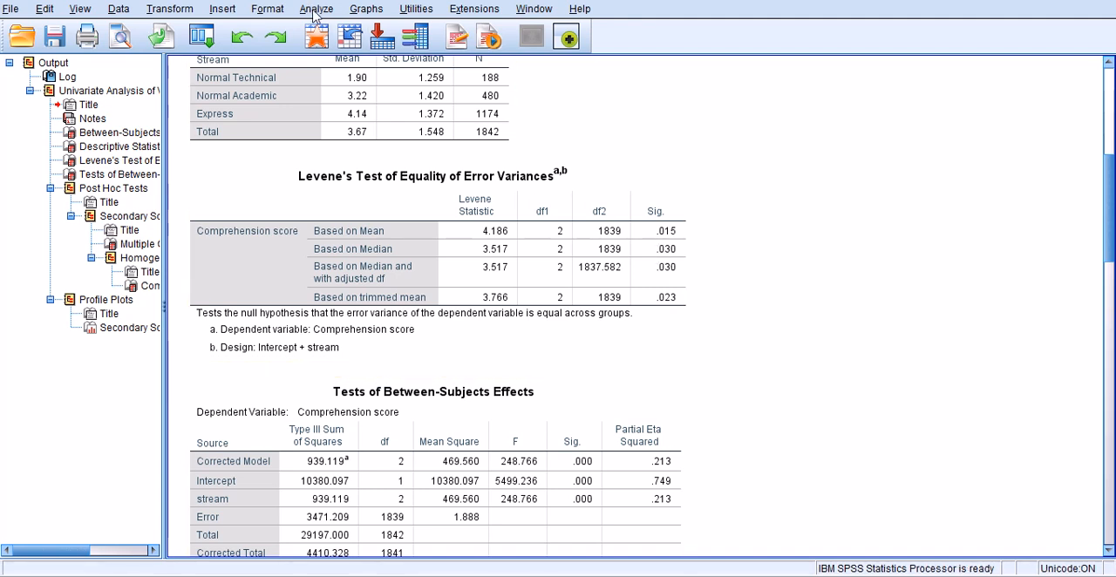
click(316, 8)
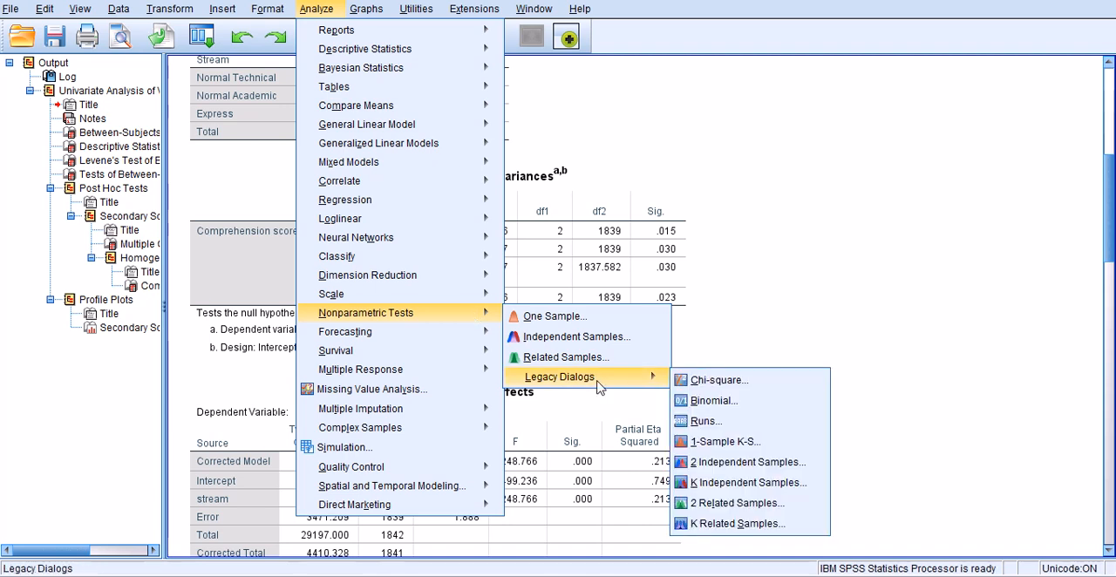
mouse_move(746, 481)
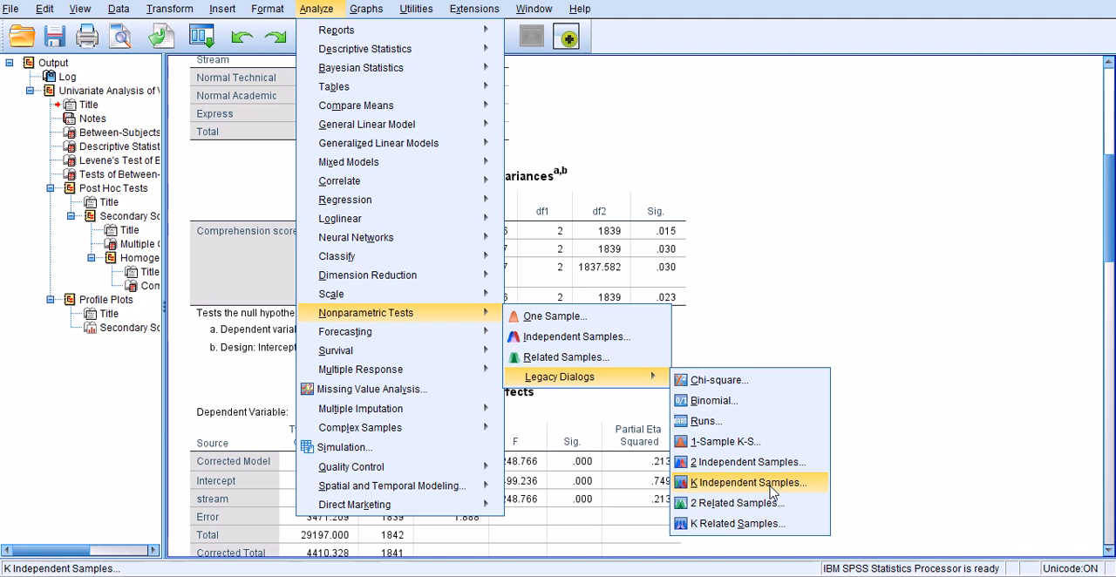
mouse_move(771, 492)
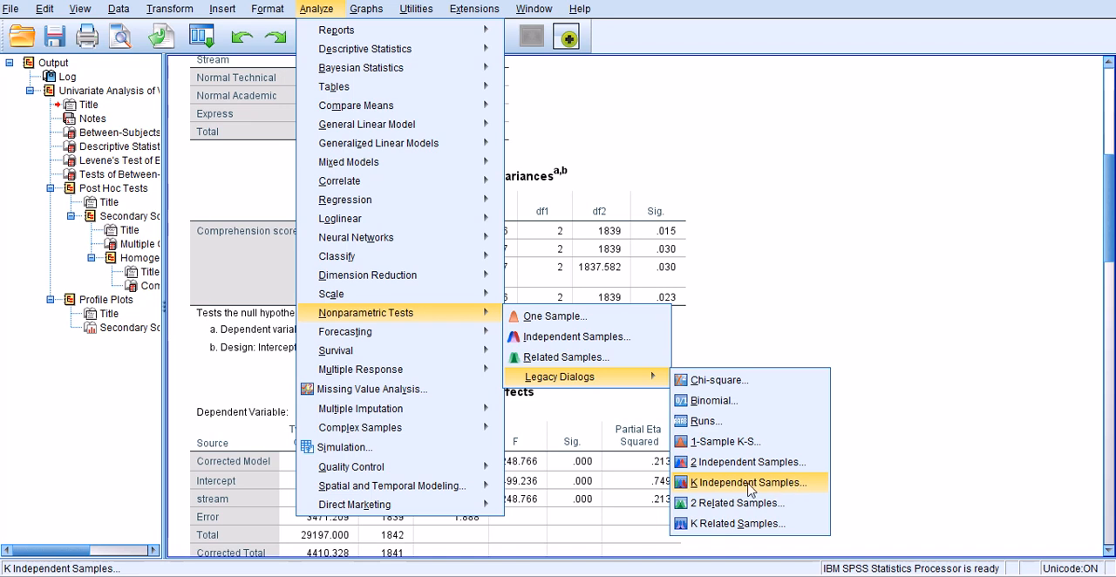
mouse_move(883, 407)
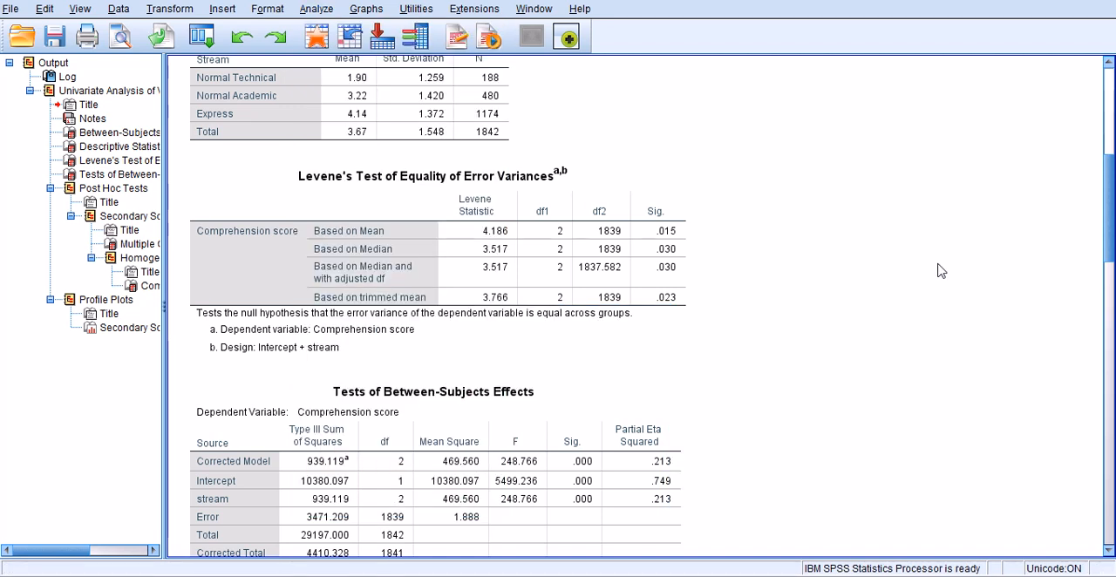
scroll(down, 3)
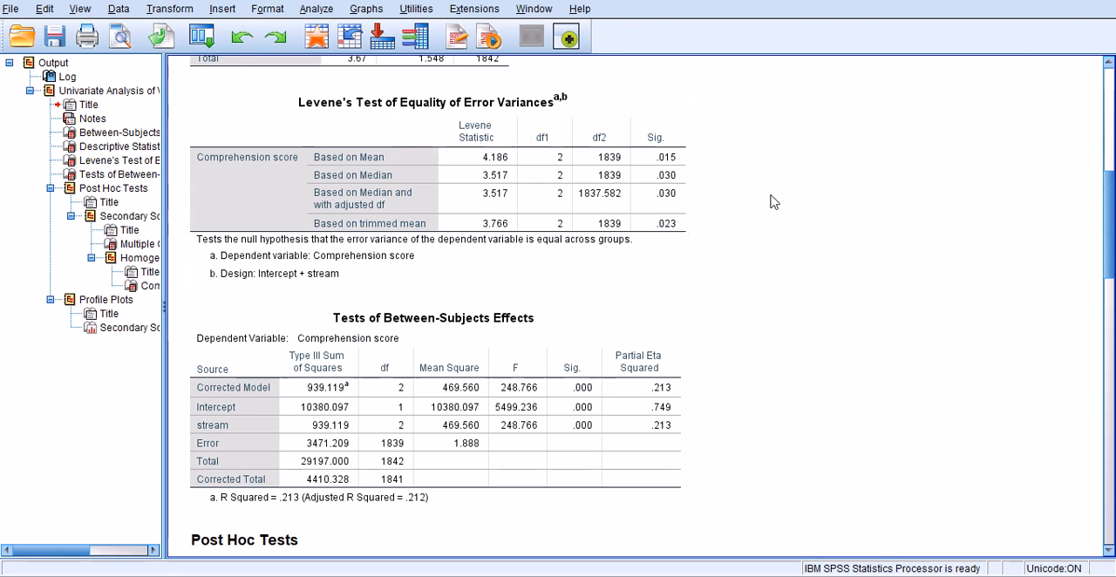
mouse_move(681, 389)
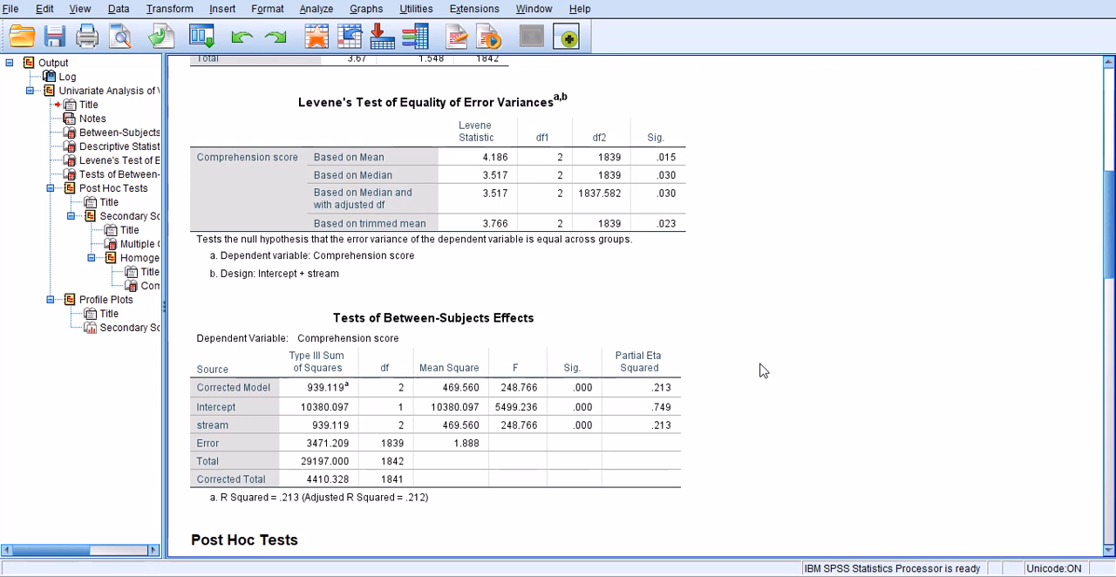
mouse_move(748, 376)
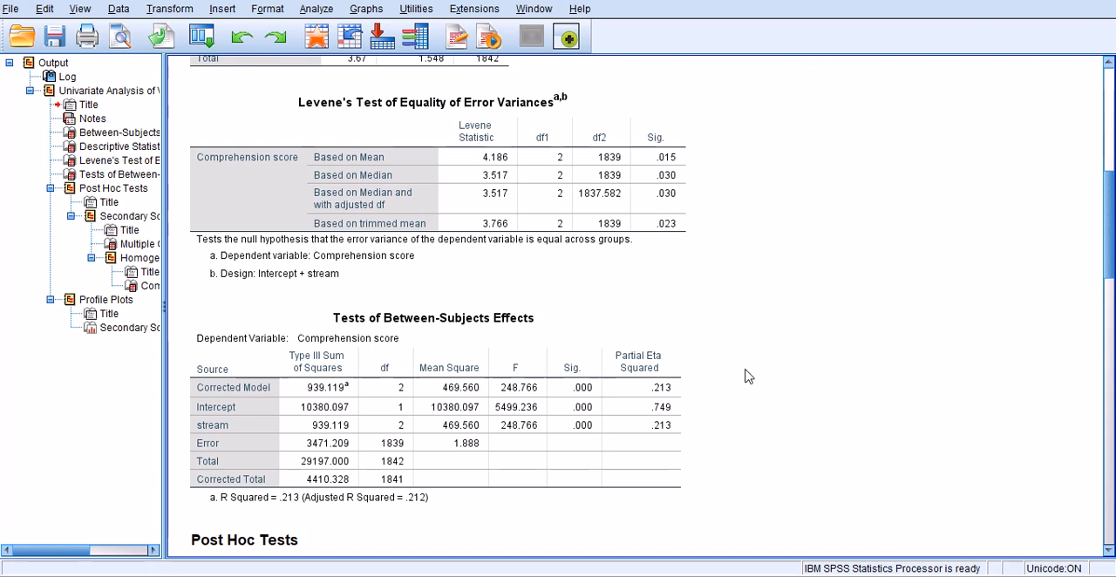
mouse_move(801, 220)
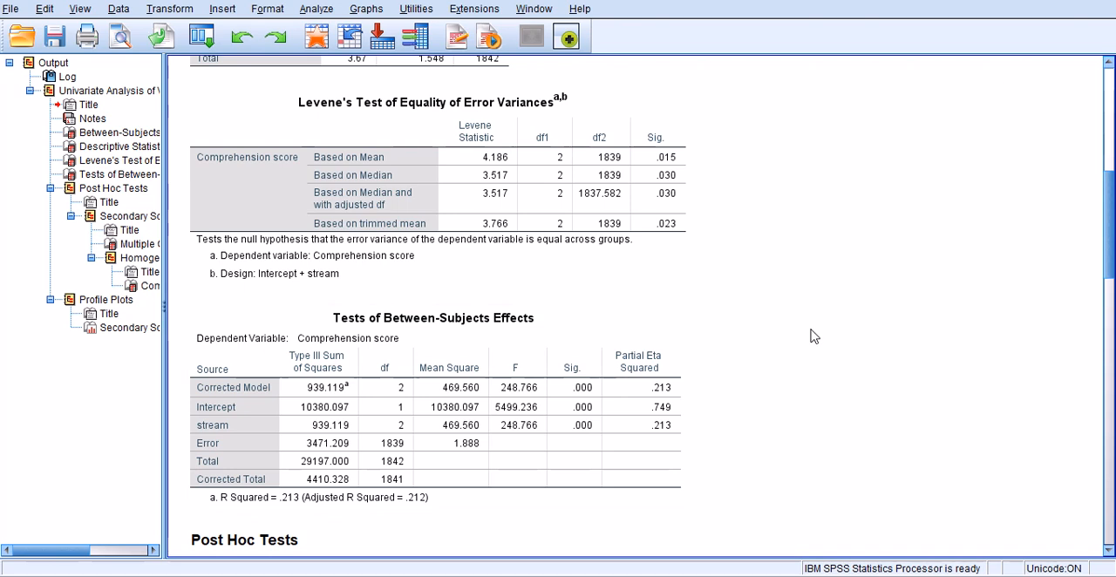
scroll(down, 3)
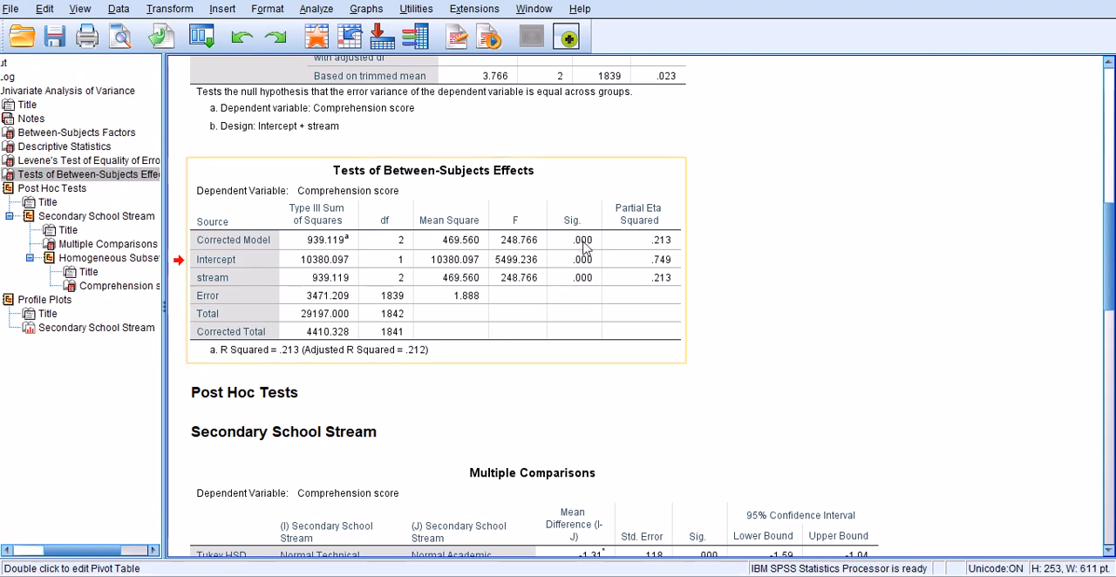
Format the Sig. cells of the Between-Subjects Effects table to 10 decimals via Cell Properties
double_click(433, 171)
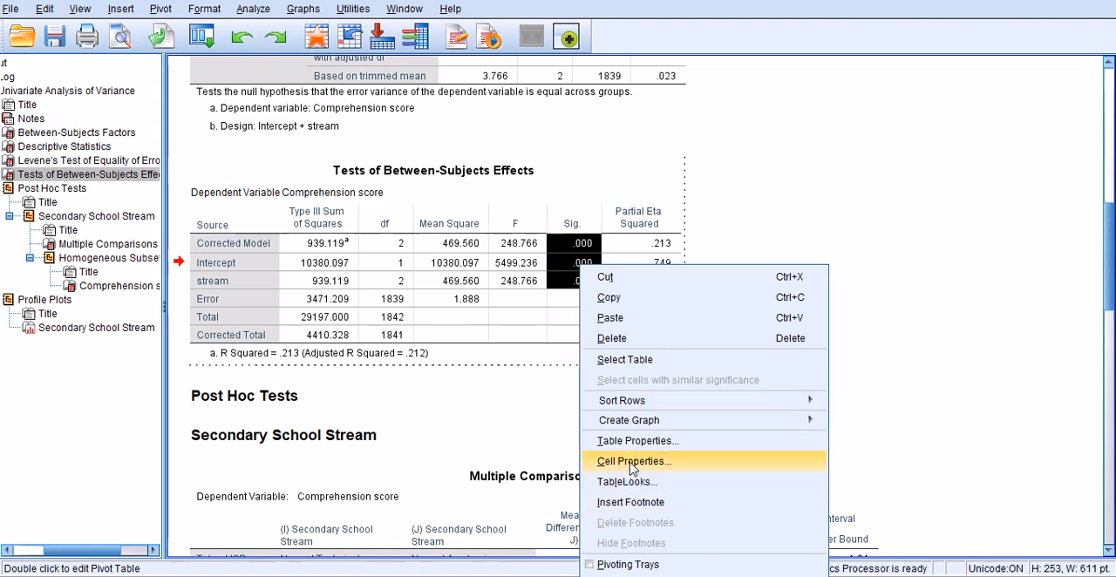
click(635, 460)
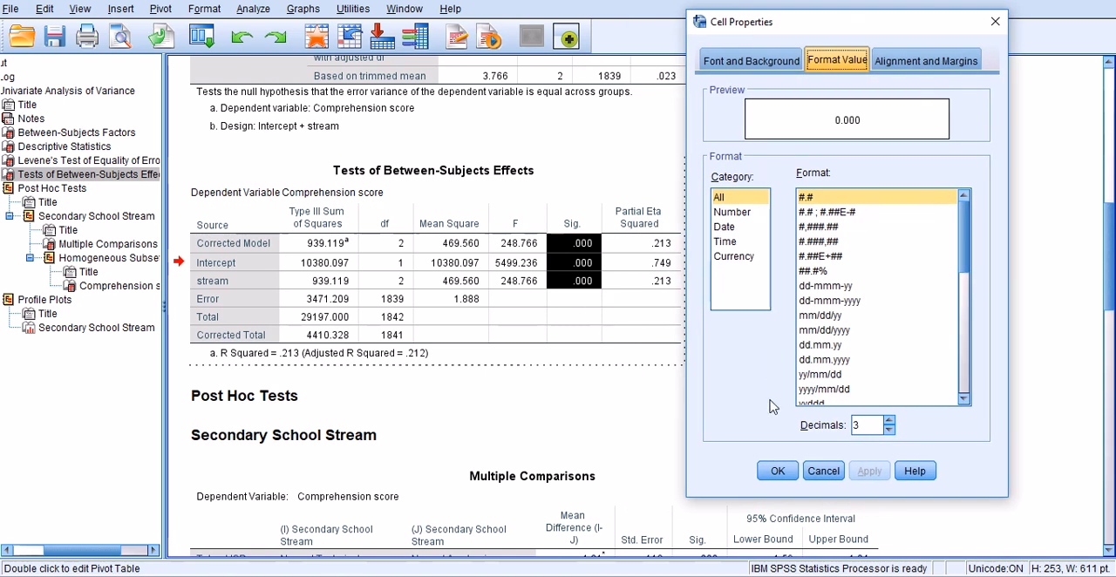
click(890, 420)
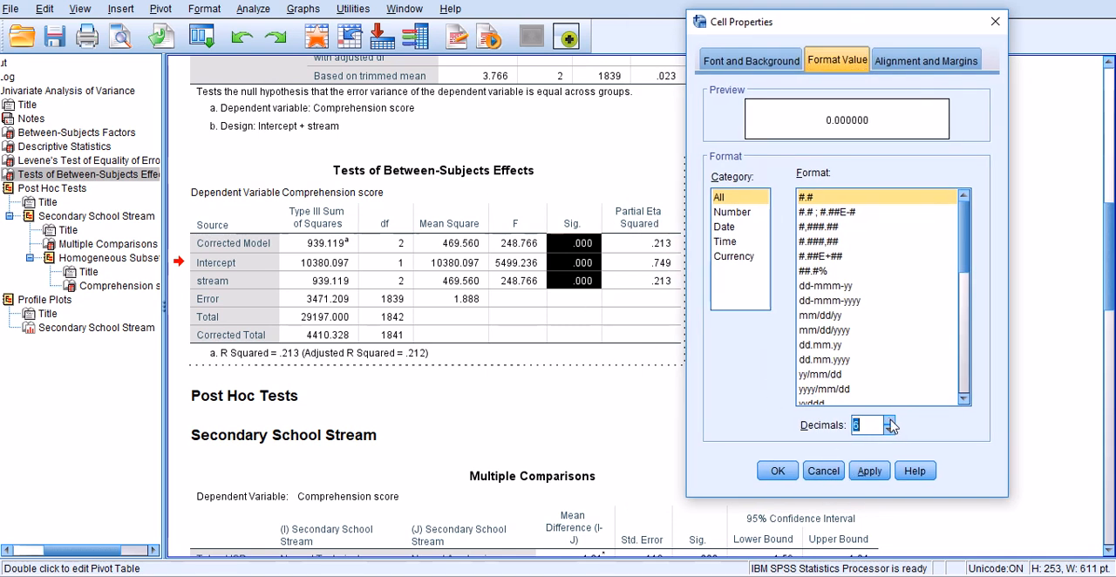
click(868, 471)
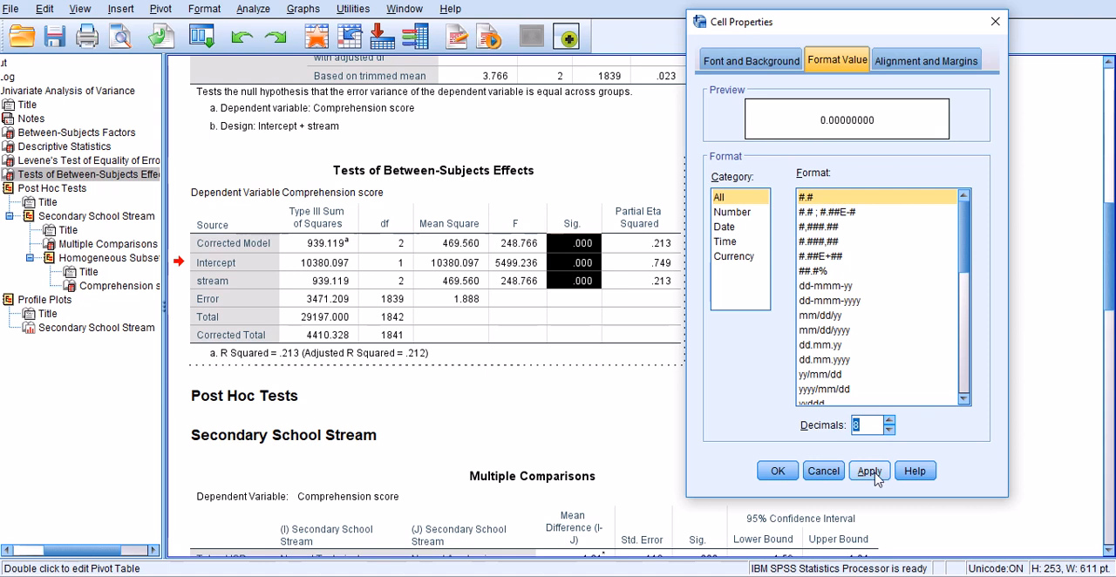
click(889, 419)
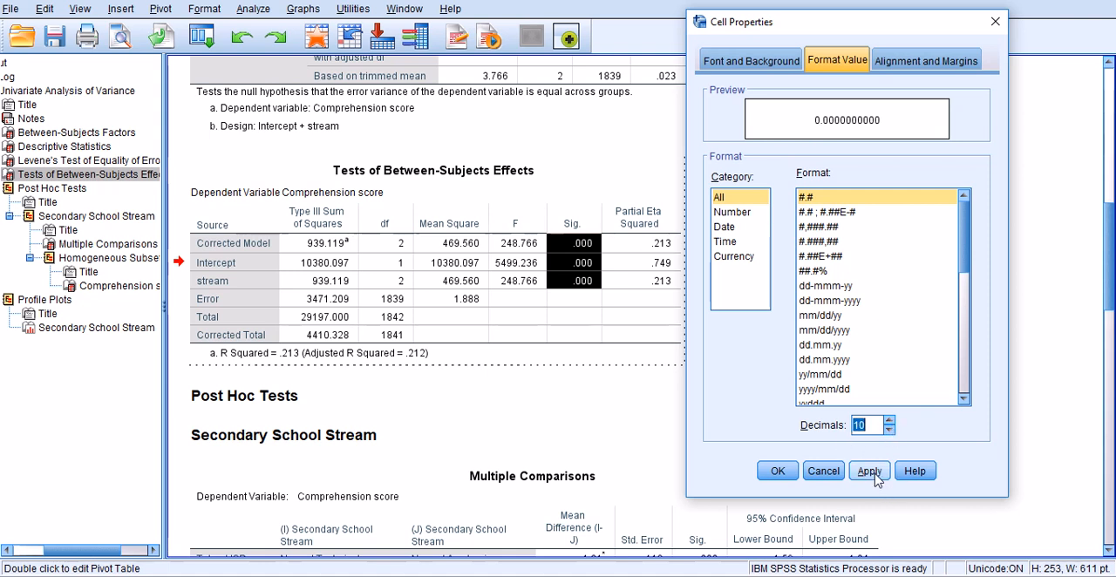
click(869, 471)
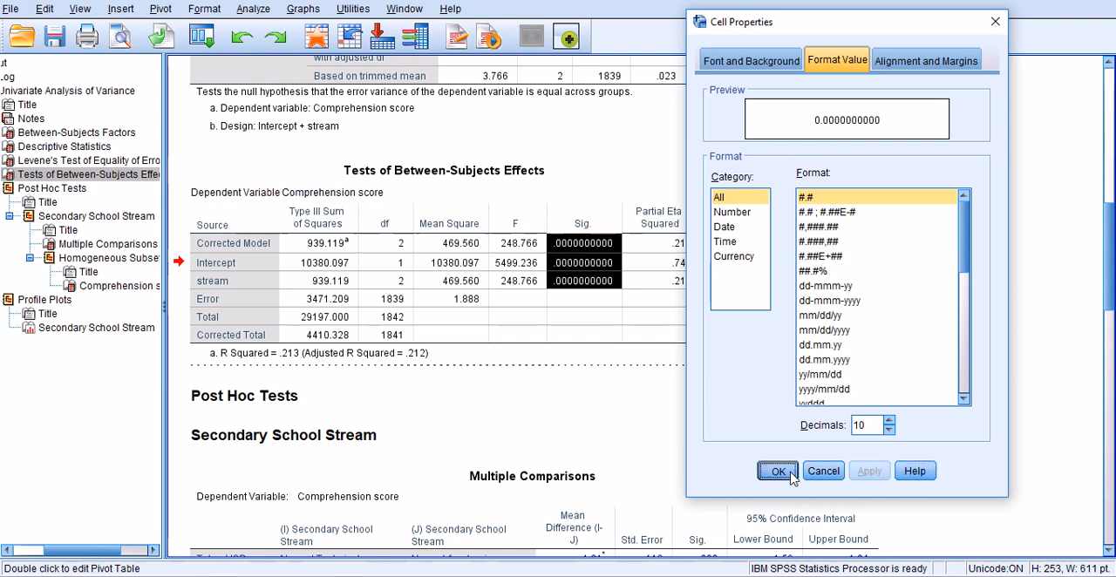
click(777, 471)
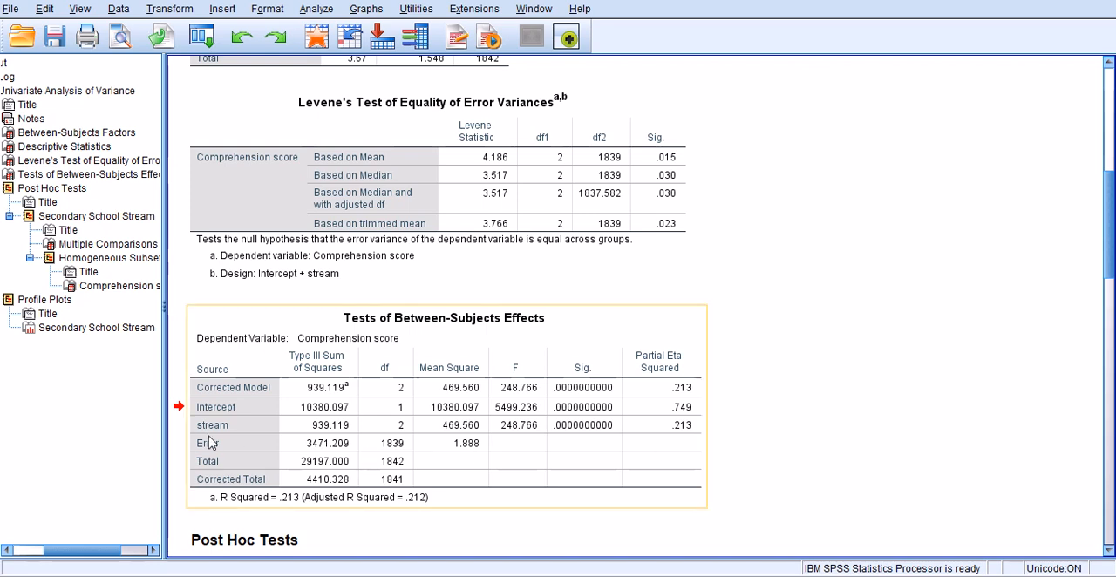
Select the Tests of Between-Subjects Effects table and scroll down to the Tukey HSD and Games-Howell Multiple Comparisons table
scroll(down, 3)
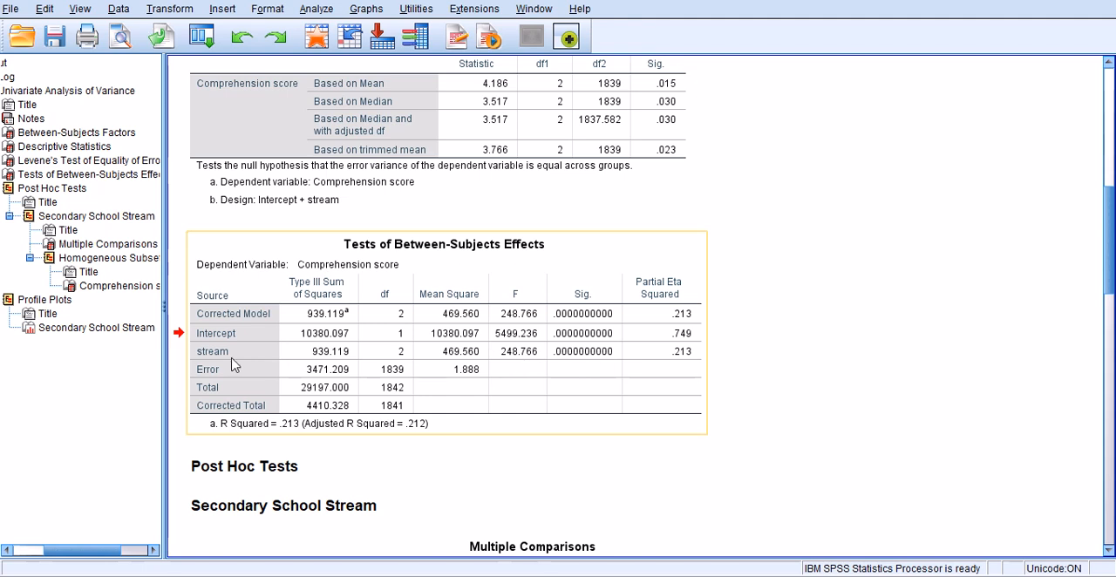
mouse_move(229, 341)
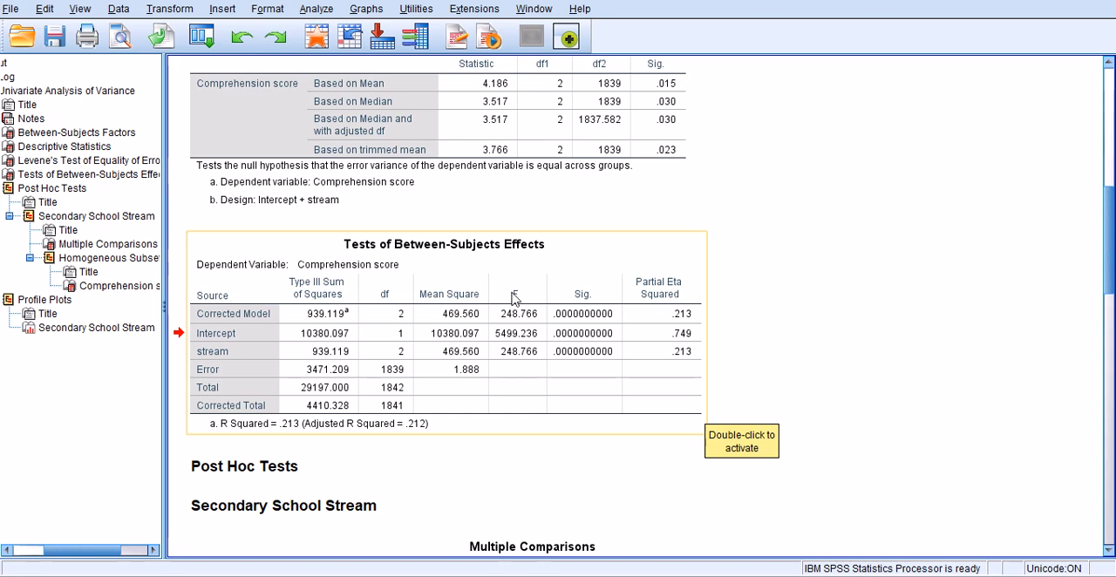
mouse_move(516, 359)
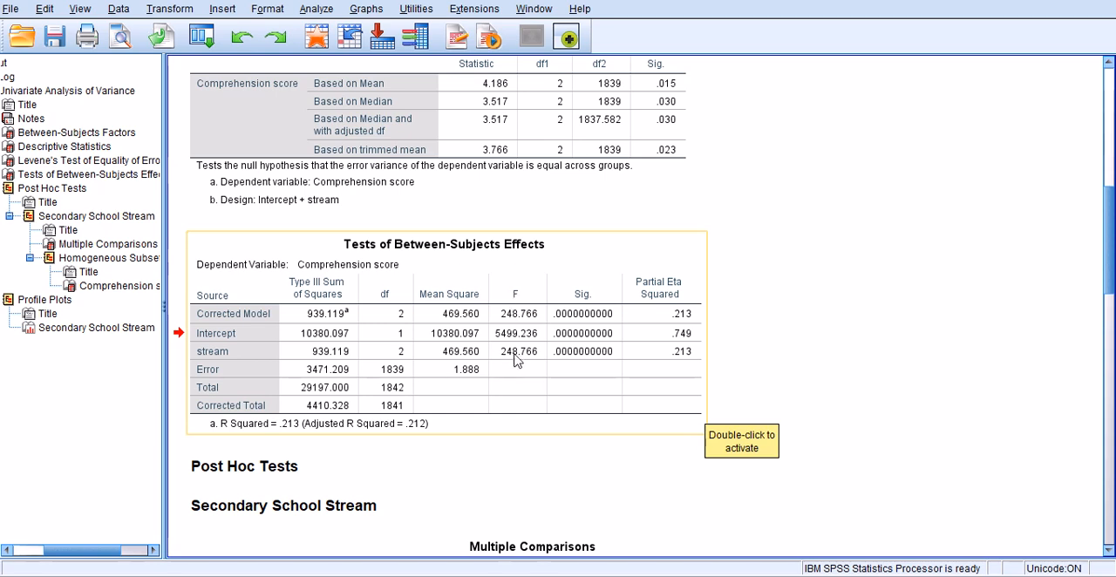
mouse_move(527, 363)
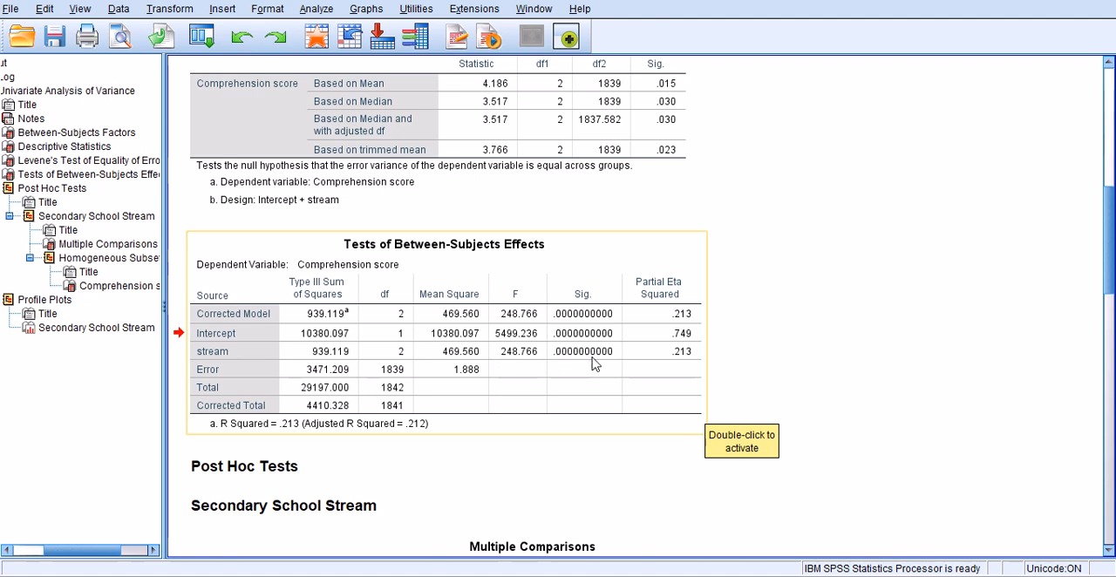
mouse_move(649, 342)
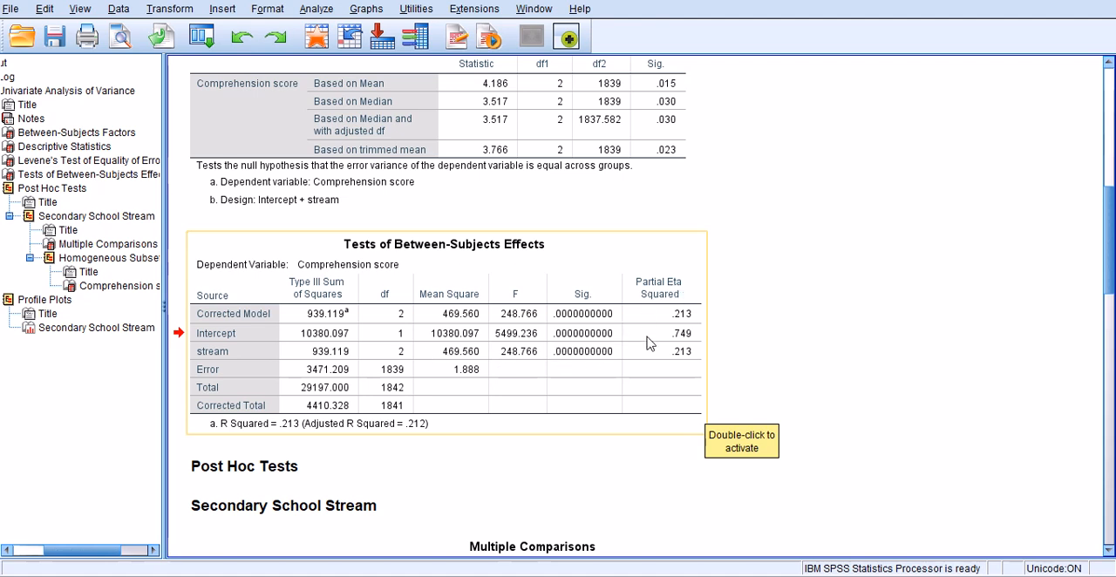
mouse_move(688, 367)
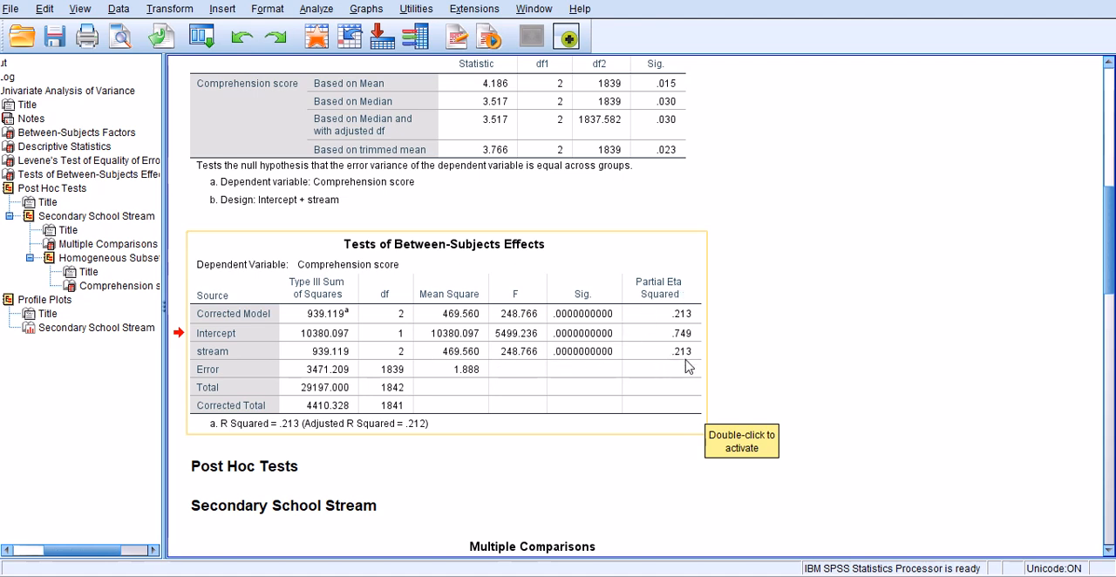
mouse_move(689, 357)
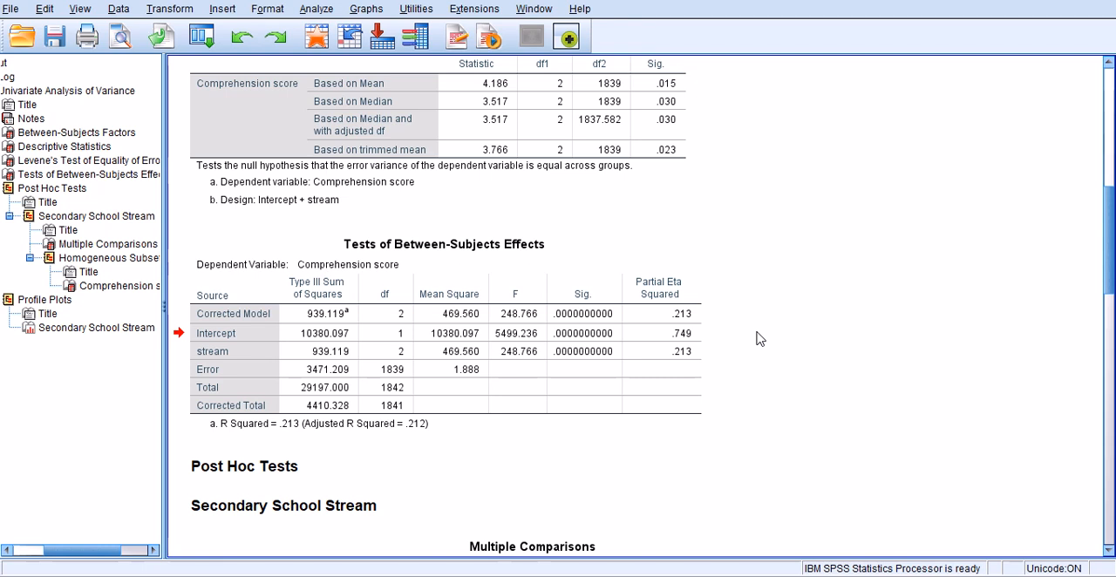
mouse_move(706, 362)
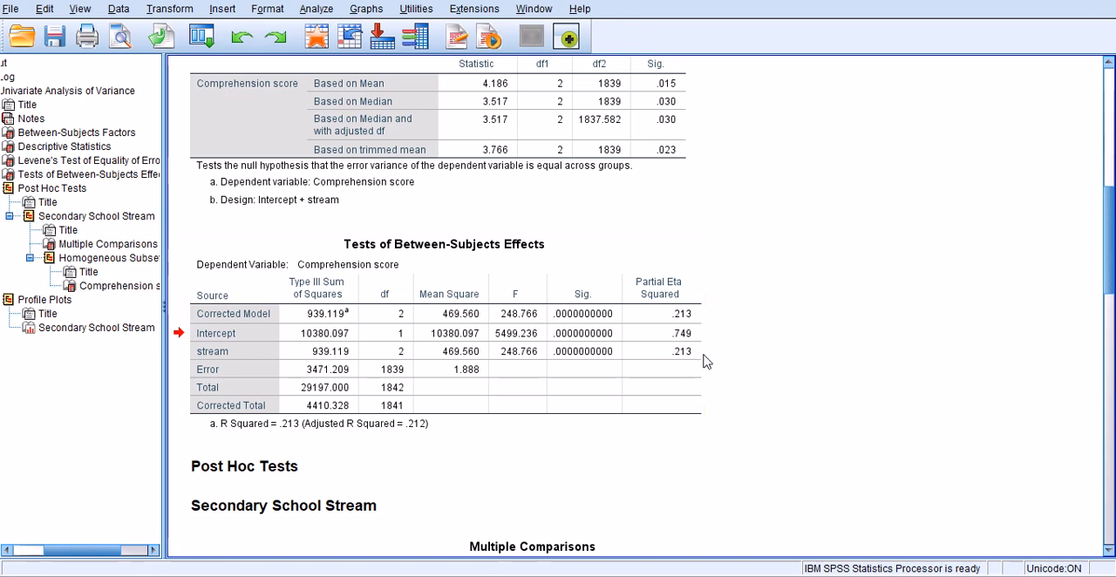
mouse_move(747, 366)
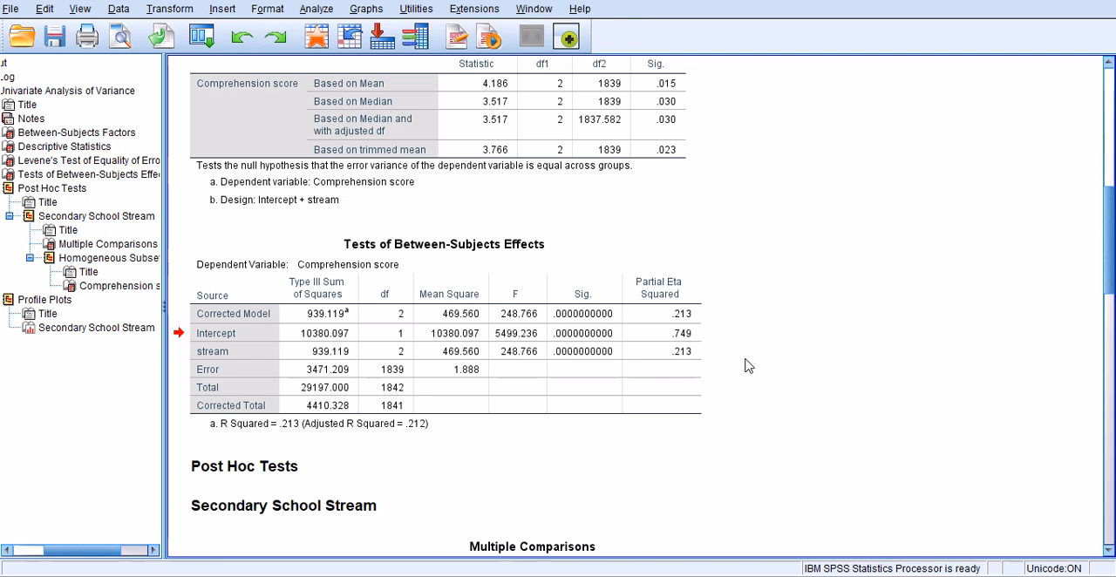
click(680, 352)
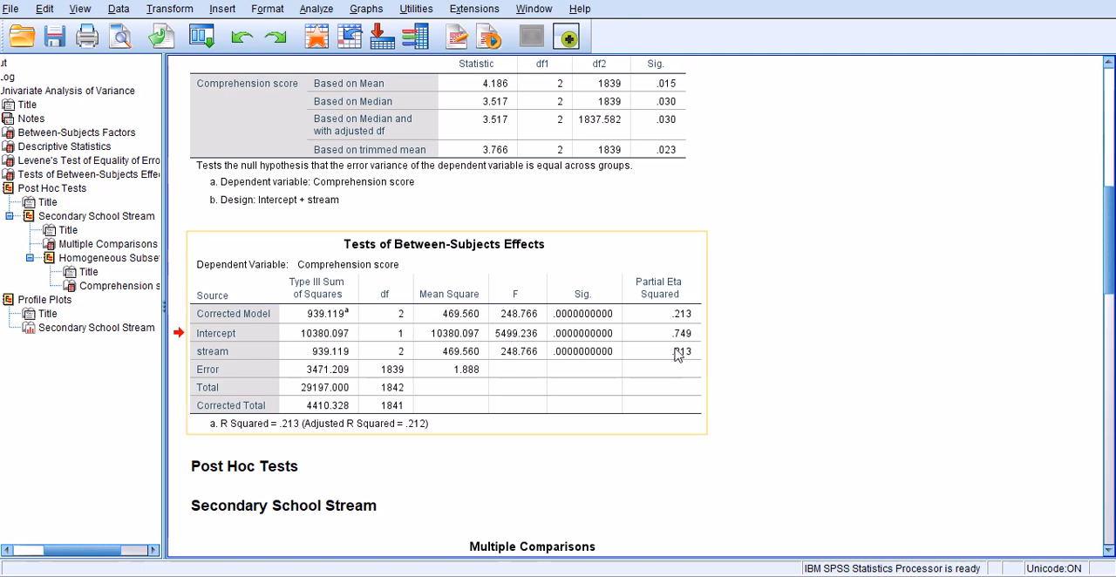
mouse_move(695, 359)
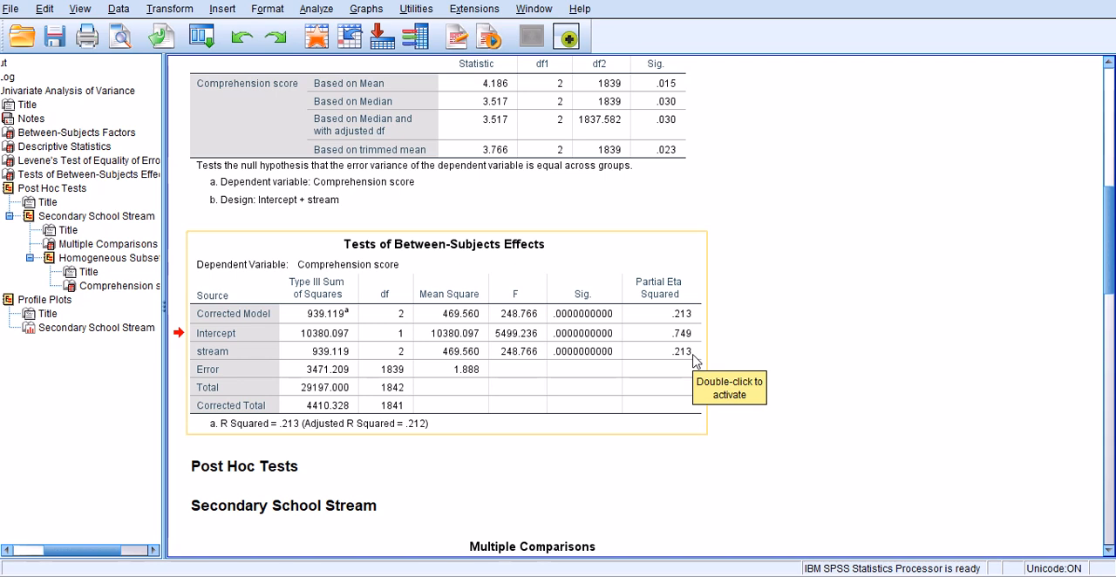
mouse_move(703, 359)
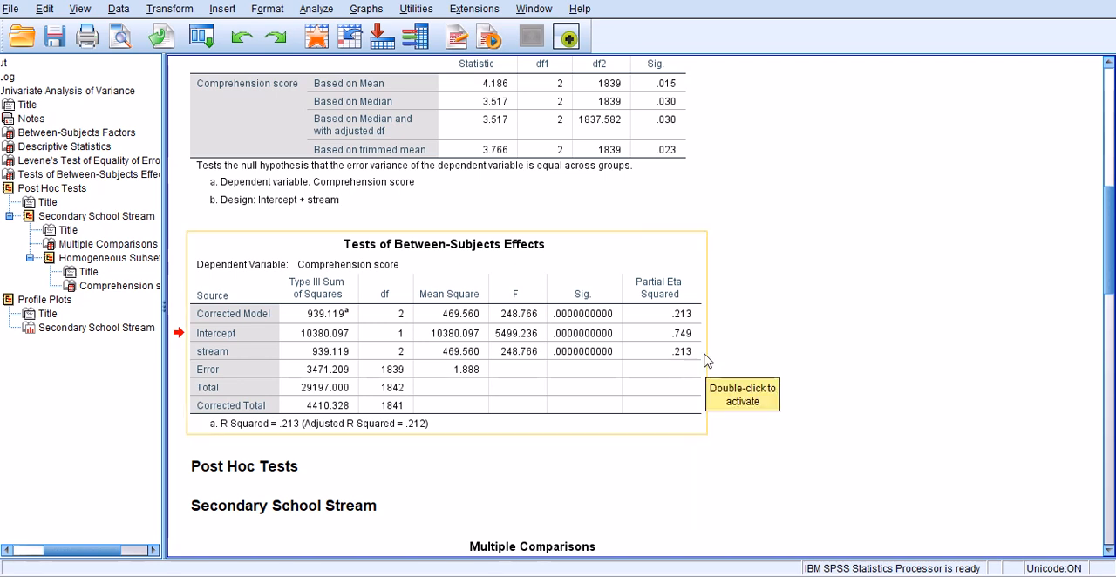
mouse_move(697, 368)
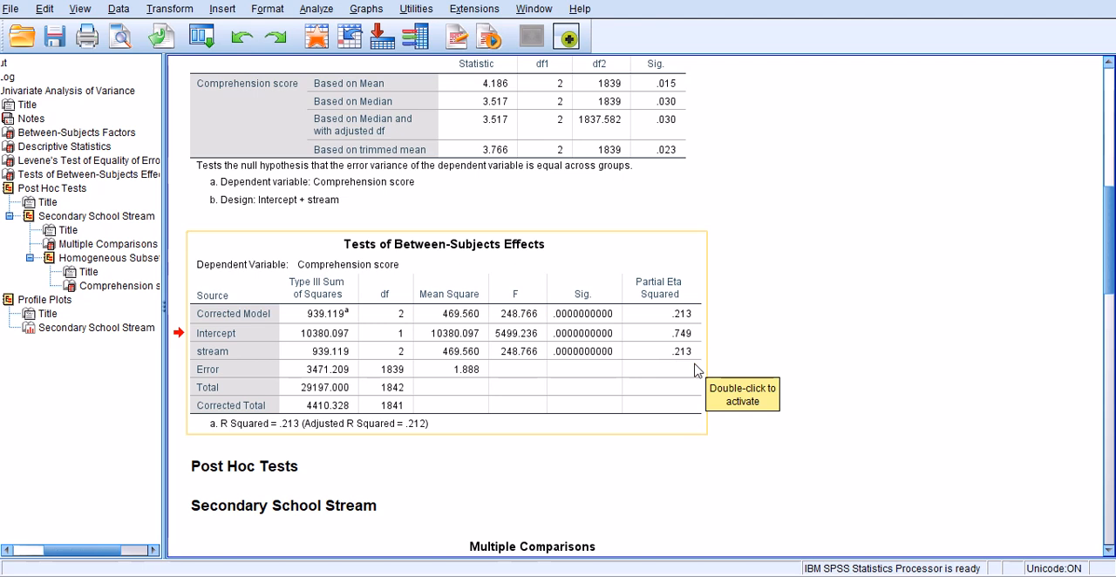
mouse_move(671, 352)
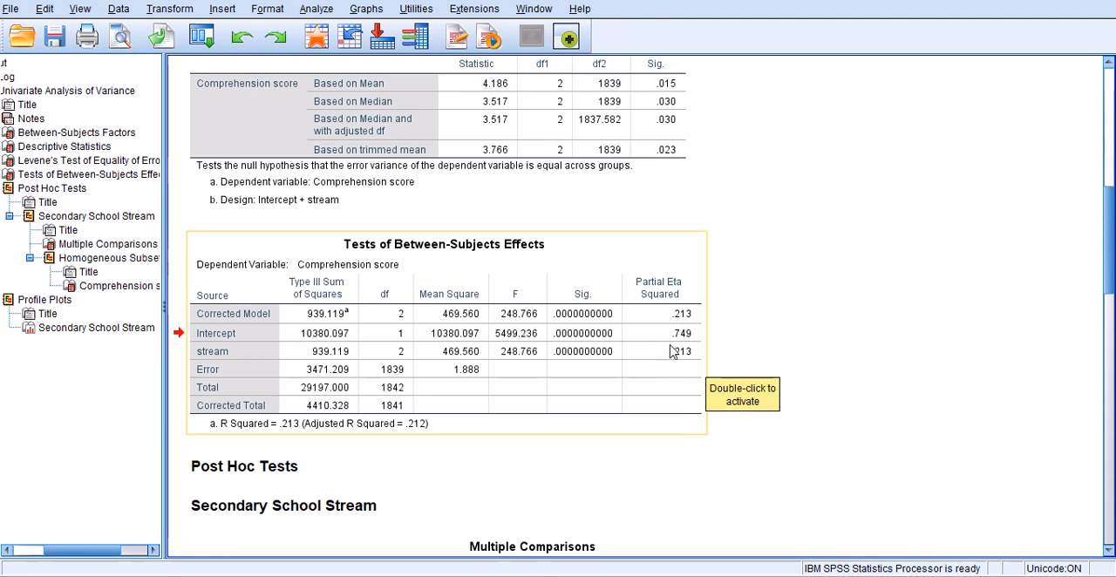
mouse_move(691, 362)
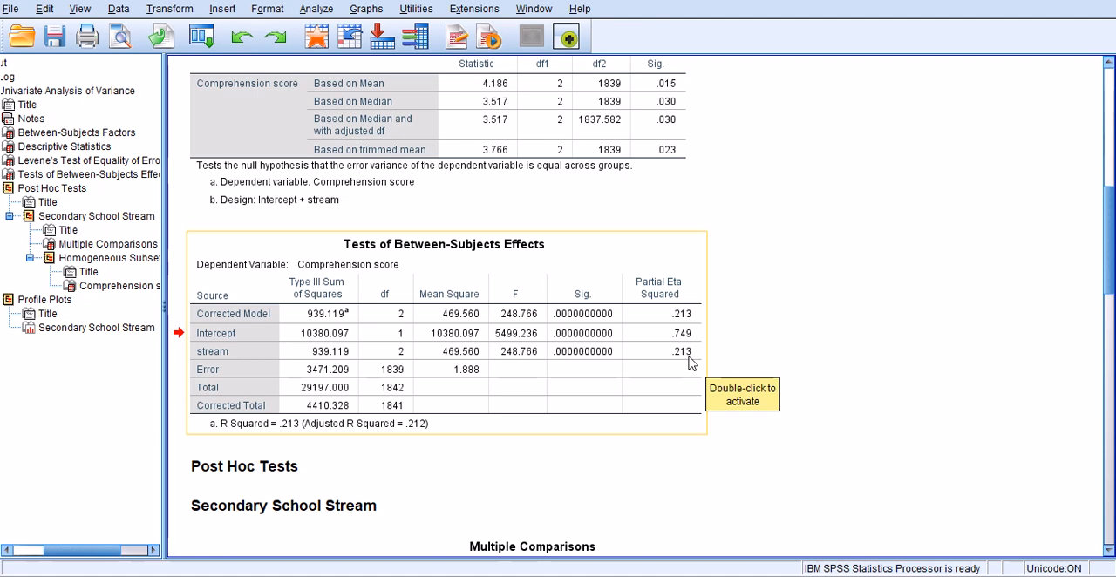
mouse_move(690, 363)
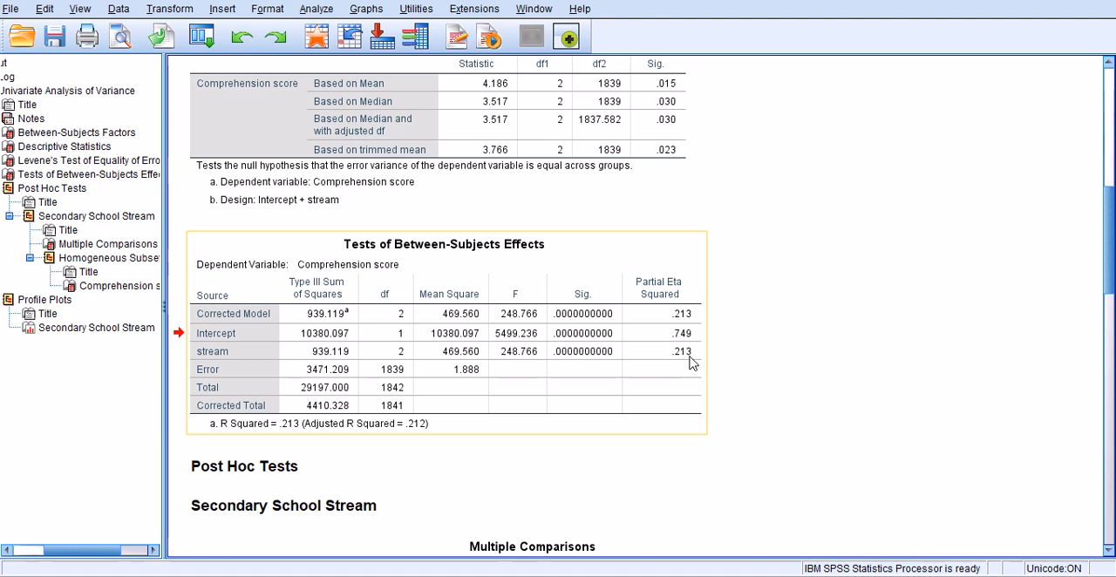
mouse_move(691, 359)
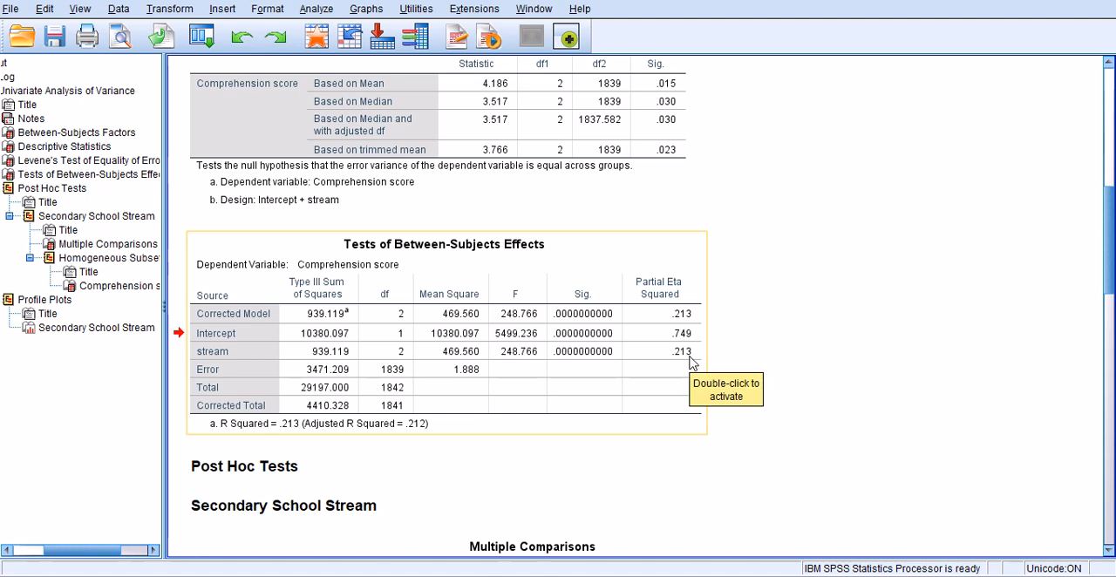
mouse_move(707, 363)
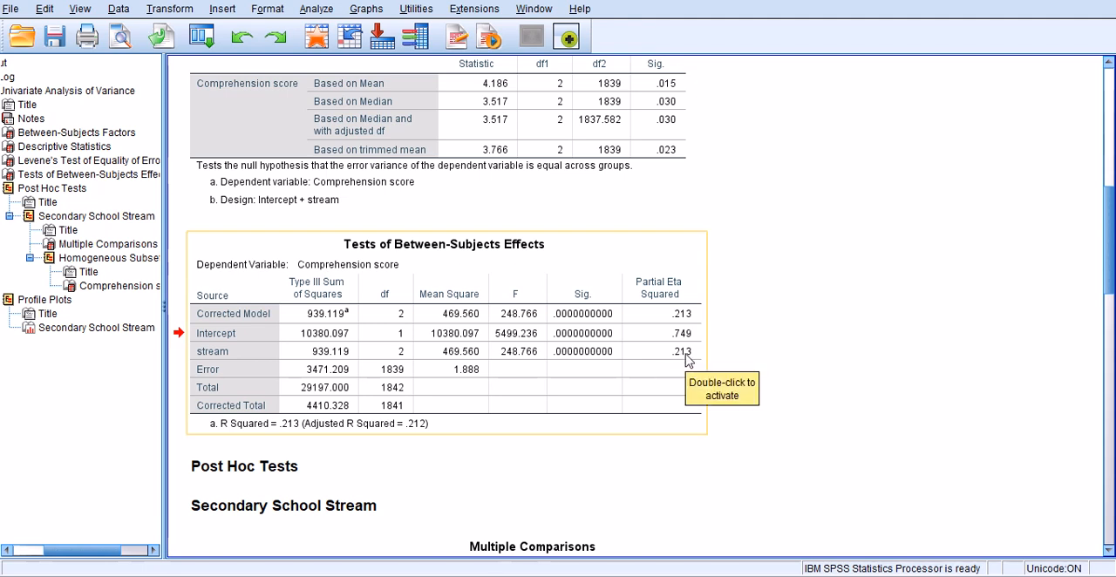
mouse_move(668, 358)
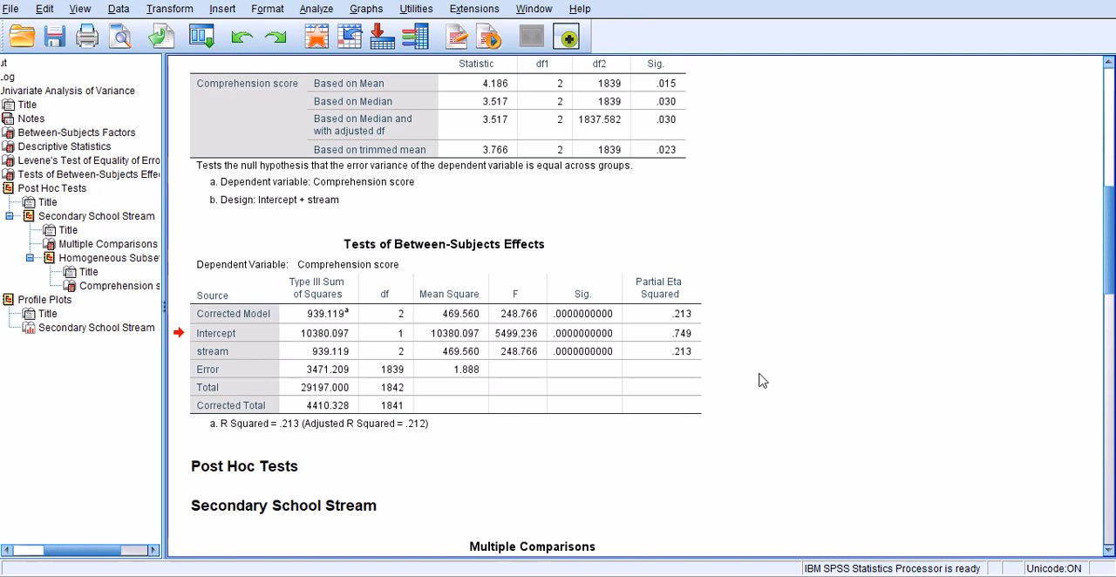
click(666, 368)
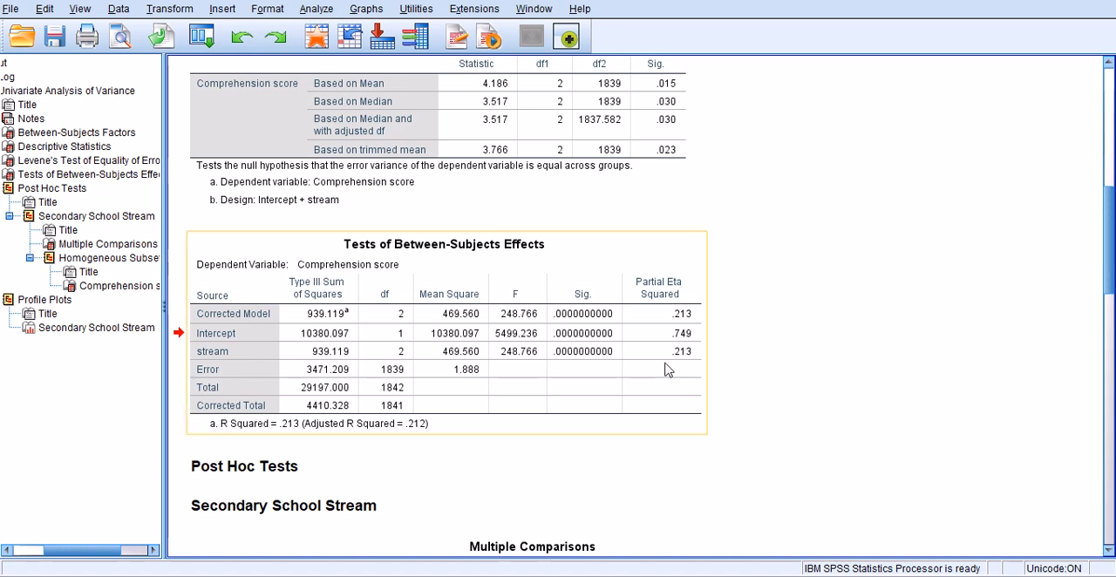
mouse_move(642, 352)
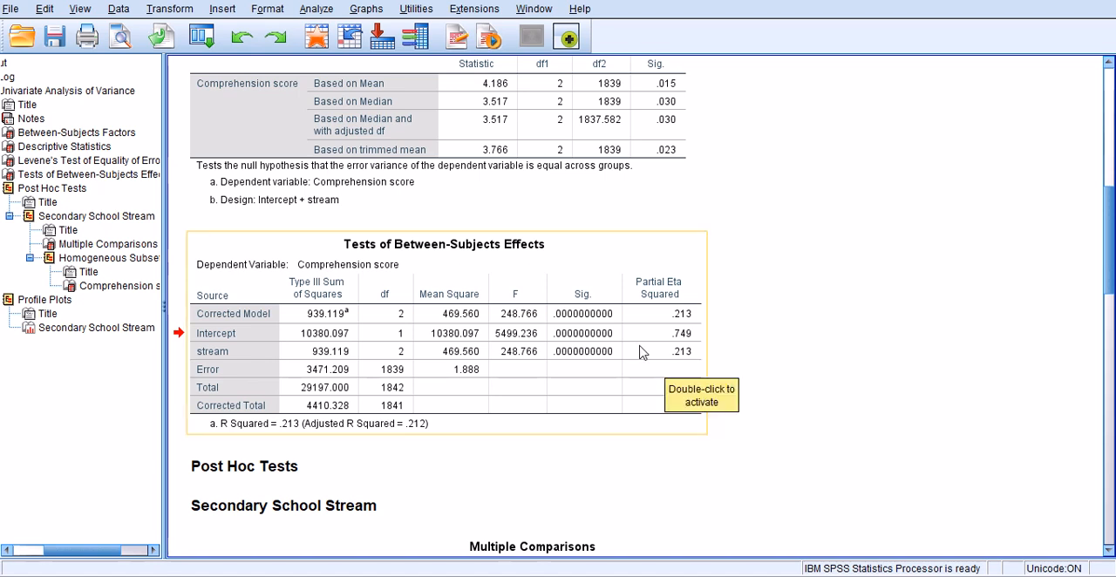
mouse_move(758, 363)
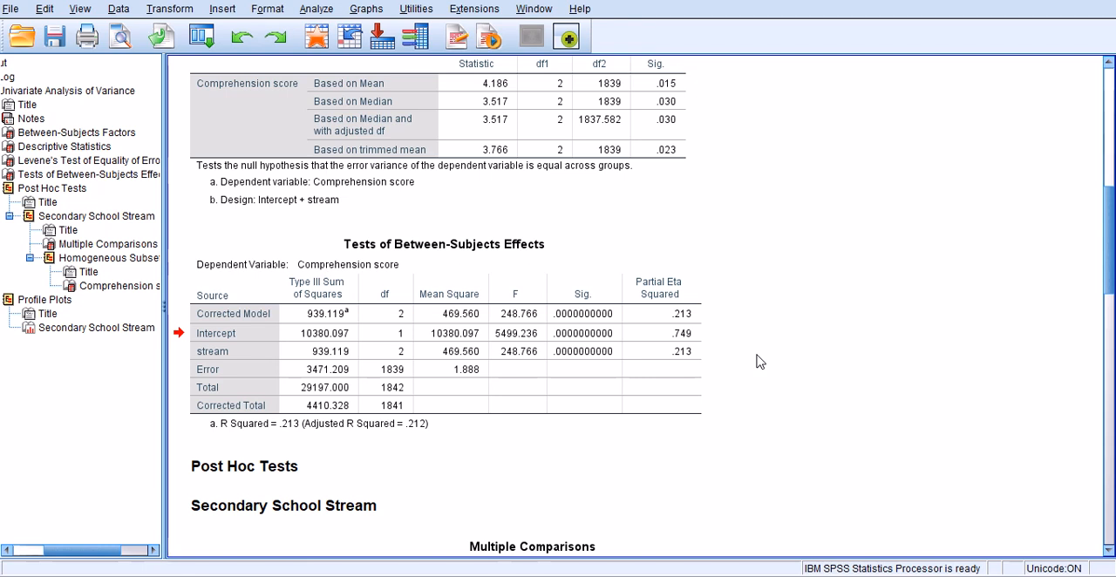
scroll(down, 3)
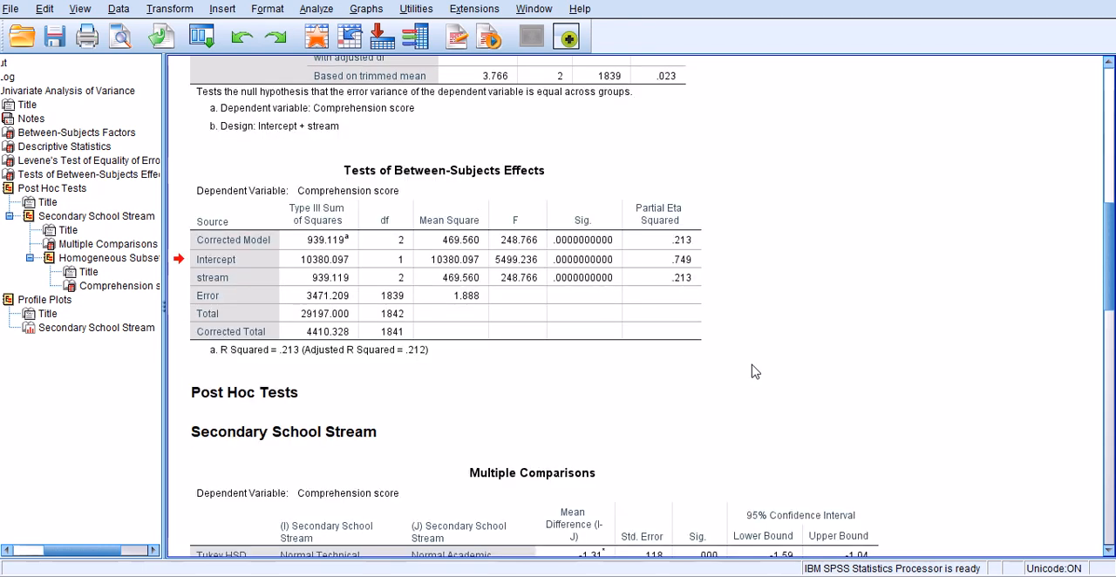
mouse_move(753, 378)
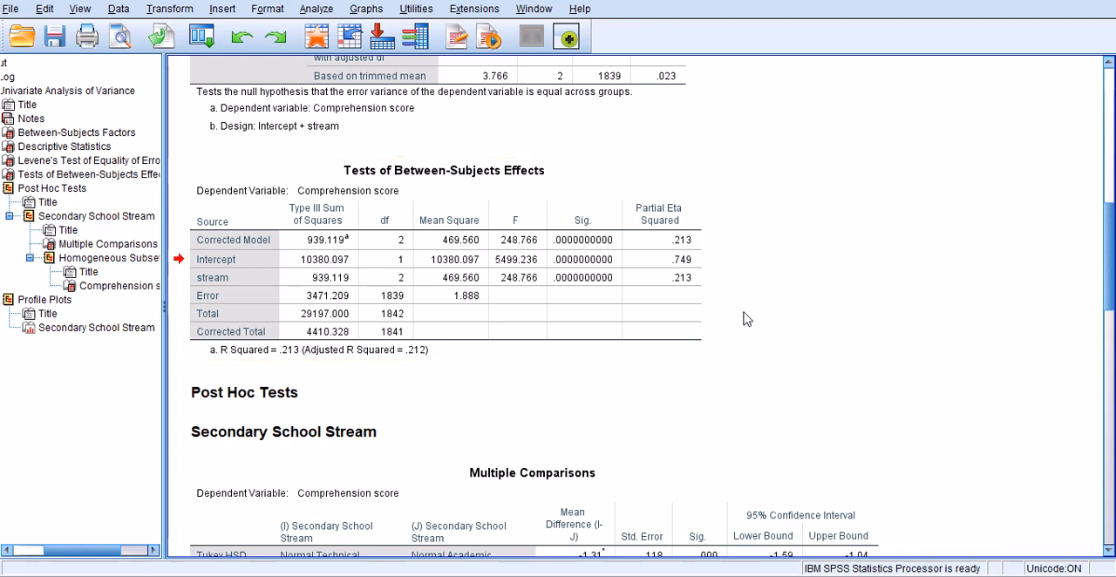
mouse_move(746, 338)
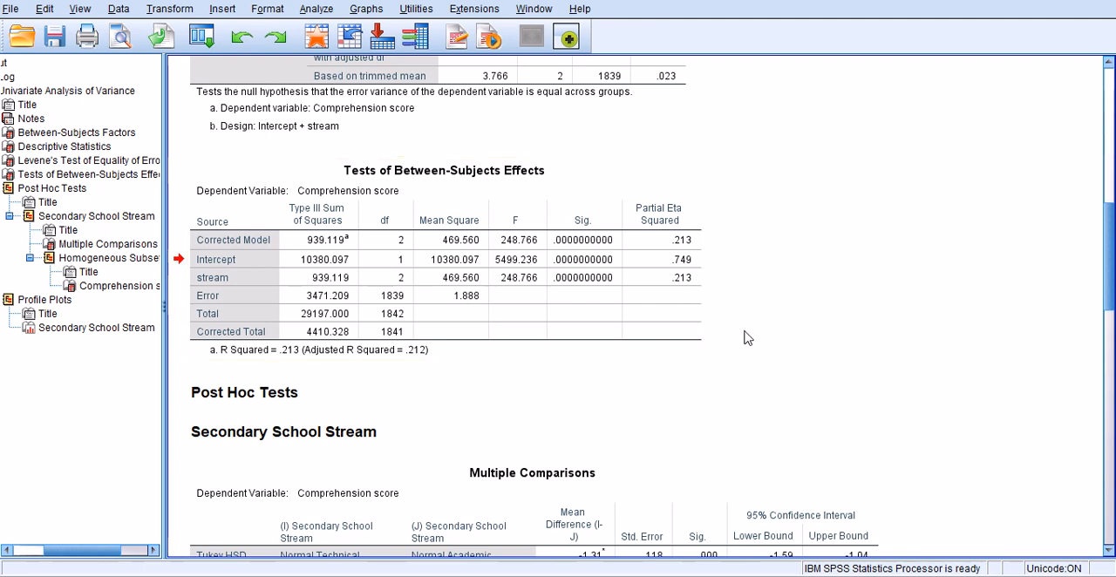
scroll(down, 3)
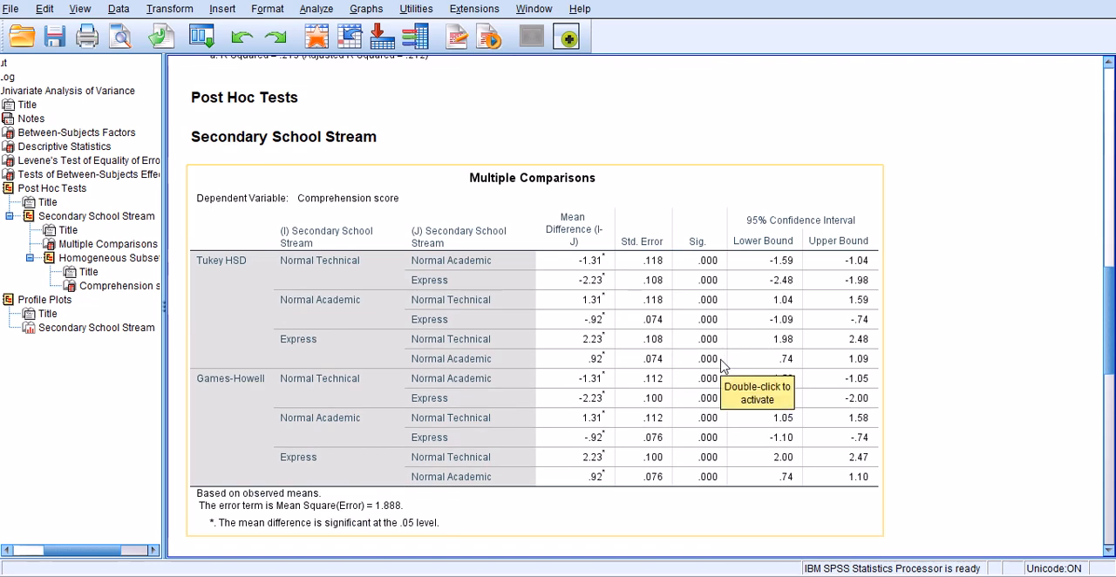
mouse_move(402, 317)
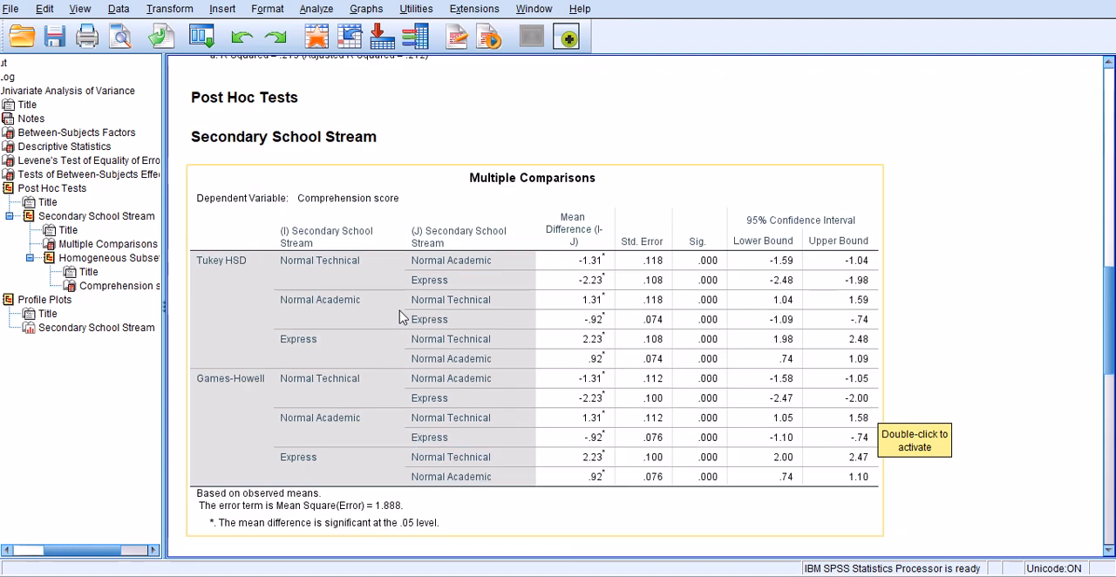
mouse_move(249, 283)
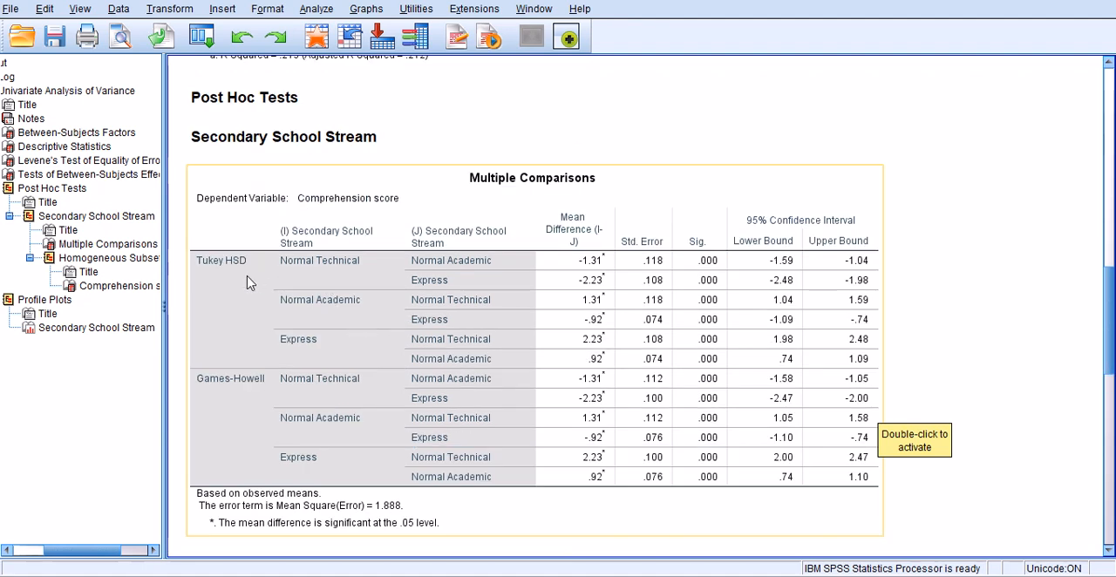
mouse_move(227, 283)
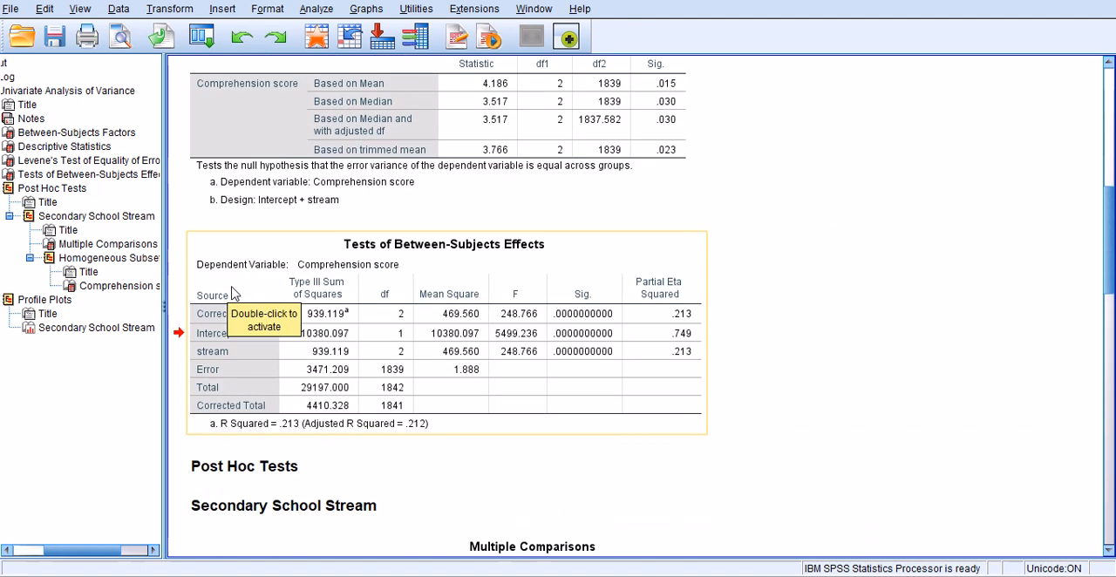
scroll(down, 3)
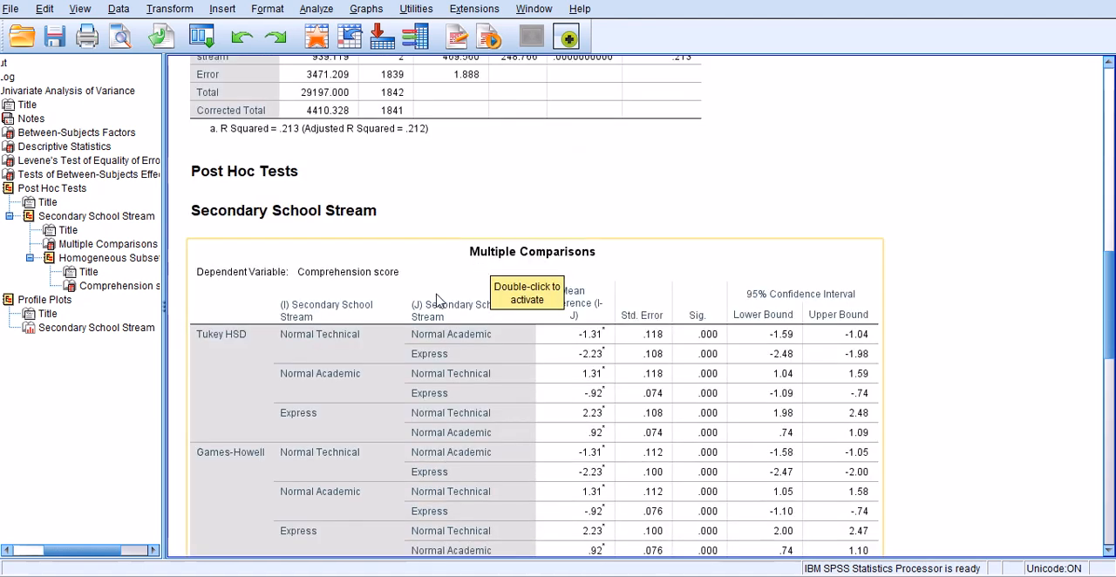
scroll(down, 3)
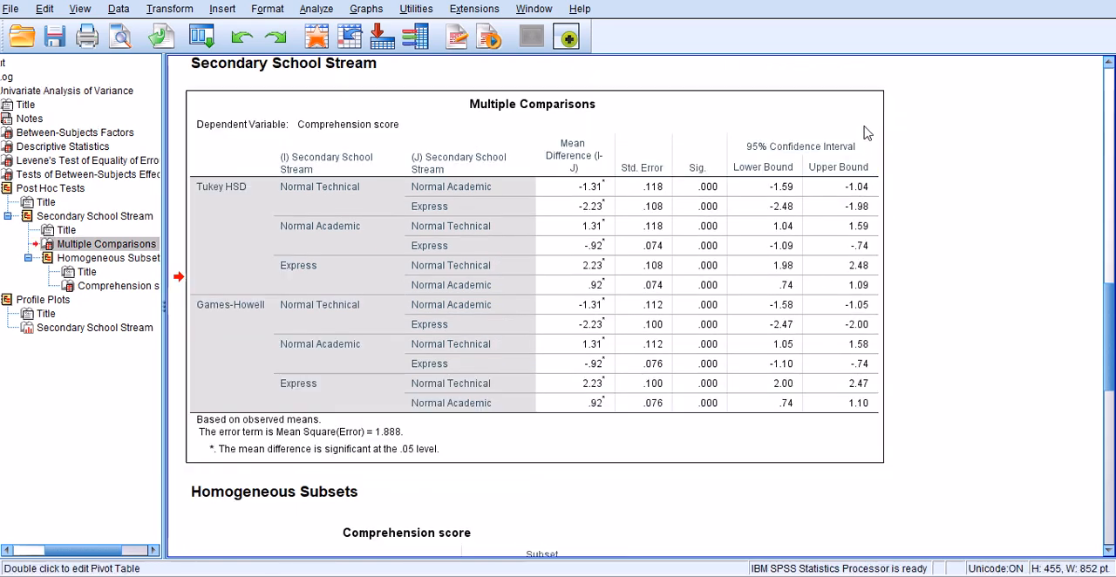
Bring the Multiple Comparisons table into its own pivot table editor window
double_click(532, 262)
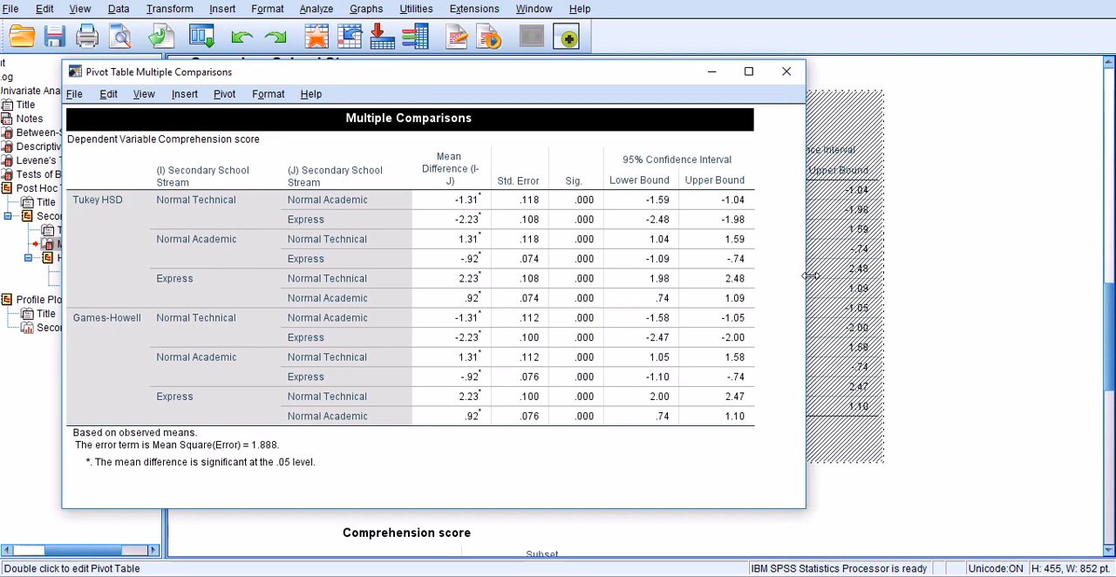
mouse_move(143, 338)
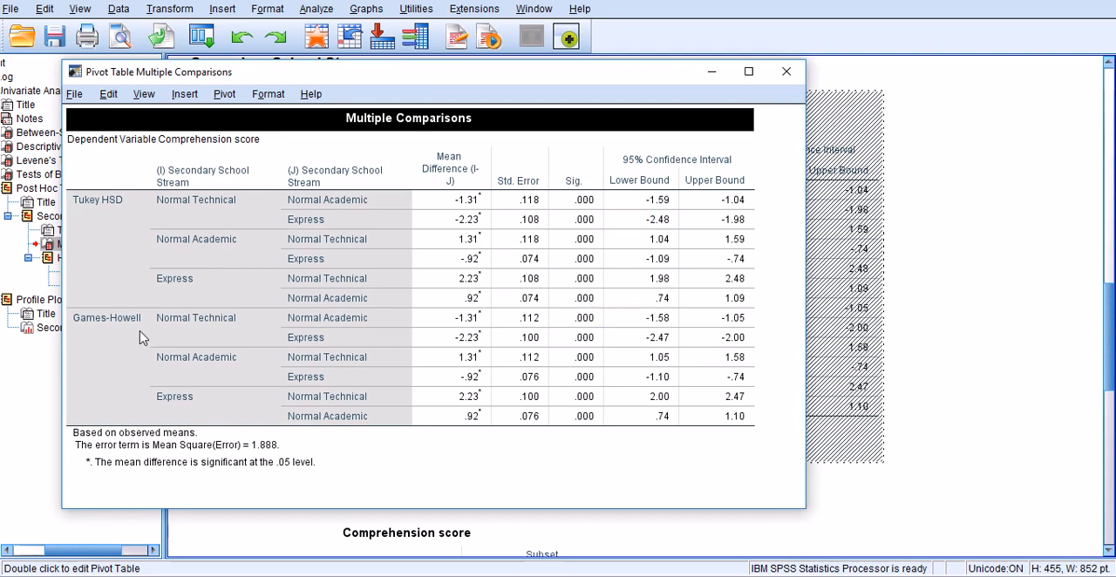
mouse_move(241, 335)
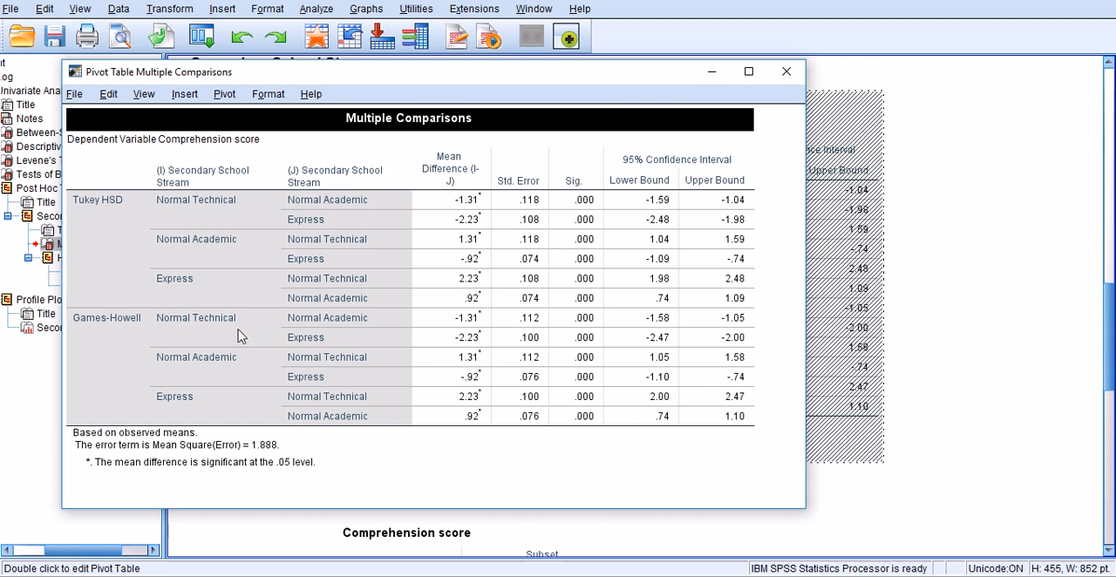
mouse_move(238, 336)
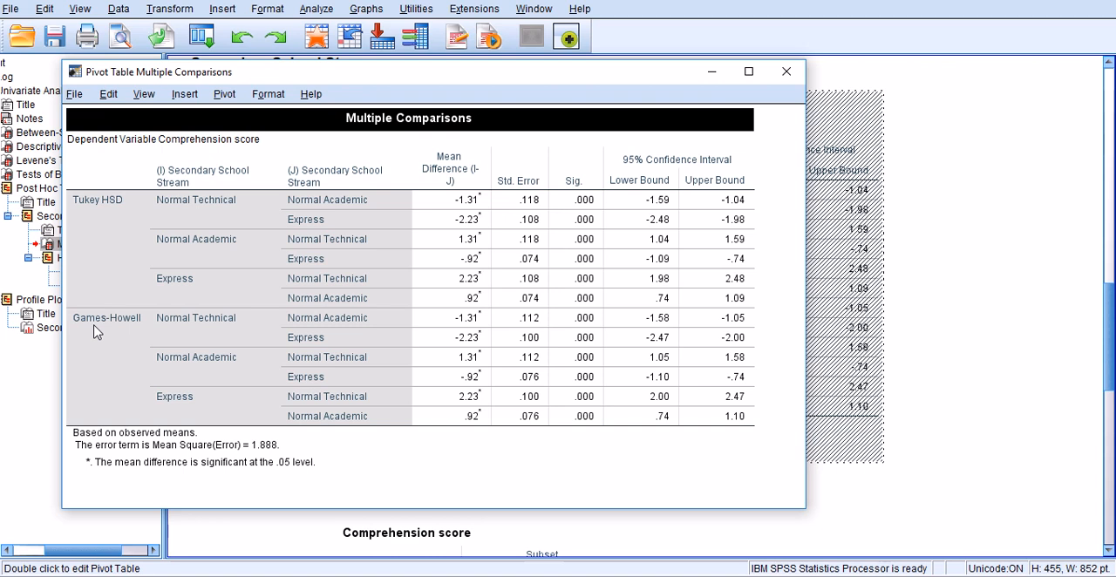
mouse_move(572, 189)
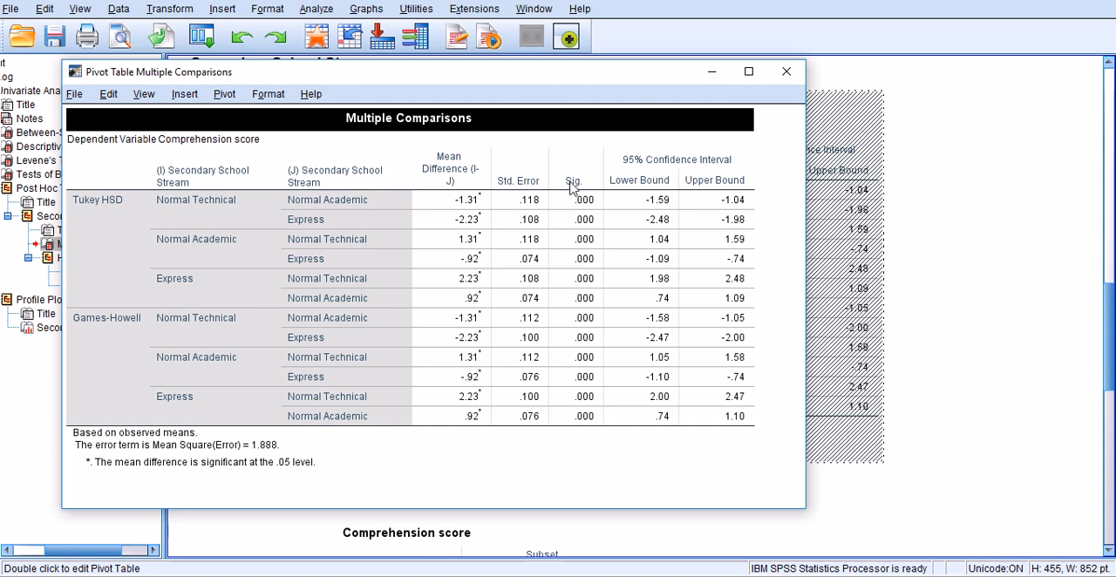
mouse_move(586, 331)
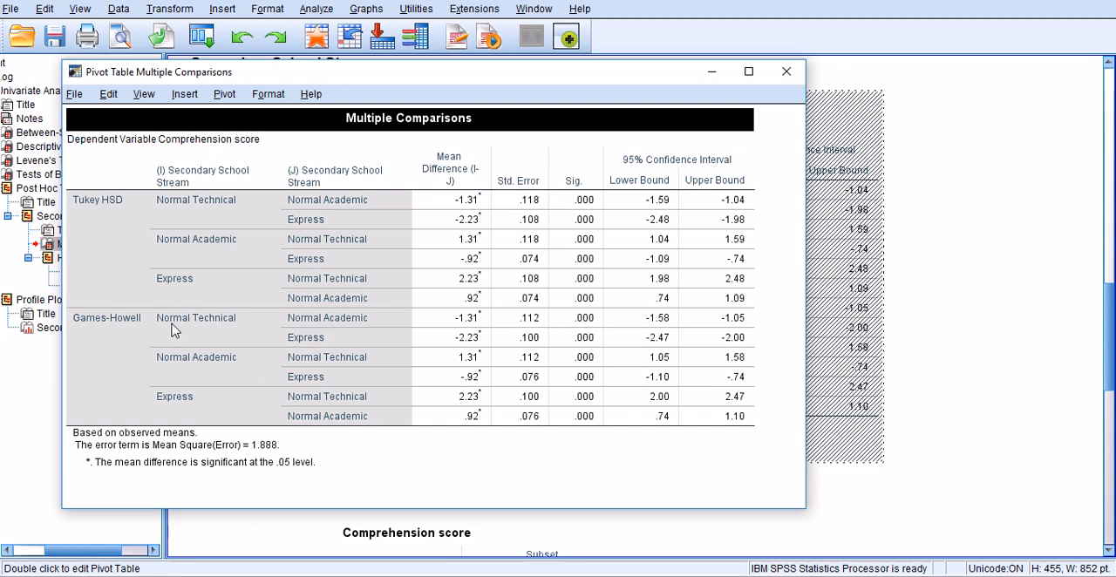
mouse_move(369, 326)
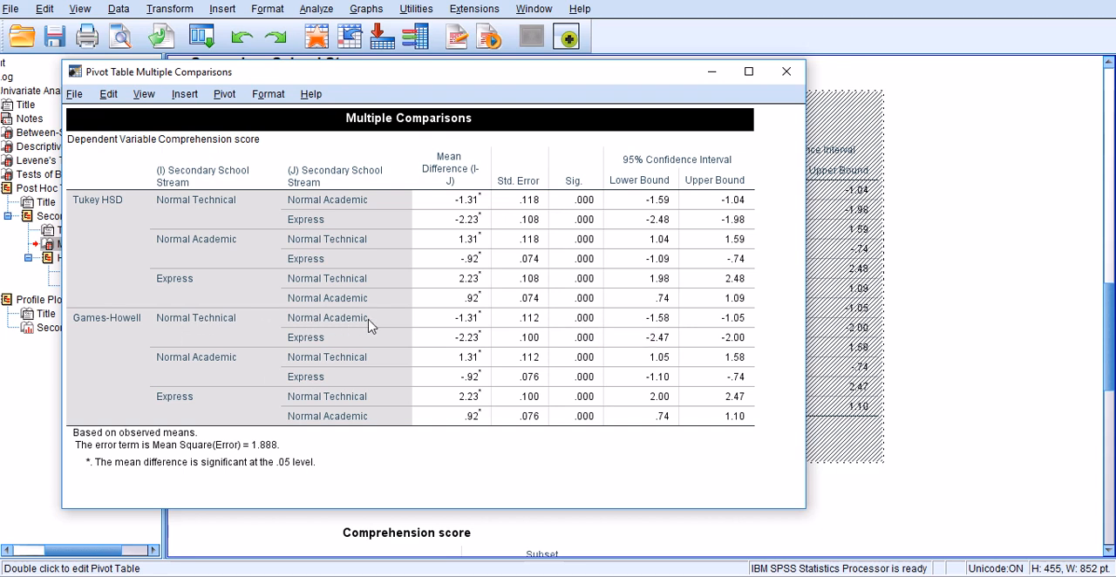
mouse_move(311, 352)
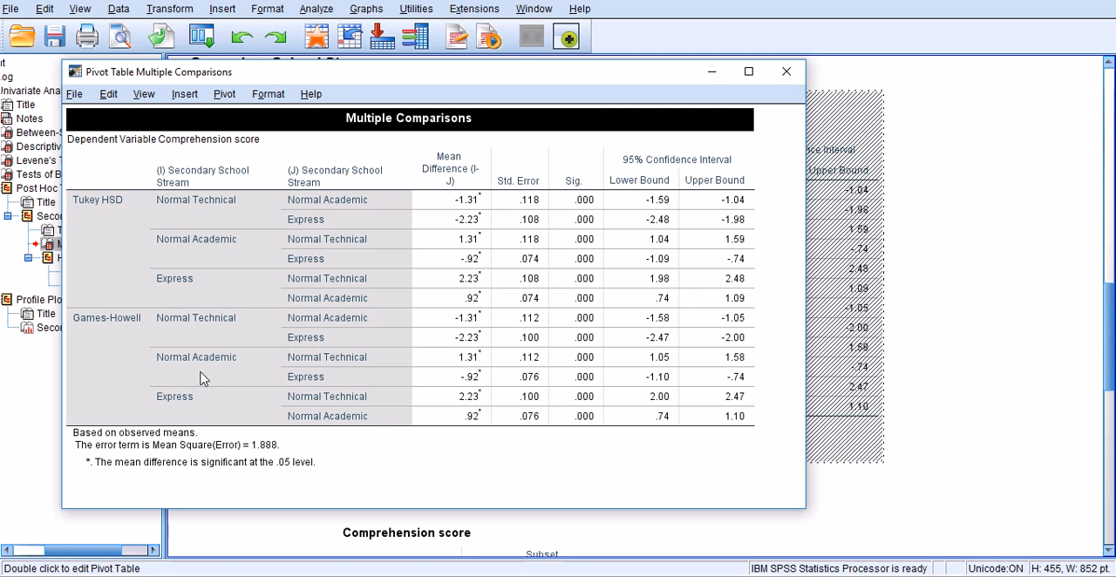
mouse_move(303, 431)
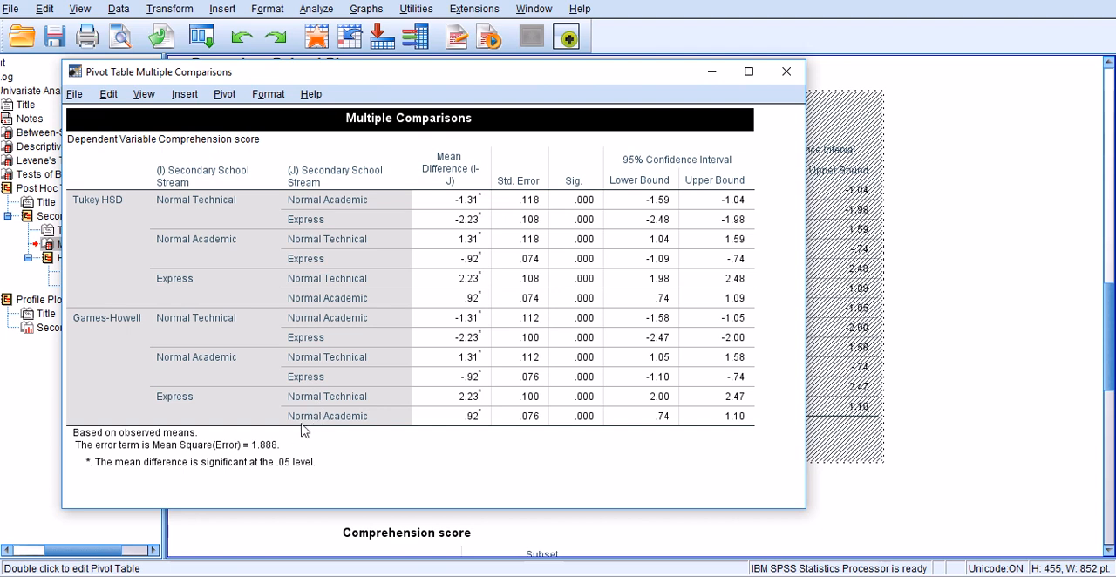
mouse_move(312, 436)
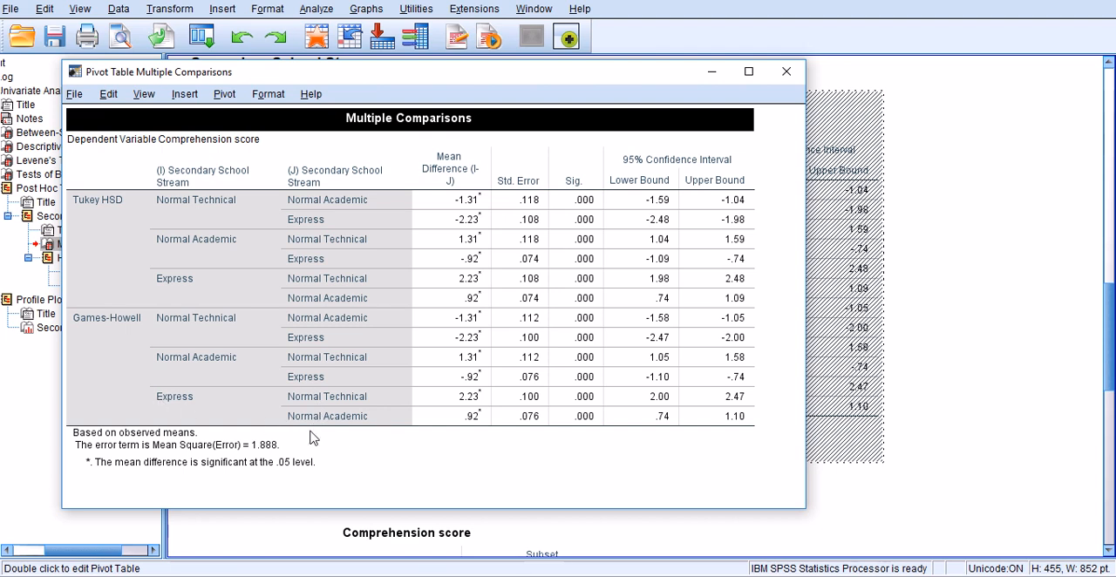
mouse_move(687, 330)
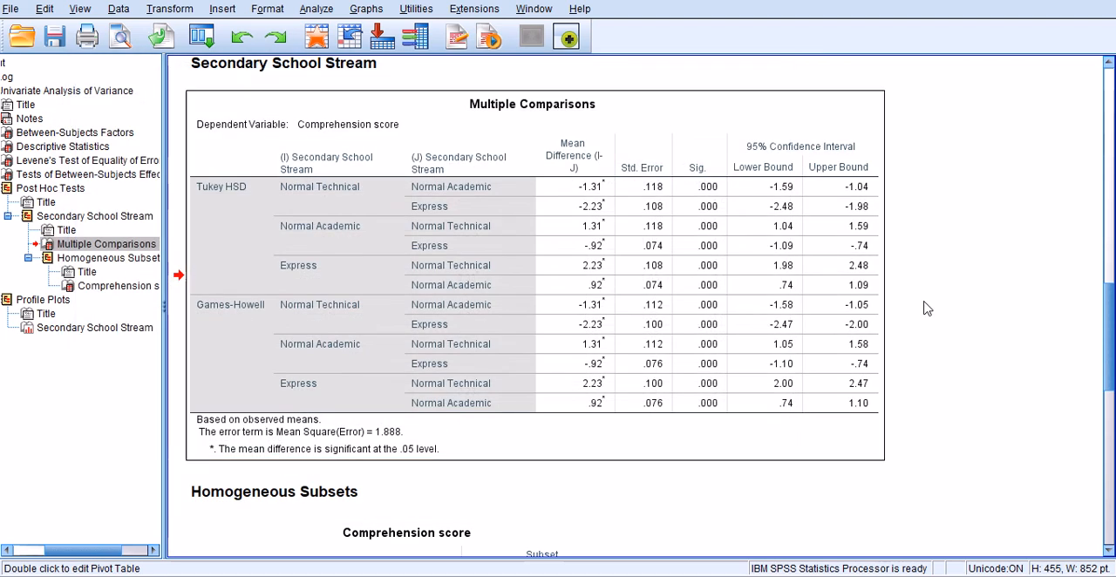
Scroll past Homogeneous Subsets to the profile plot of estimated marginal means of Comprehension score
scroll(down, 3)
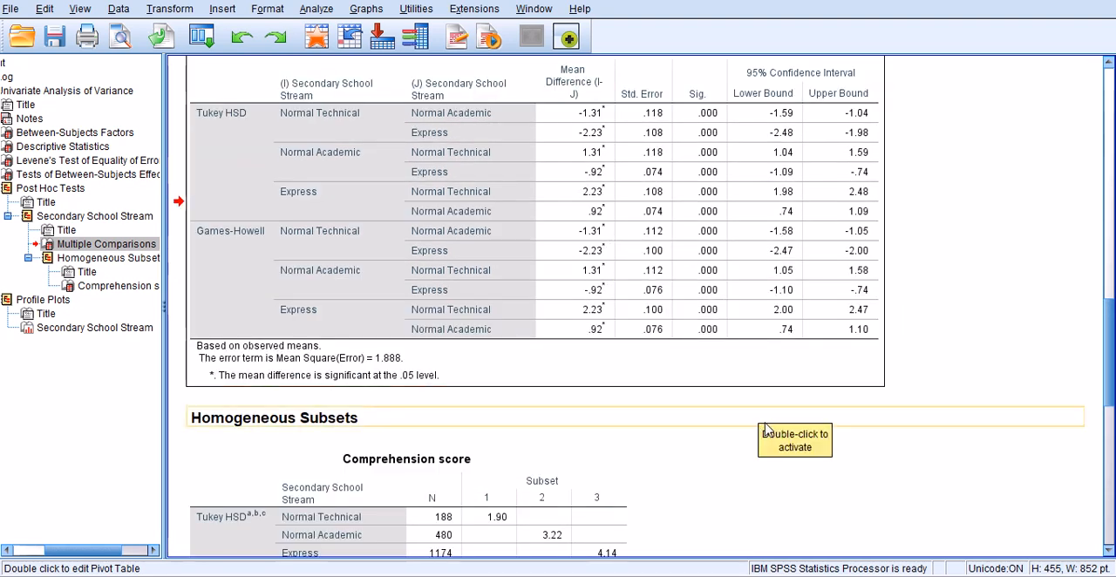
scroll(down, 3)
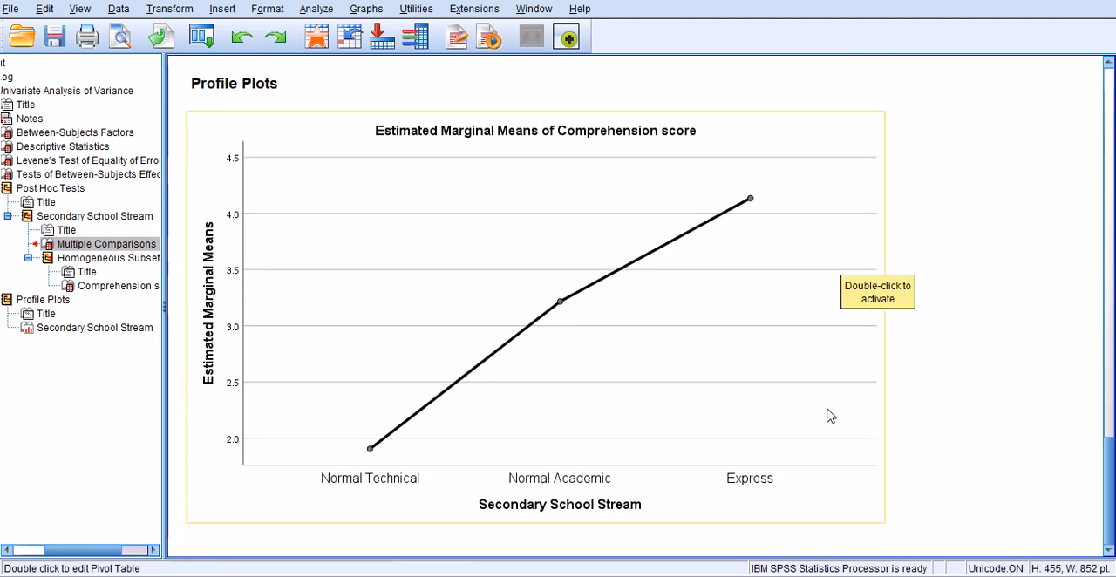
mouse_move(418, 505)
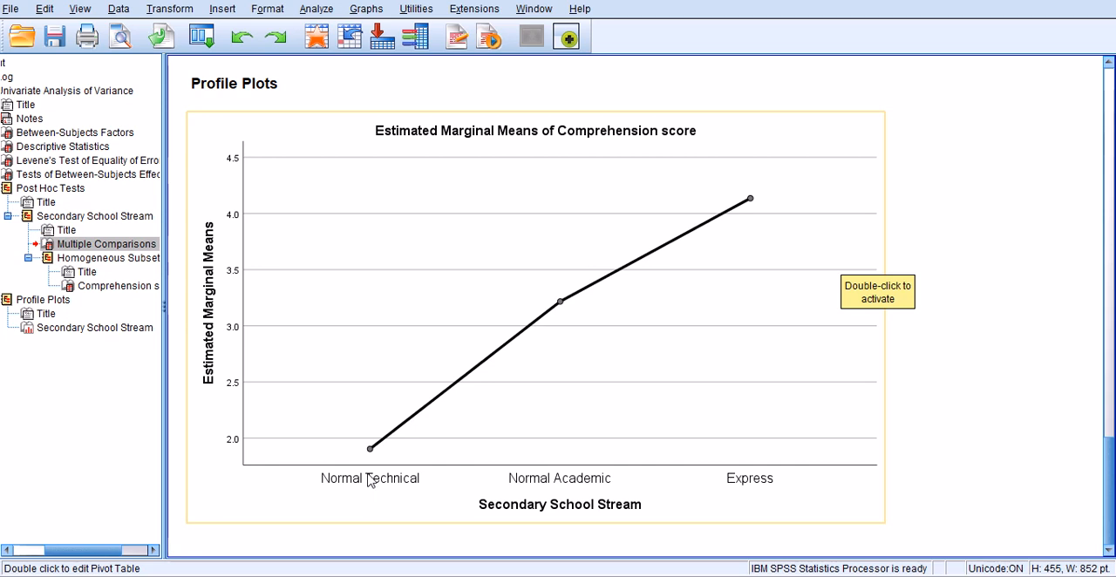
mouse_move(578, 494)
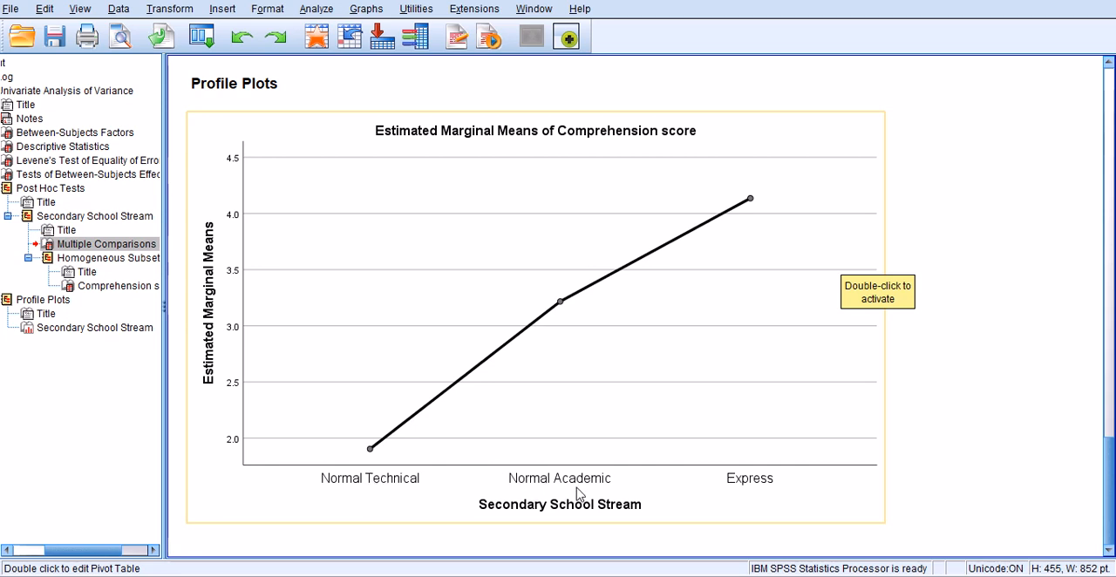
mouse_move(567, 497)
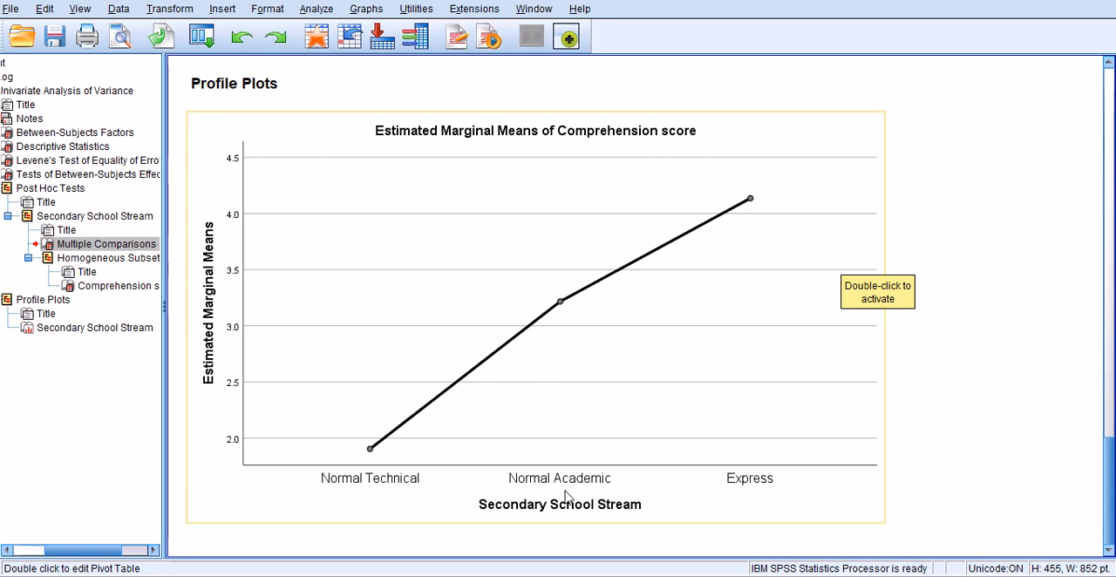
mouse_move(748, 495)
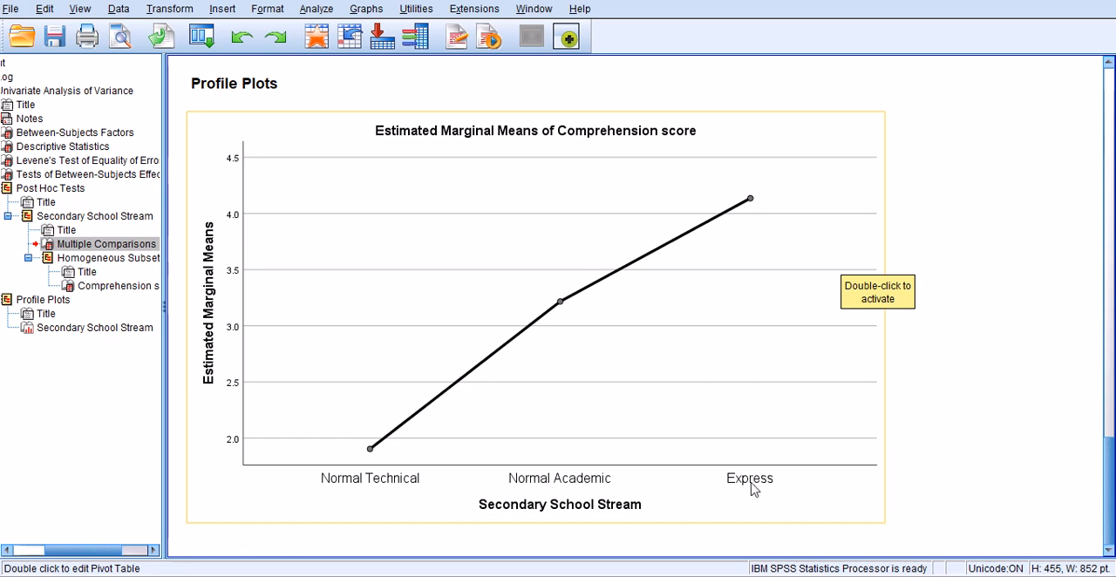
mouse_move(614, 493)
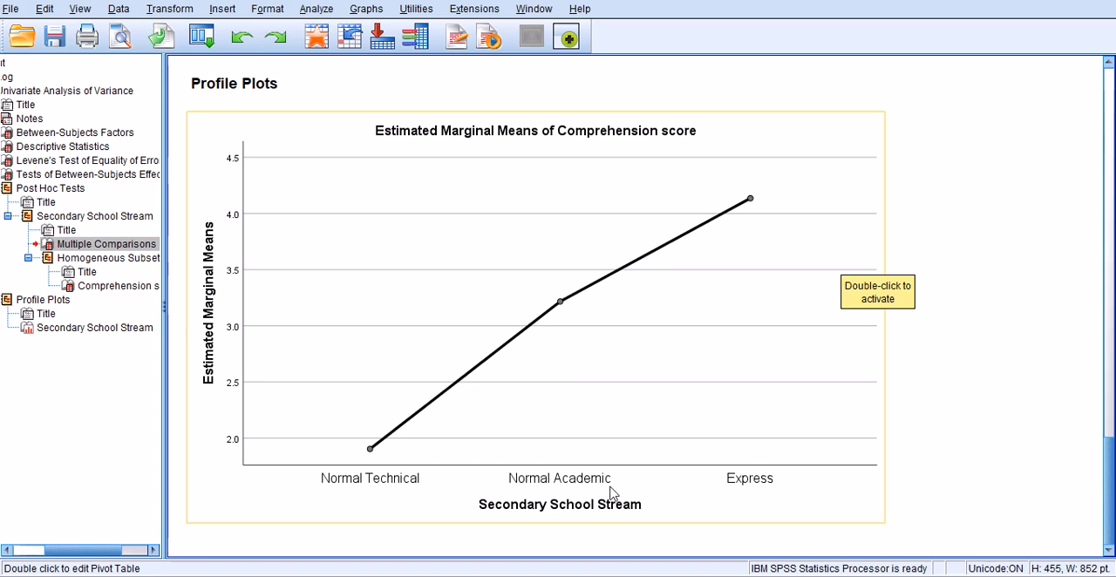
mouse_move(755, 478)
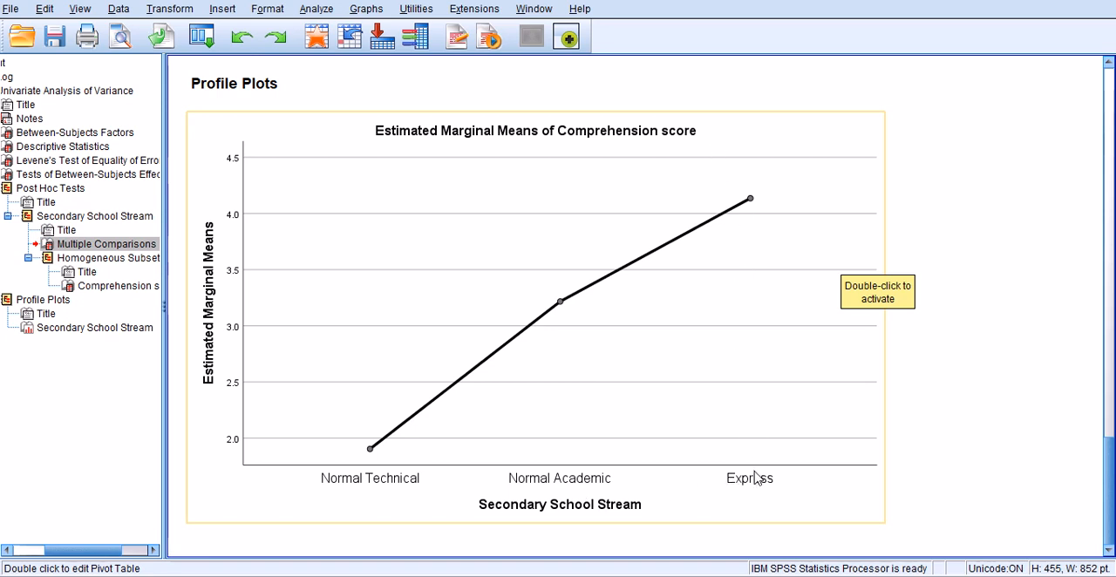
mouse_move(746, 247)
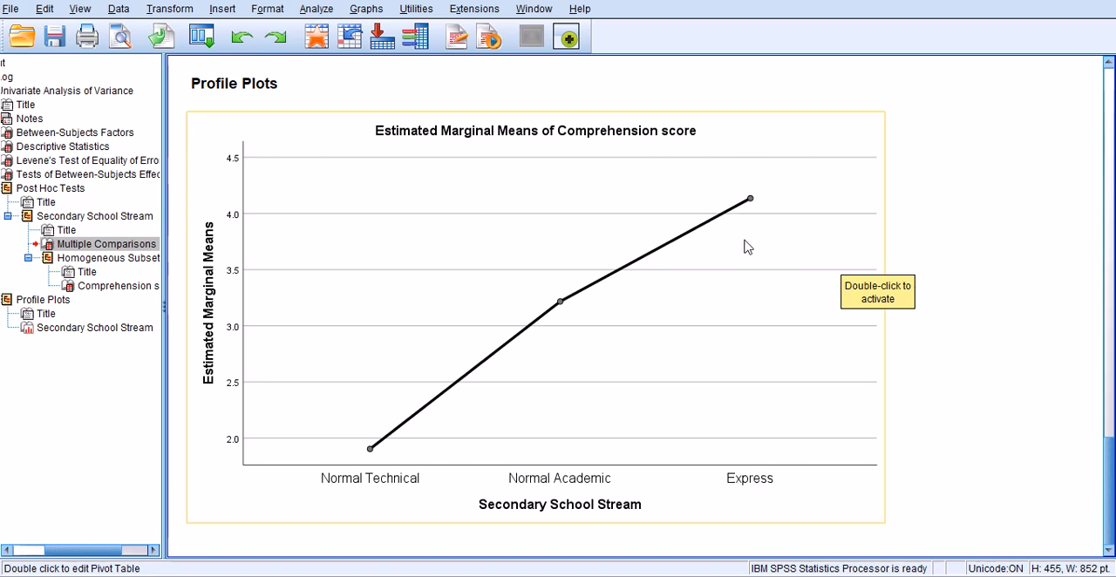
mouse_move(757, 178)
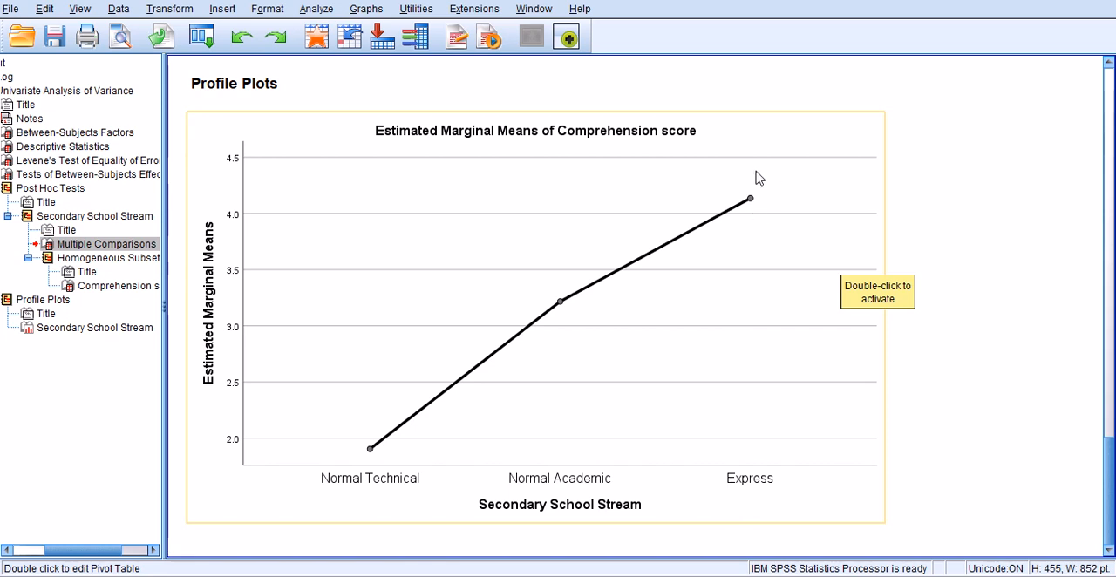
mouse_move(729, 171)
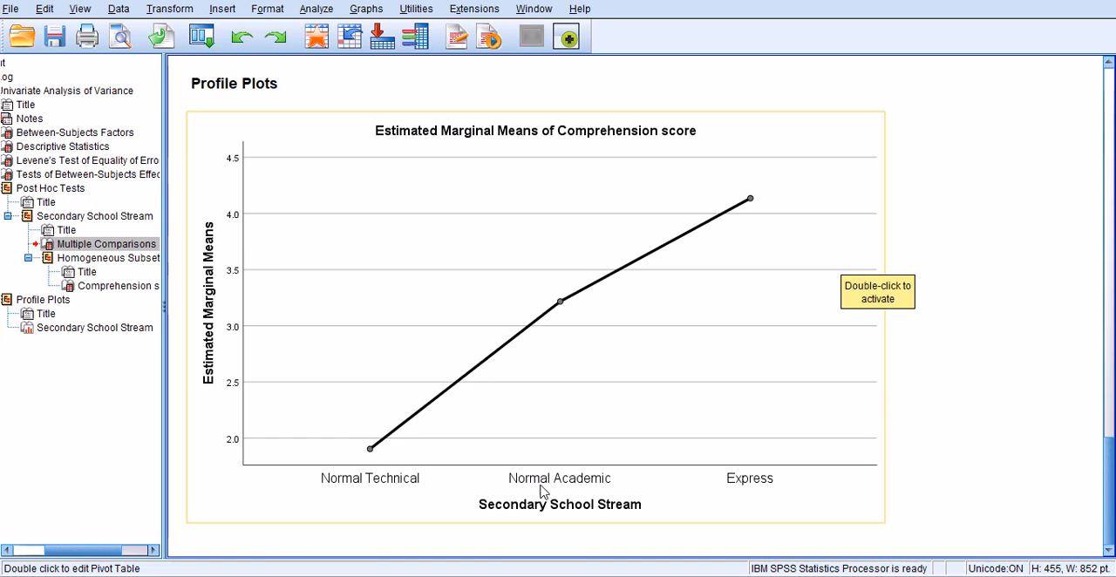
mouse_move(321, 506)
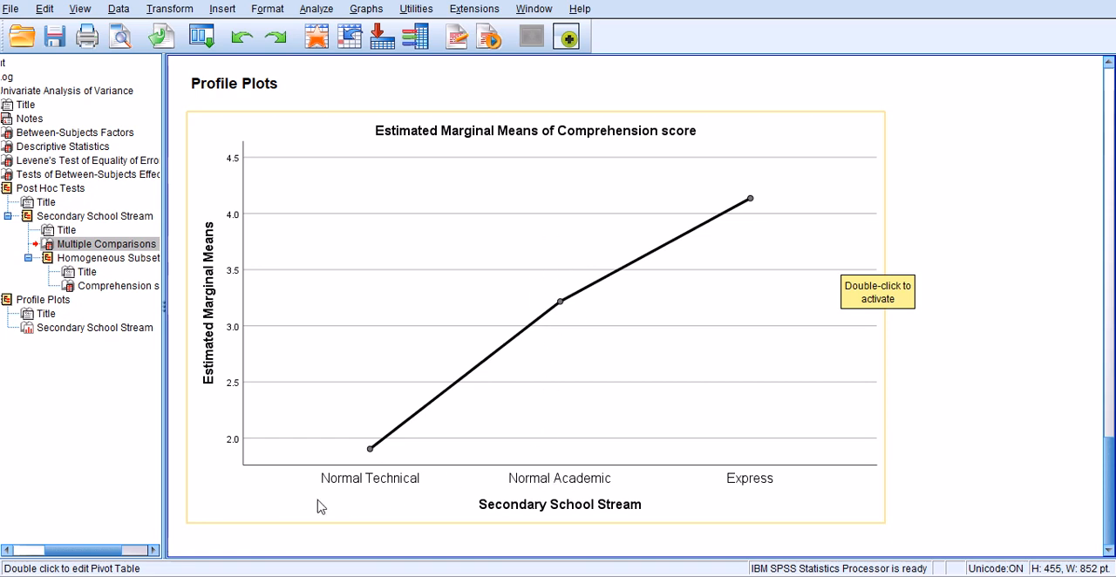
mouse_move(628, 506)
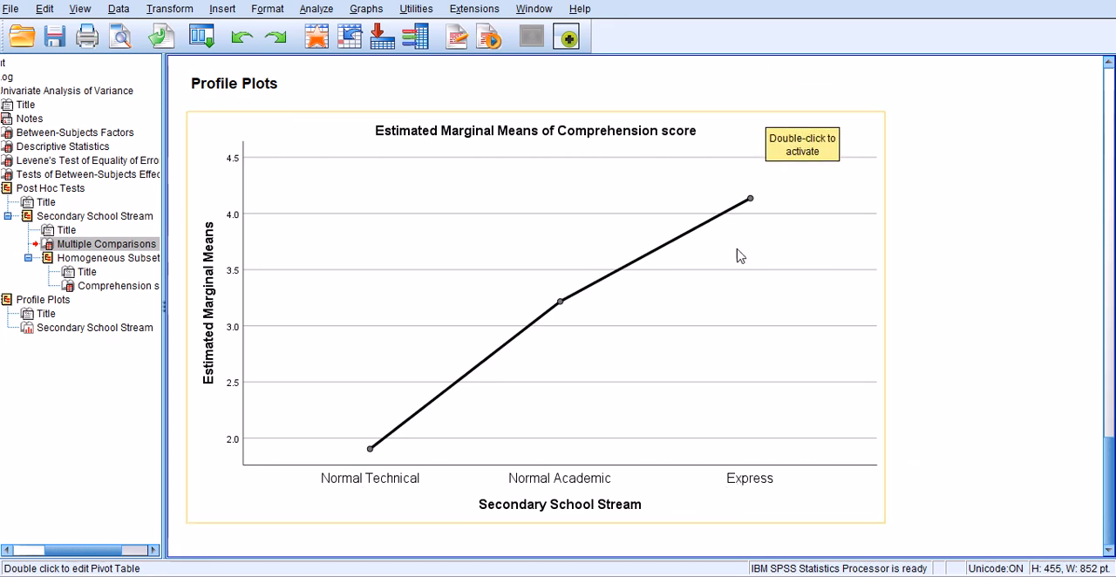
mouse_move(739, 192)
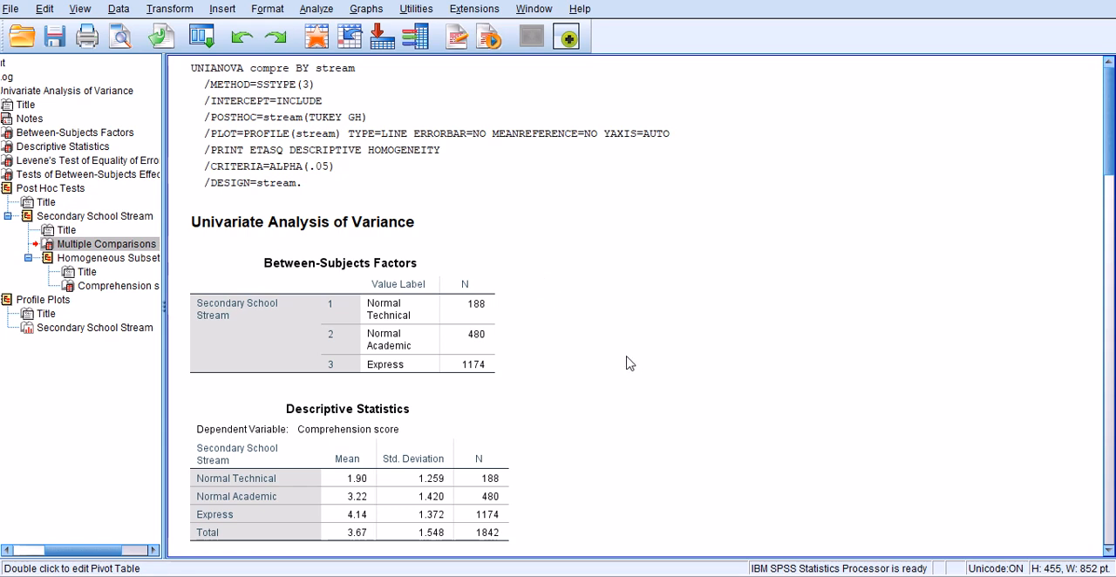
mouse_move(631, 427)
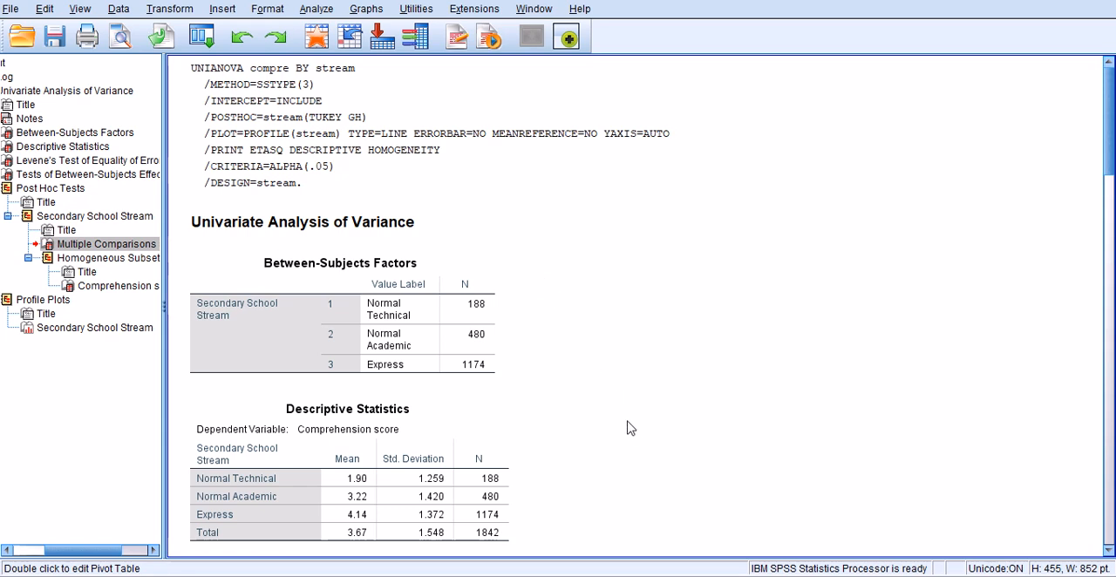
mouse_move(635, 445)
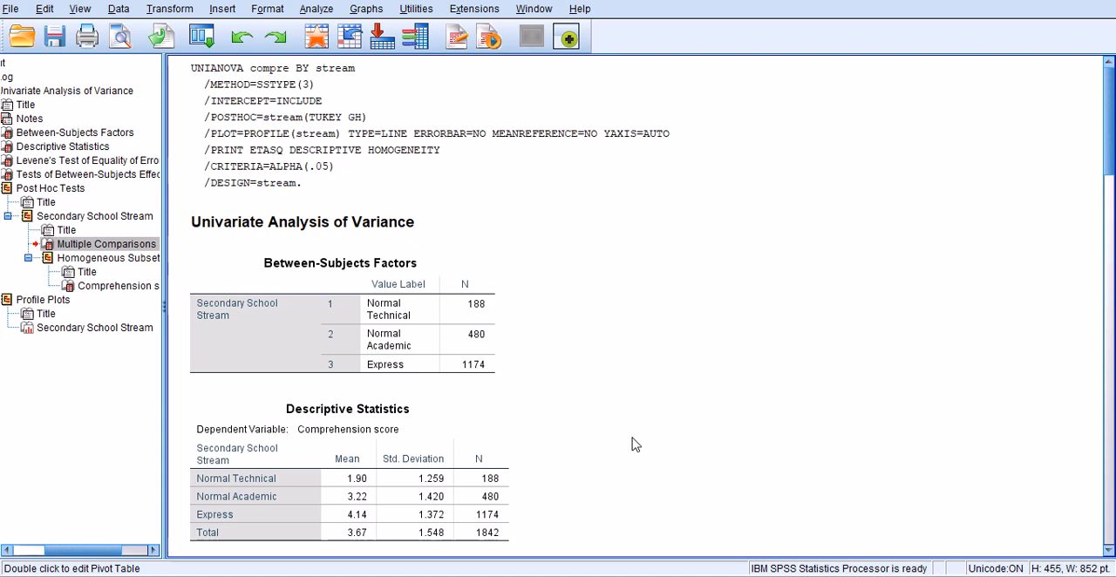
mouse_move(536, 295)
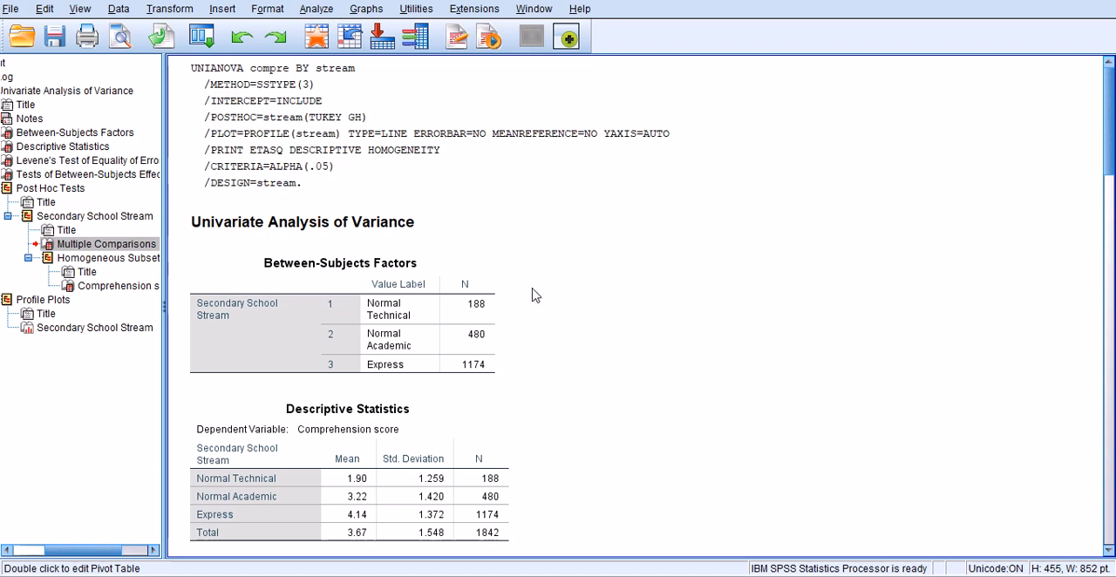
Recall the Univariate dialog from the toolbar and close it without rerunning the analysis
click(316, 6)
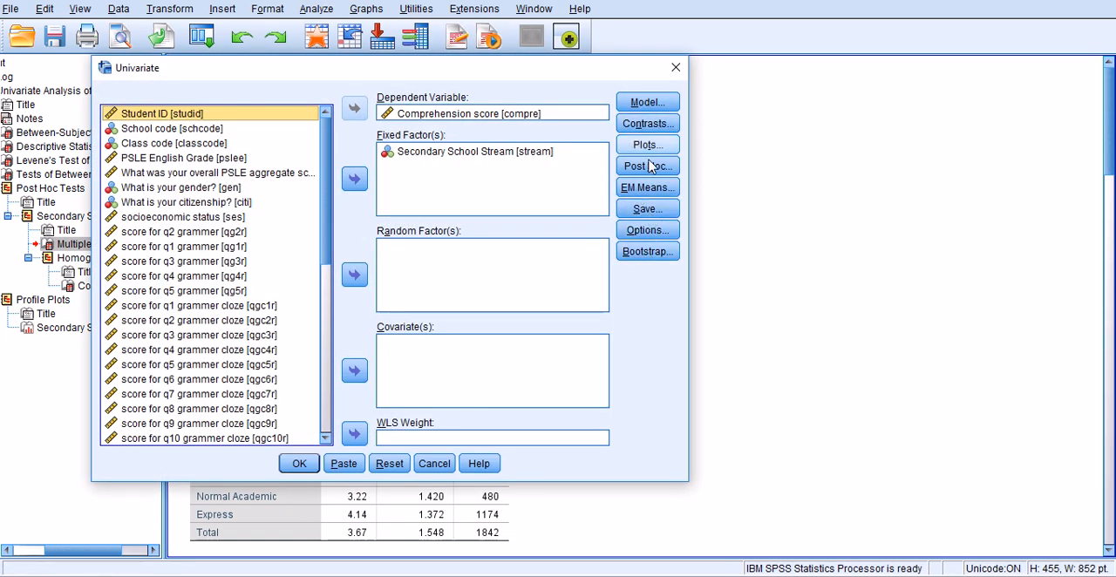
mouse_move(647, 188)
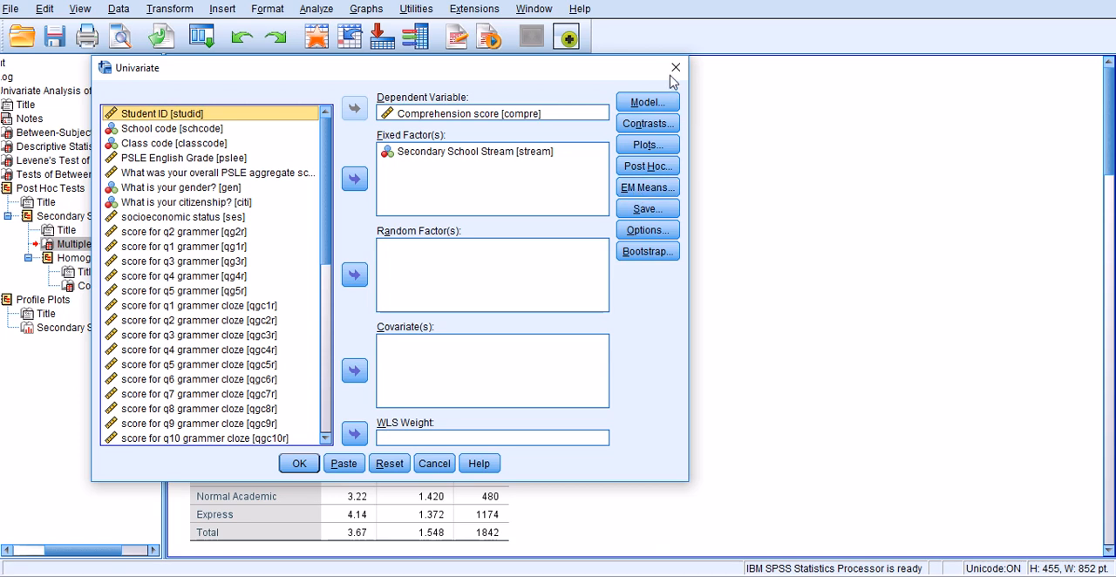
mouse_move(675, 66)
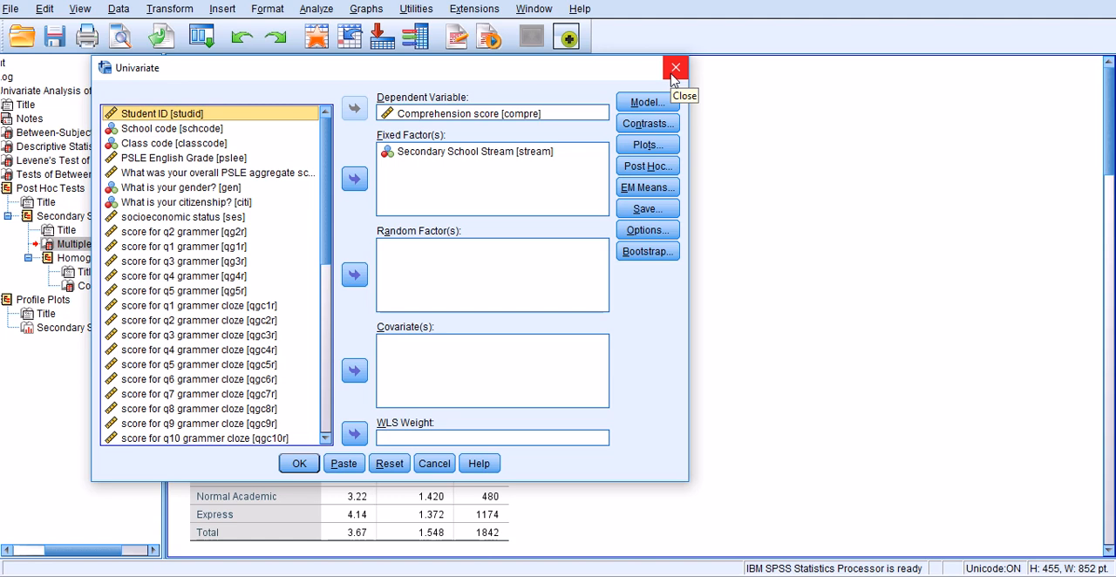
mouse_move(676, 78)
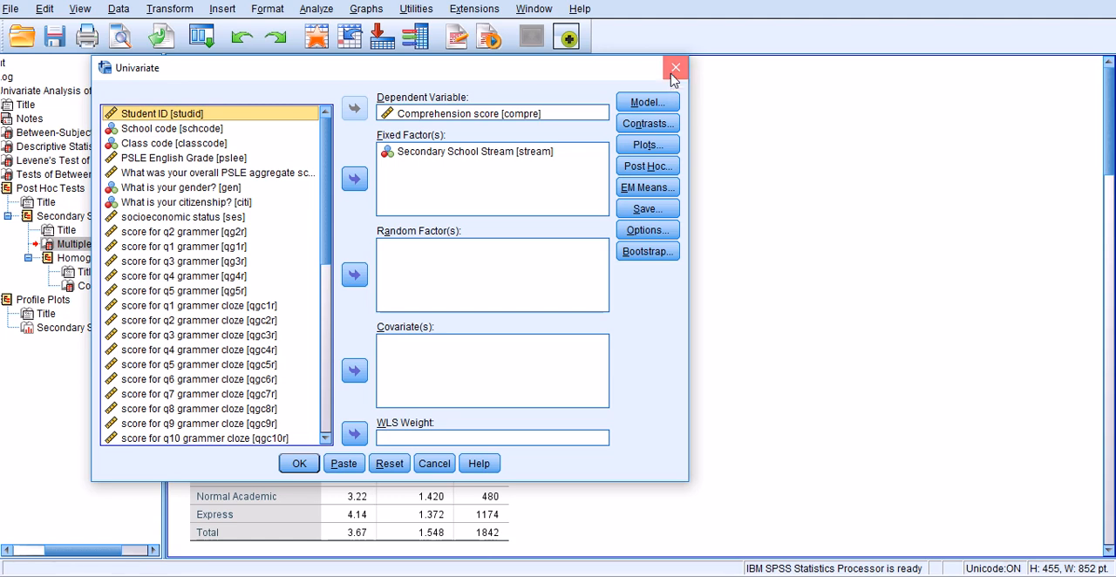
click(298, 464)
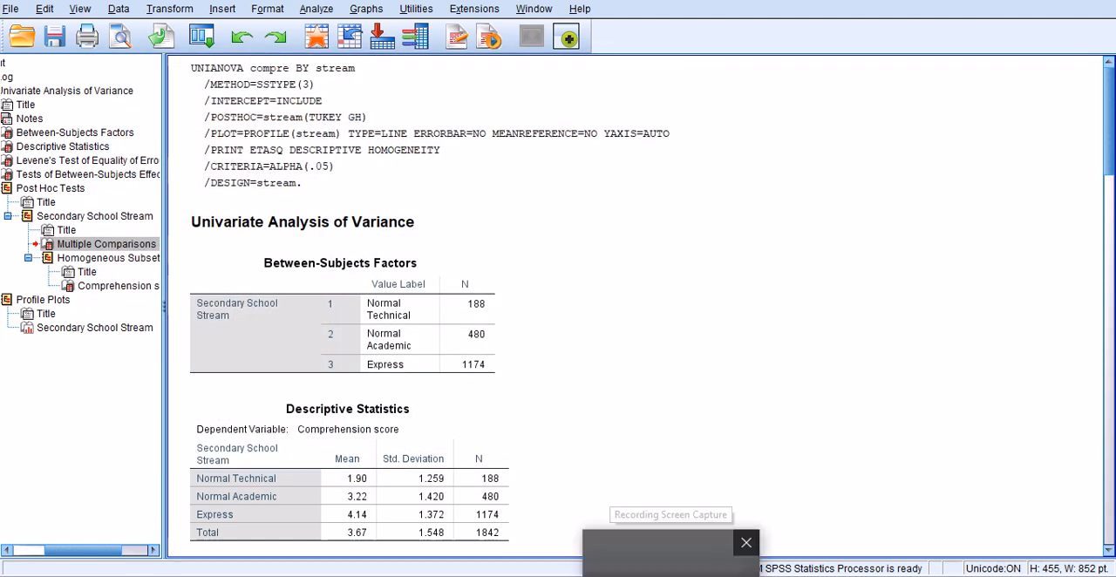